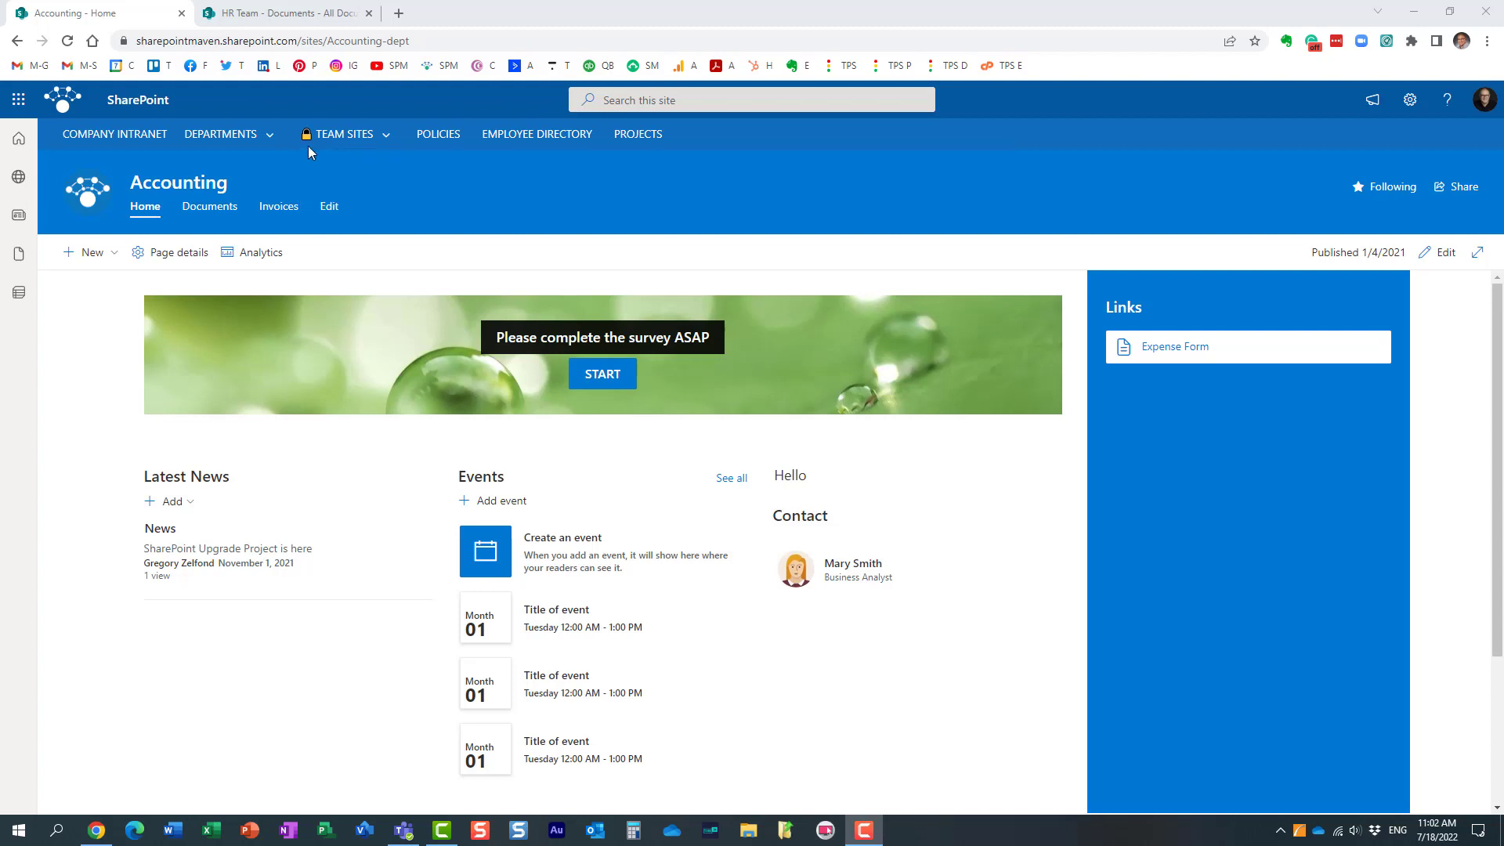
mouse_move(172, 91)
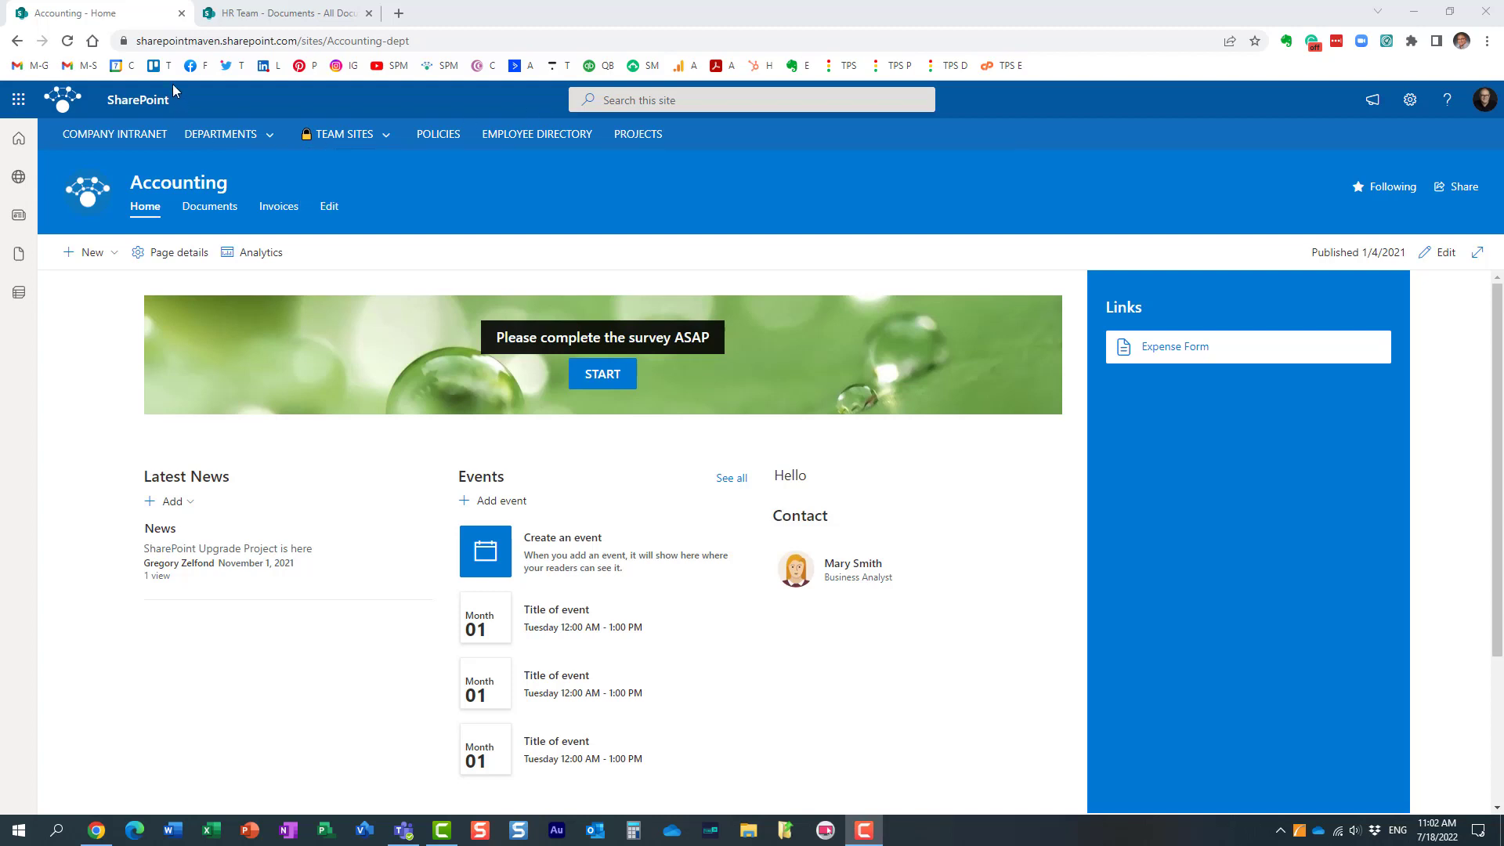
mouse_move(569, 210)
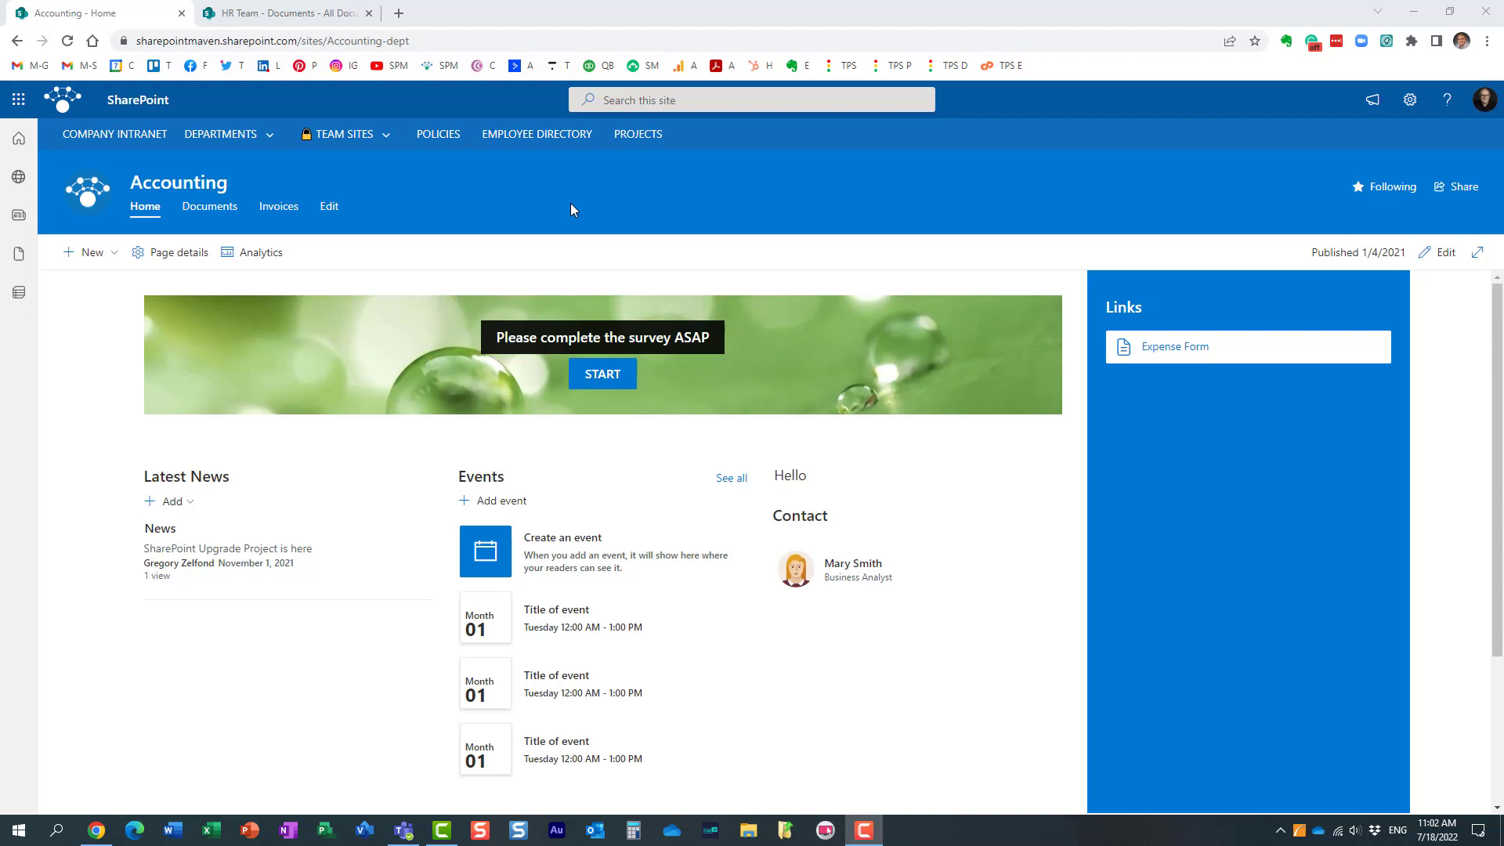
mouse_move(450, 190)
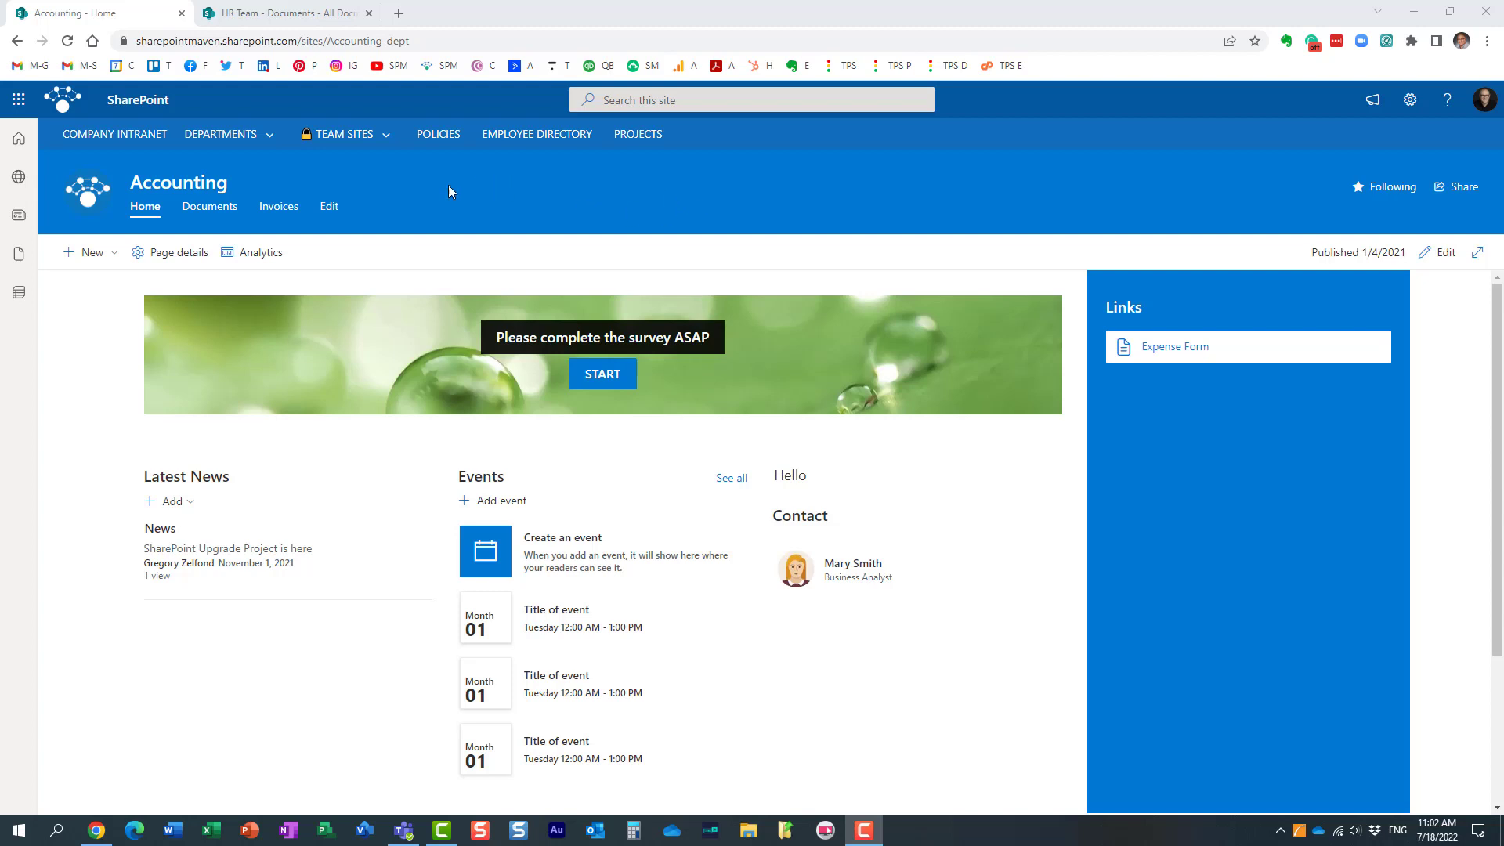
mouse_move(279, 207)
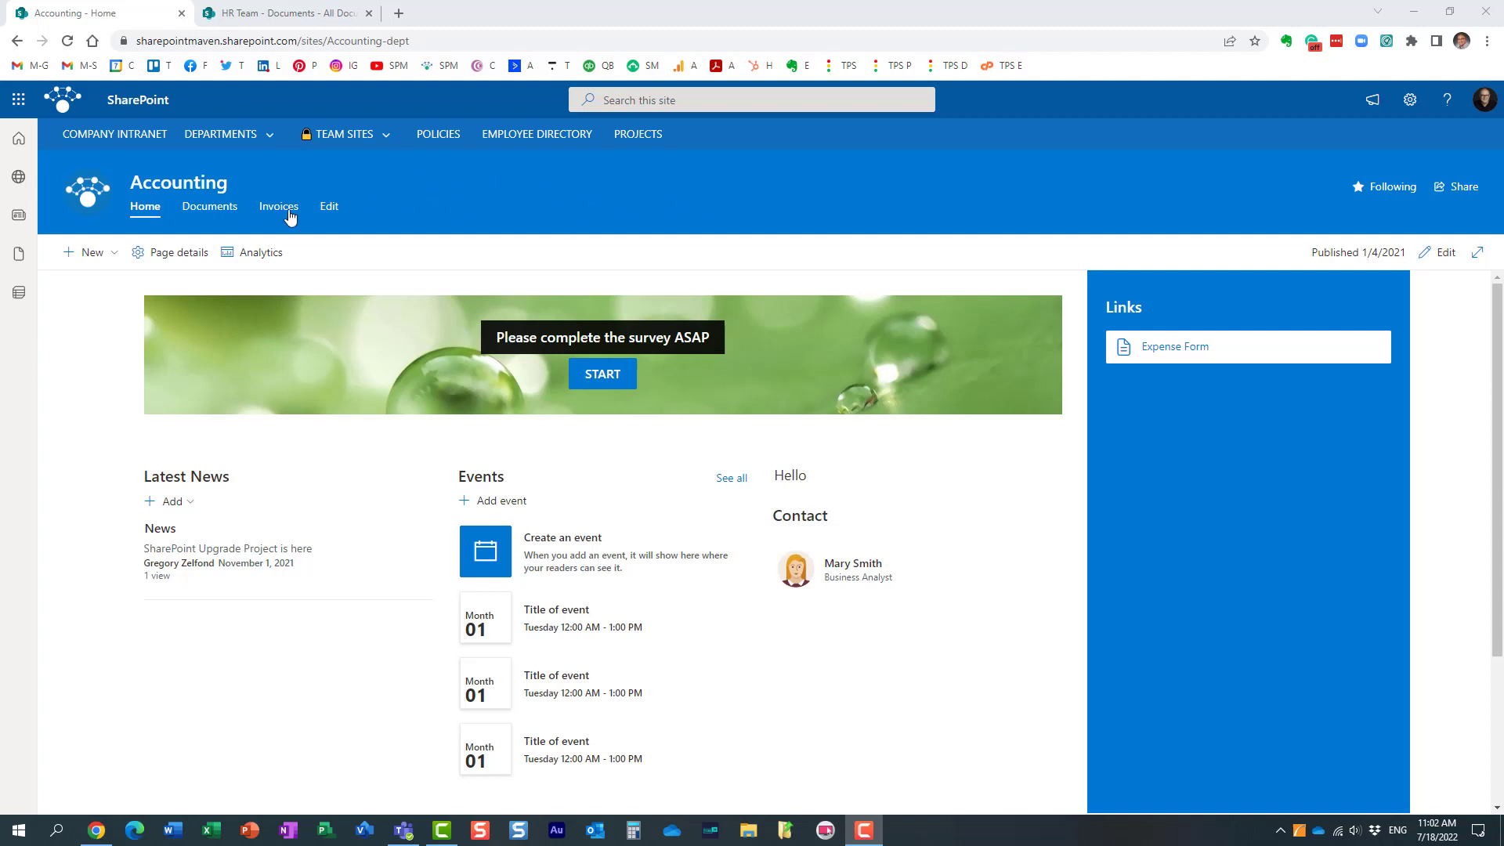
- Show the Accounting site's Invoices library with its clients, amounts, due dates and statuses
left_click(279, 207)
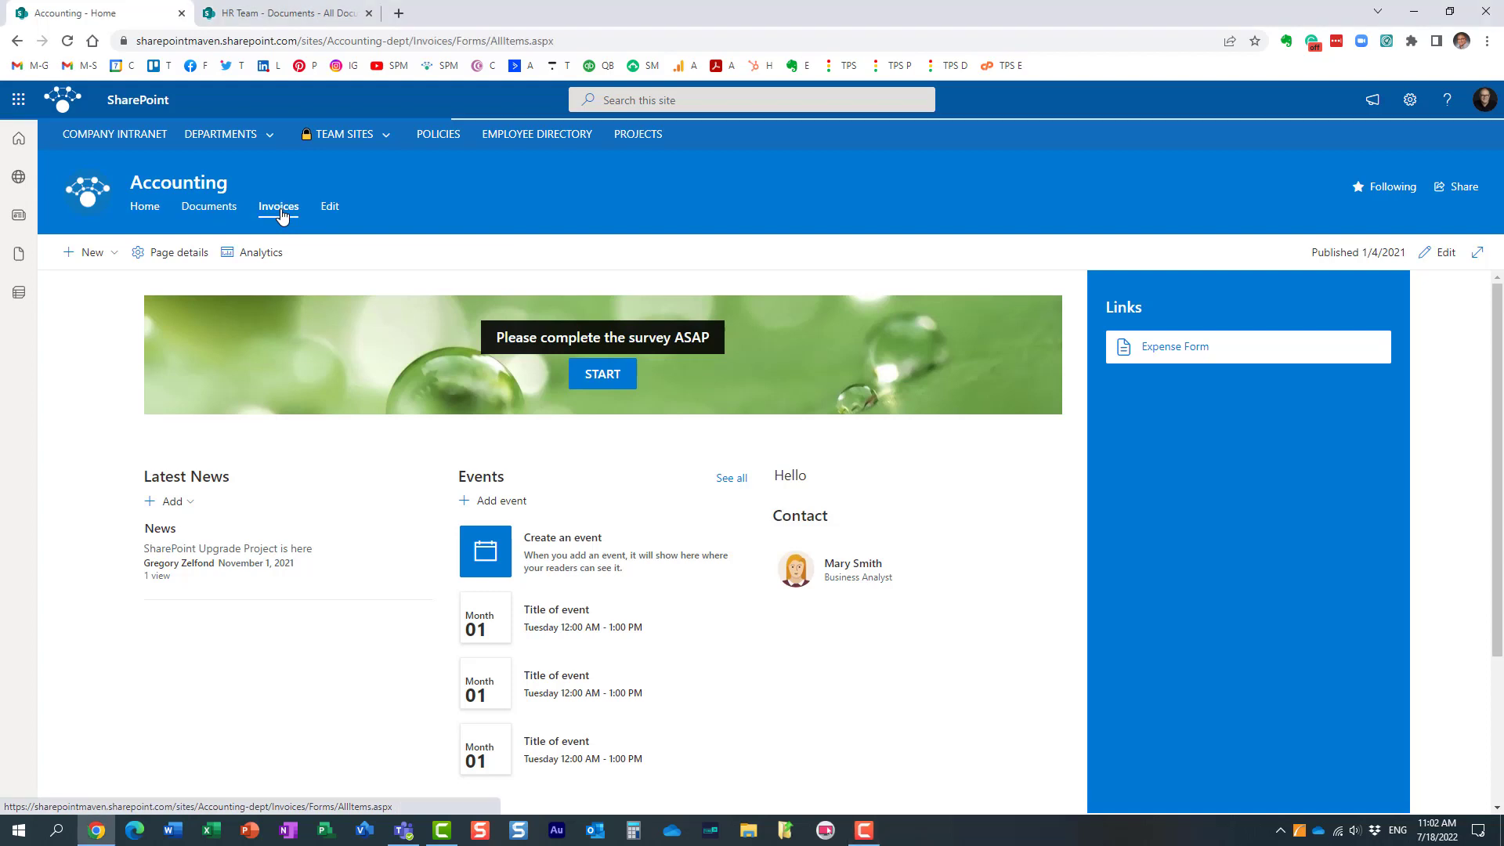
left_click(279, 206)
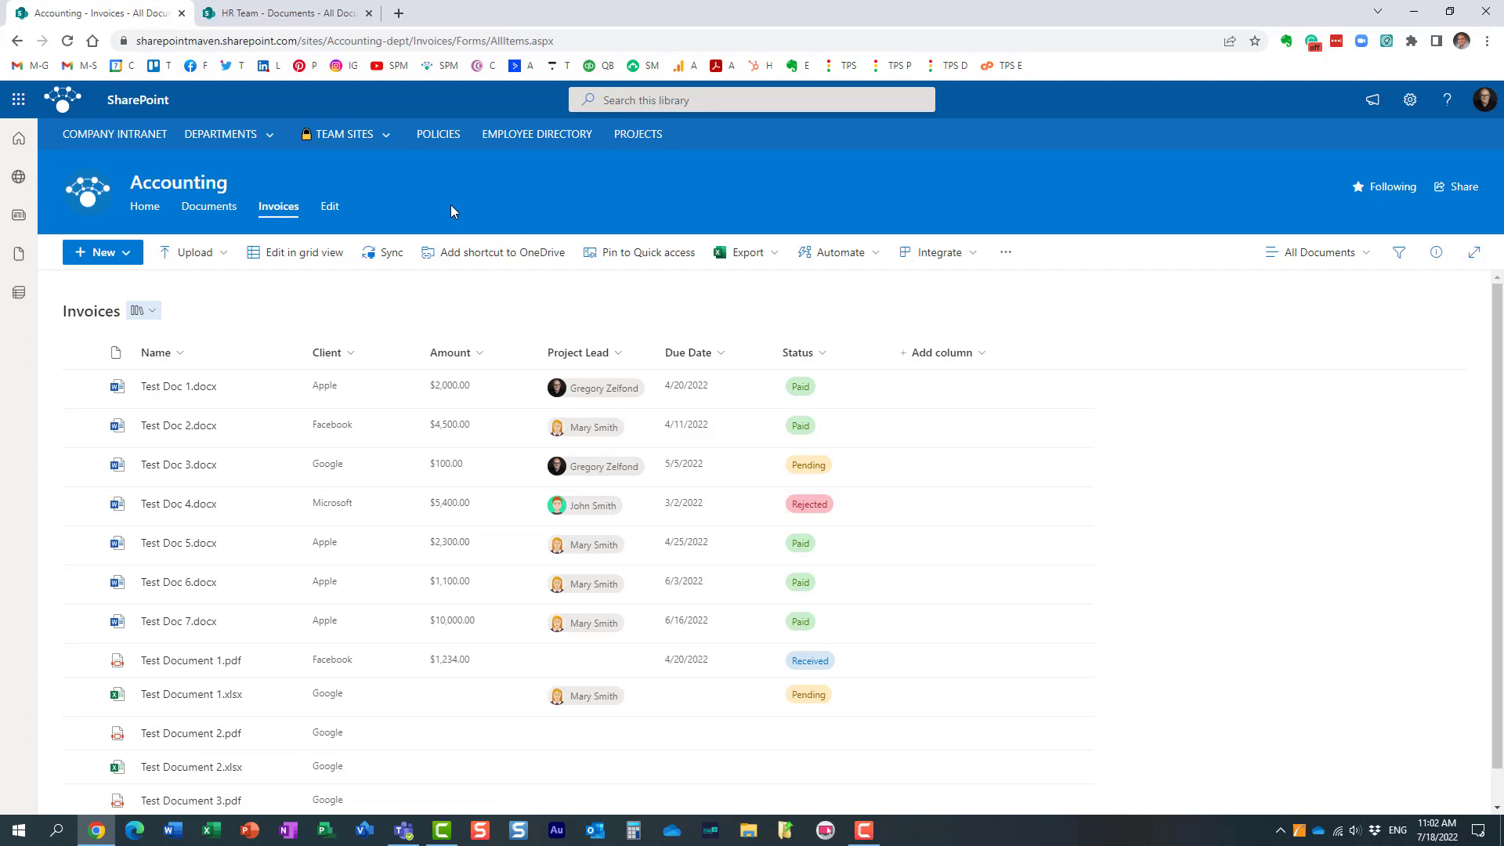
mouse_move(610, 214)
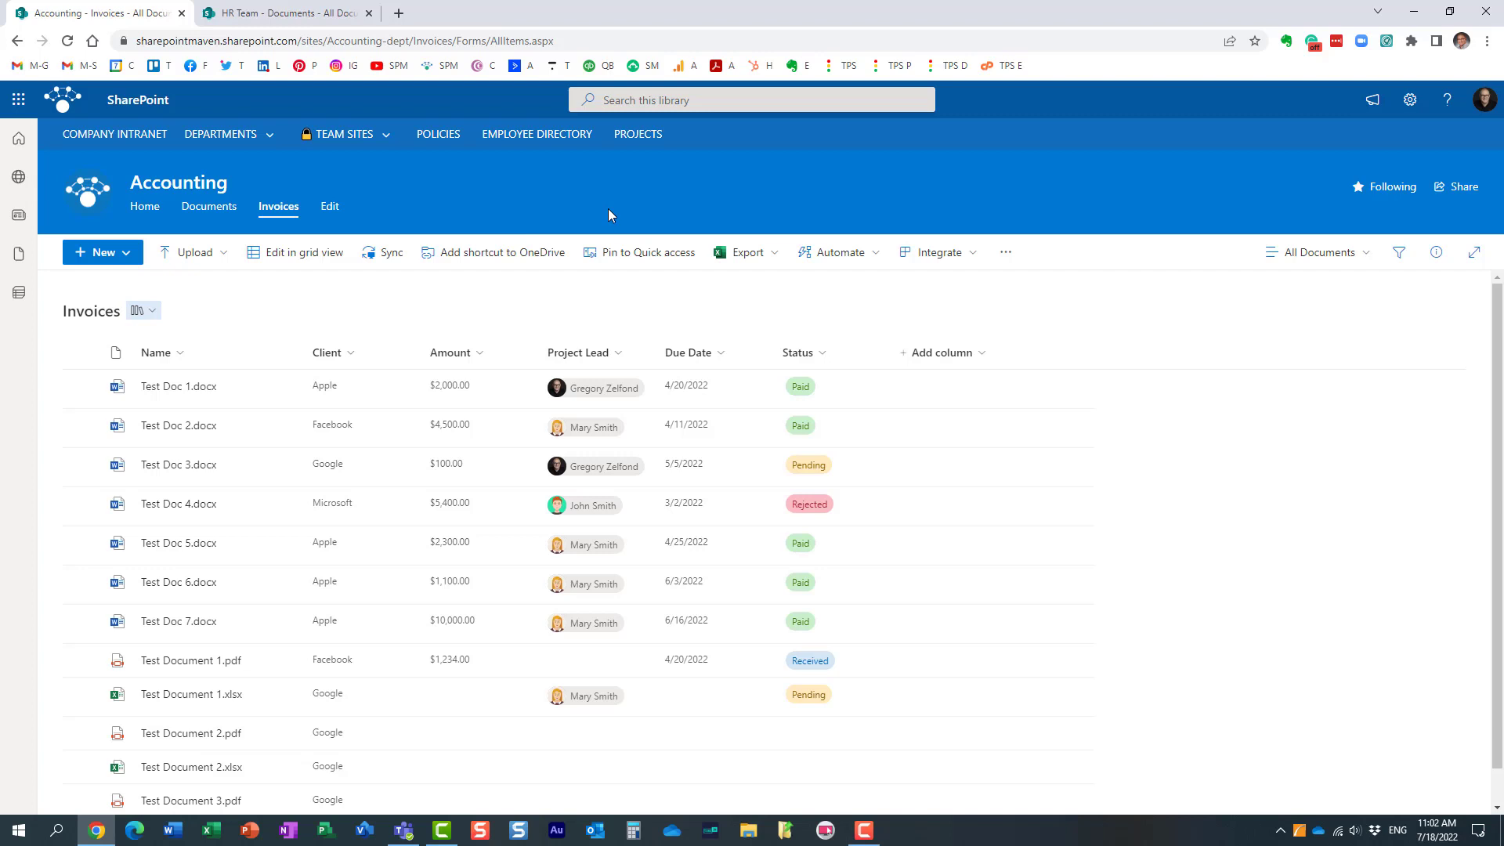
mouse_move(605, 194)
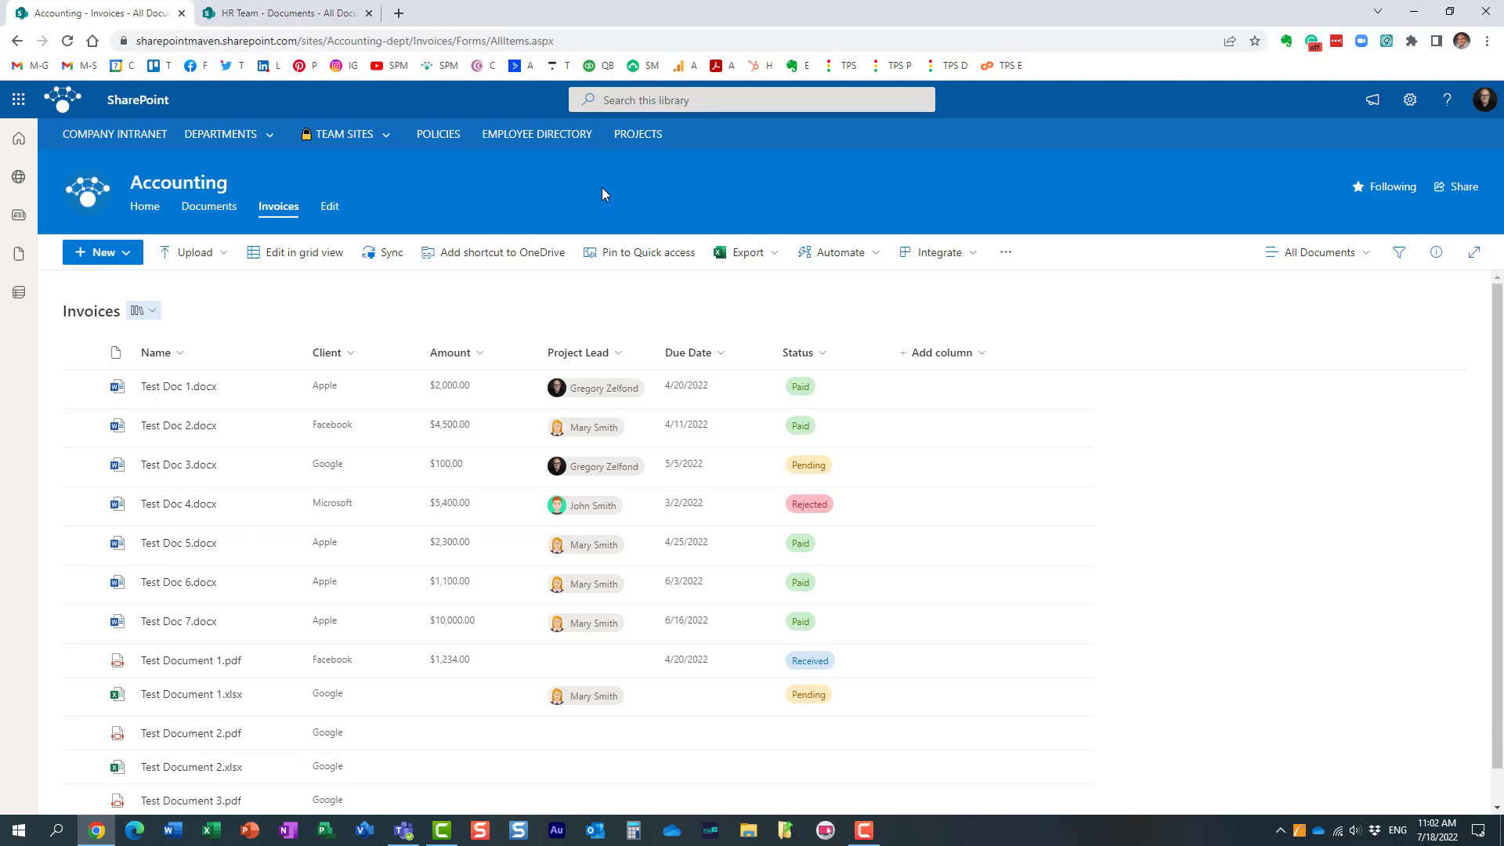
mouse_move(518, 281)
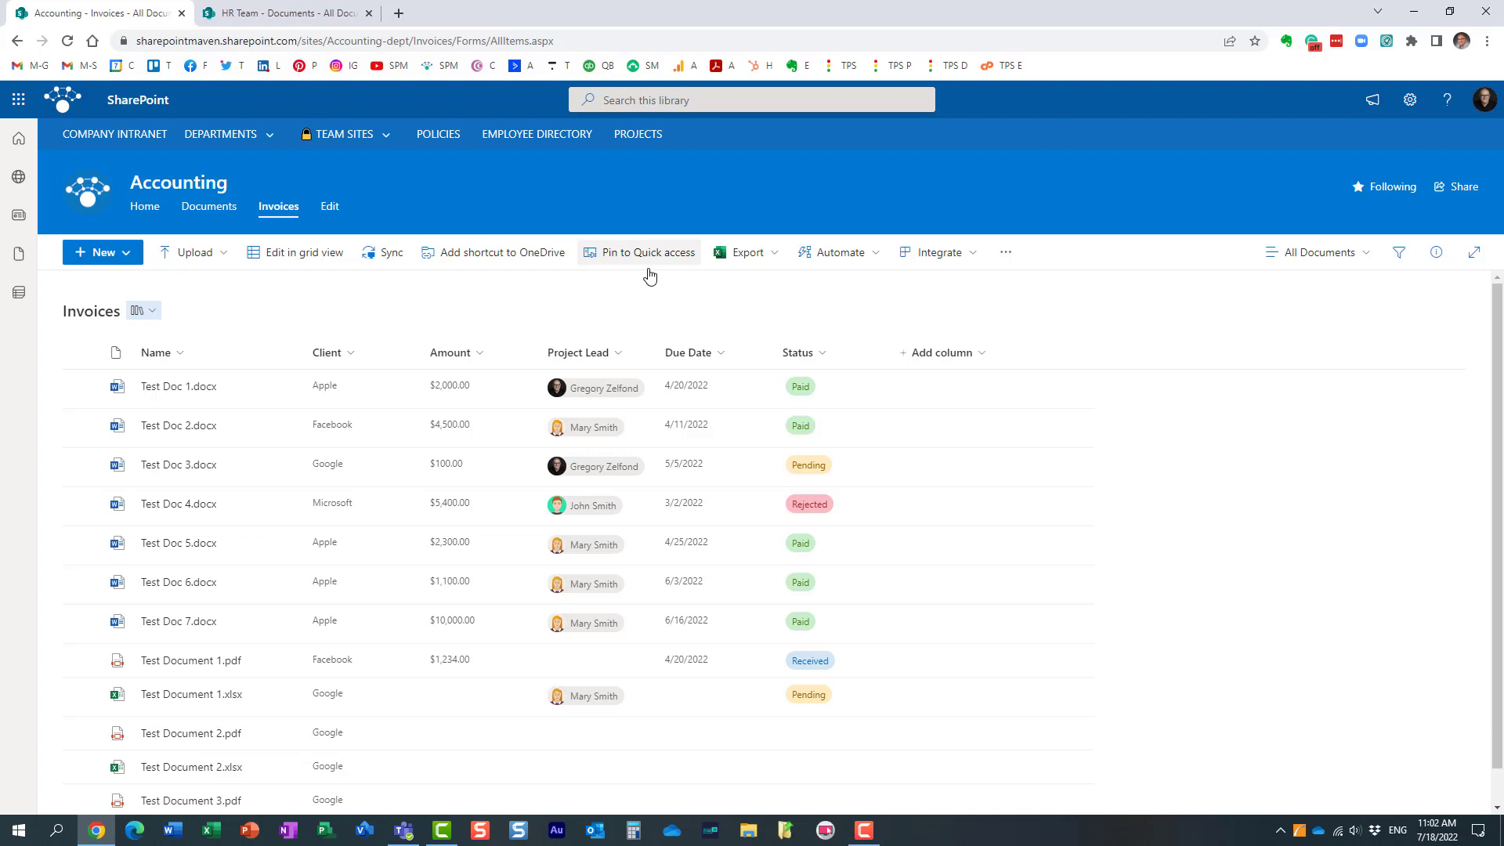
mouse_move(616, 265)
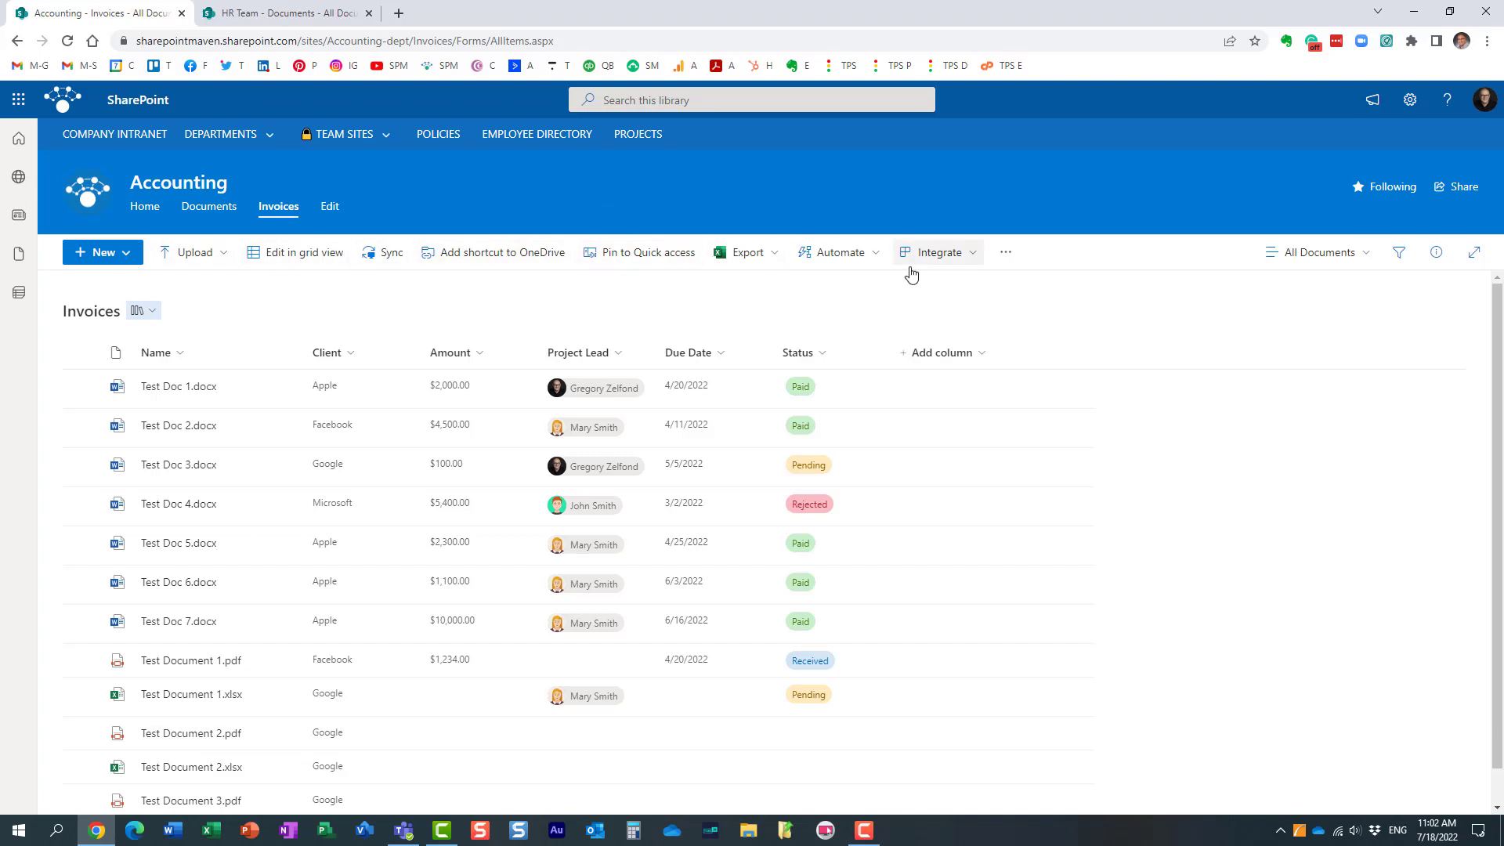
left_click(1006, 251)
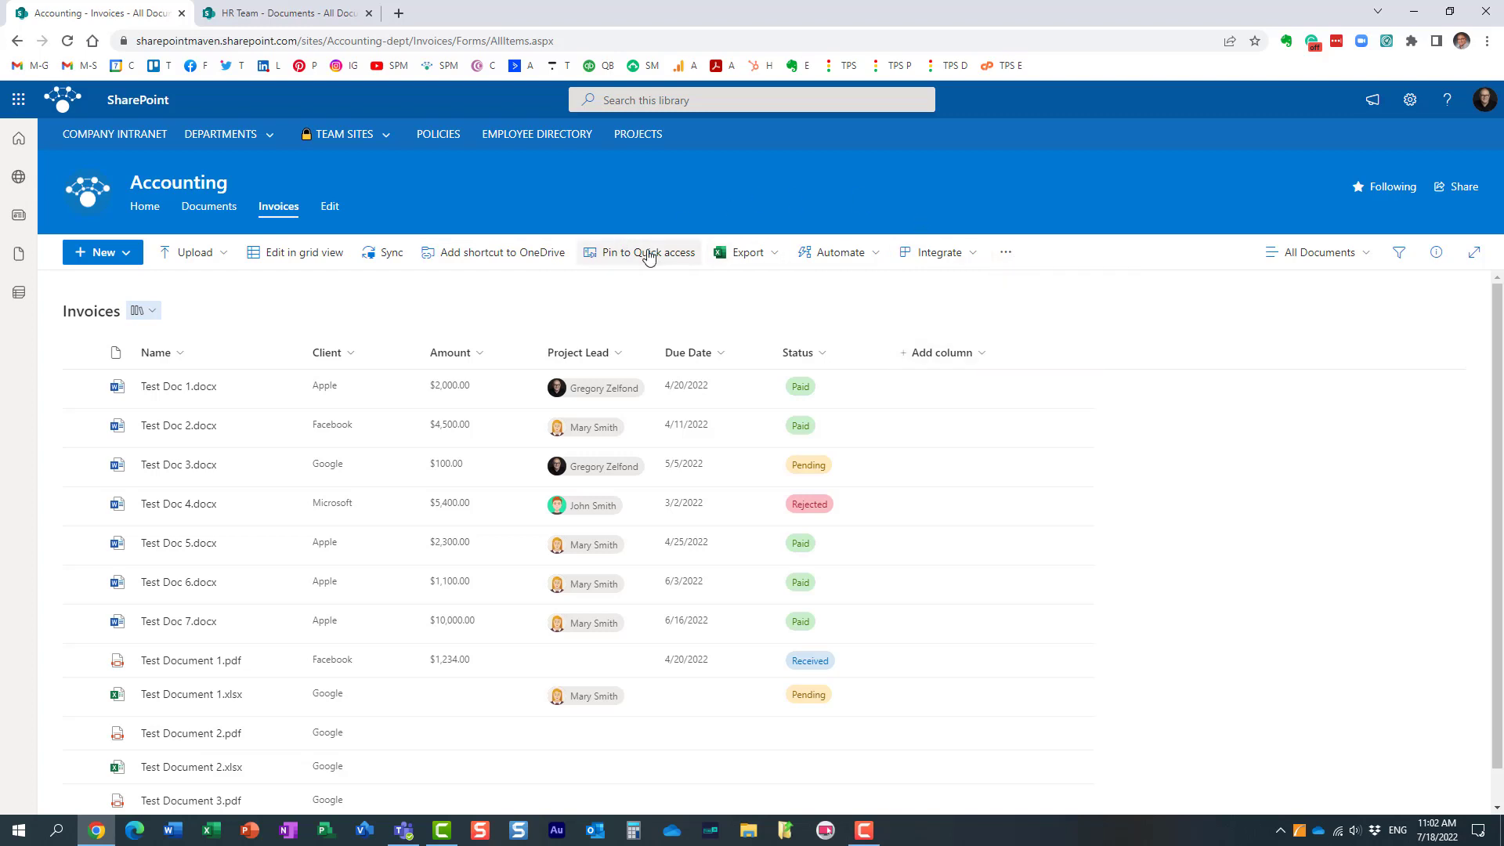
- Pin the Invoices library to Quick access and dismiss the progress notice
left_click(646, 252)
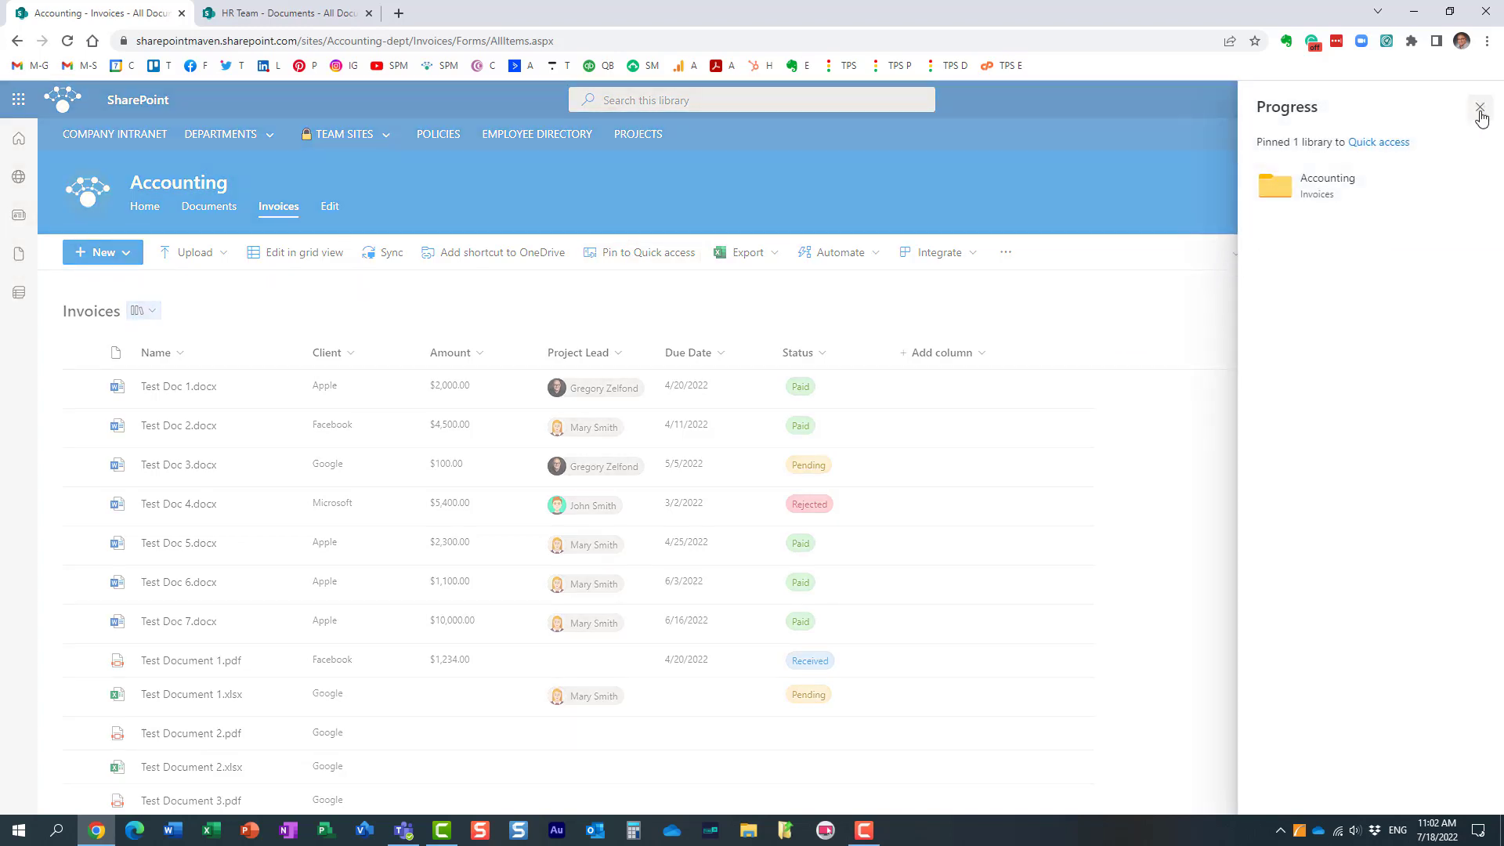
left_click(1478, 106)
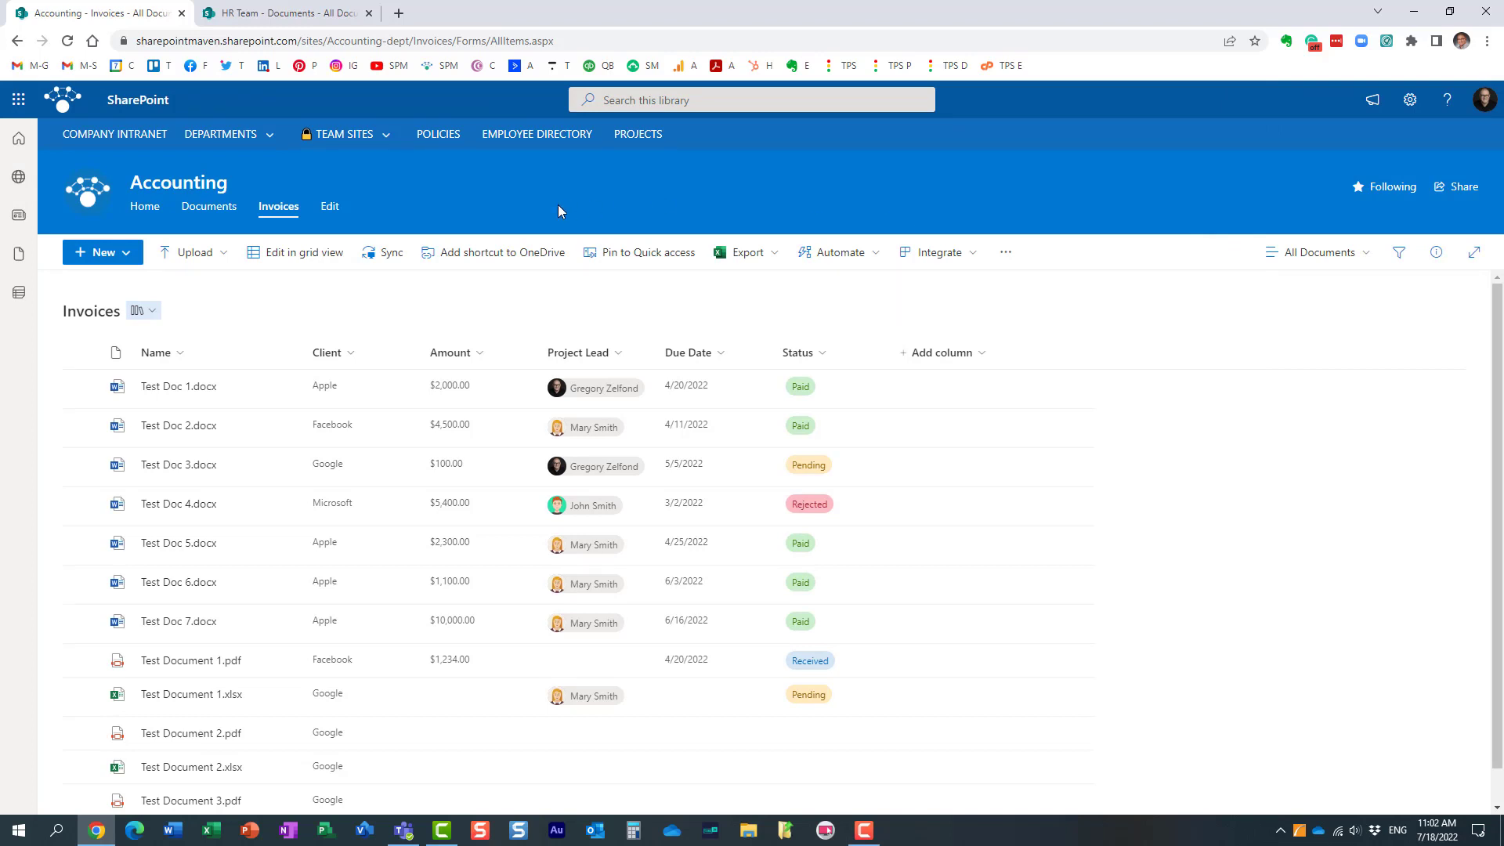
mouse_move(662, 231)
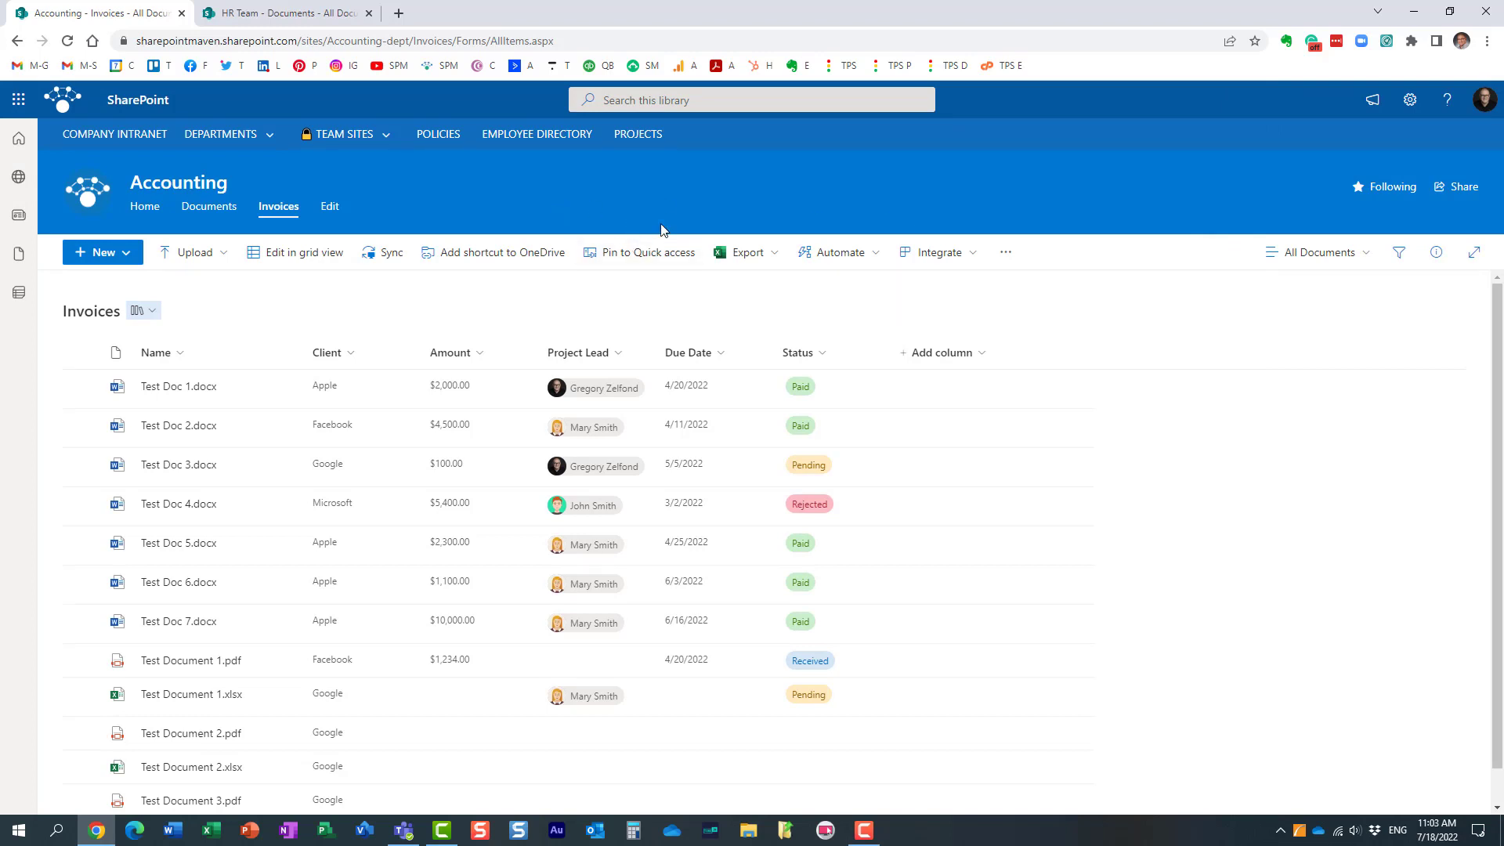
mouse_move(53, 103)
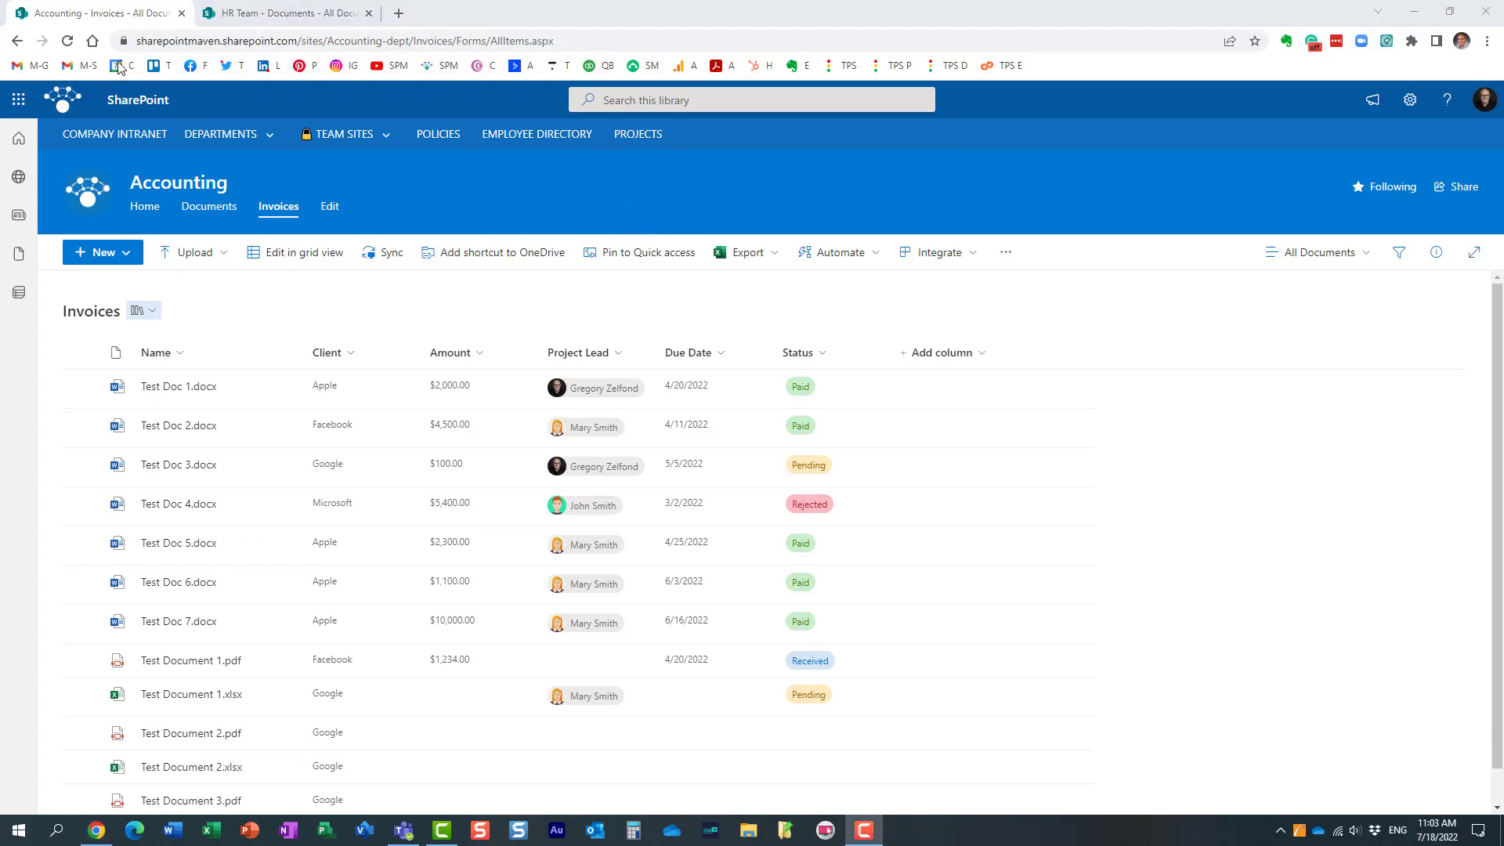
mouse_move(18, 99)
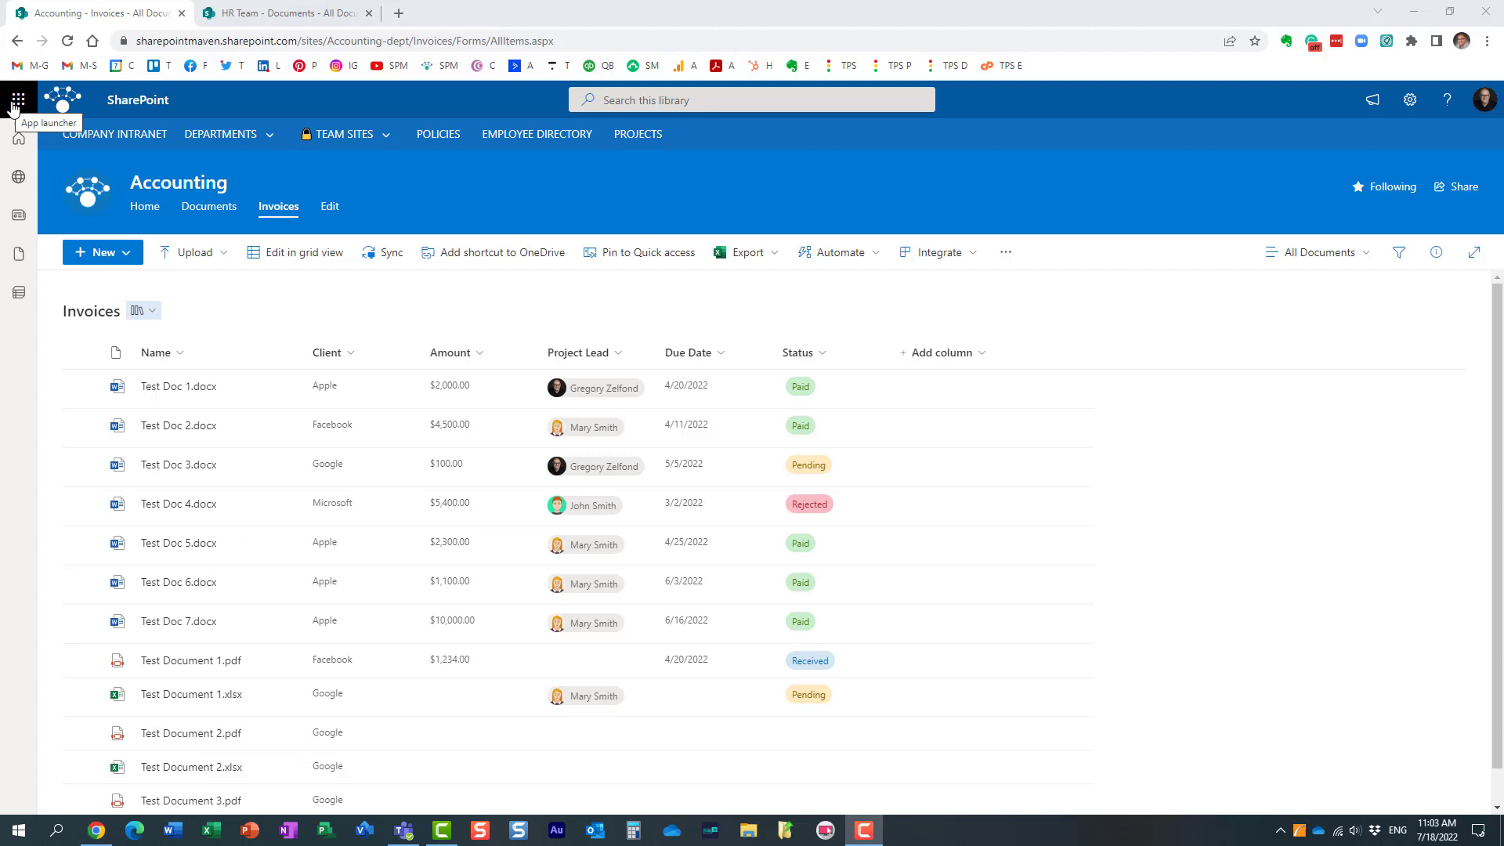
- Go to OneDrive from the Microsoft 365 app launcher to see Accounting - Invoices pinned under Quick access
left_click(15, 100)
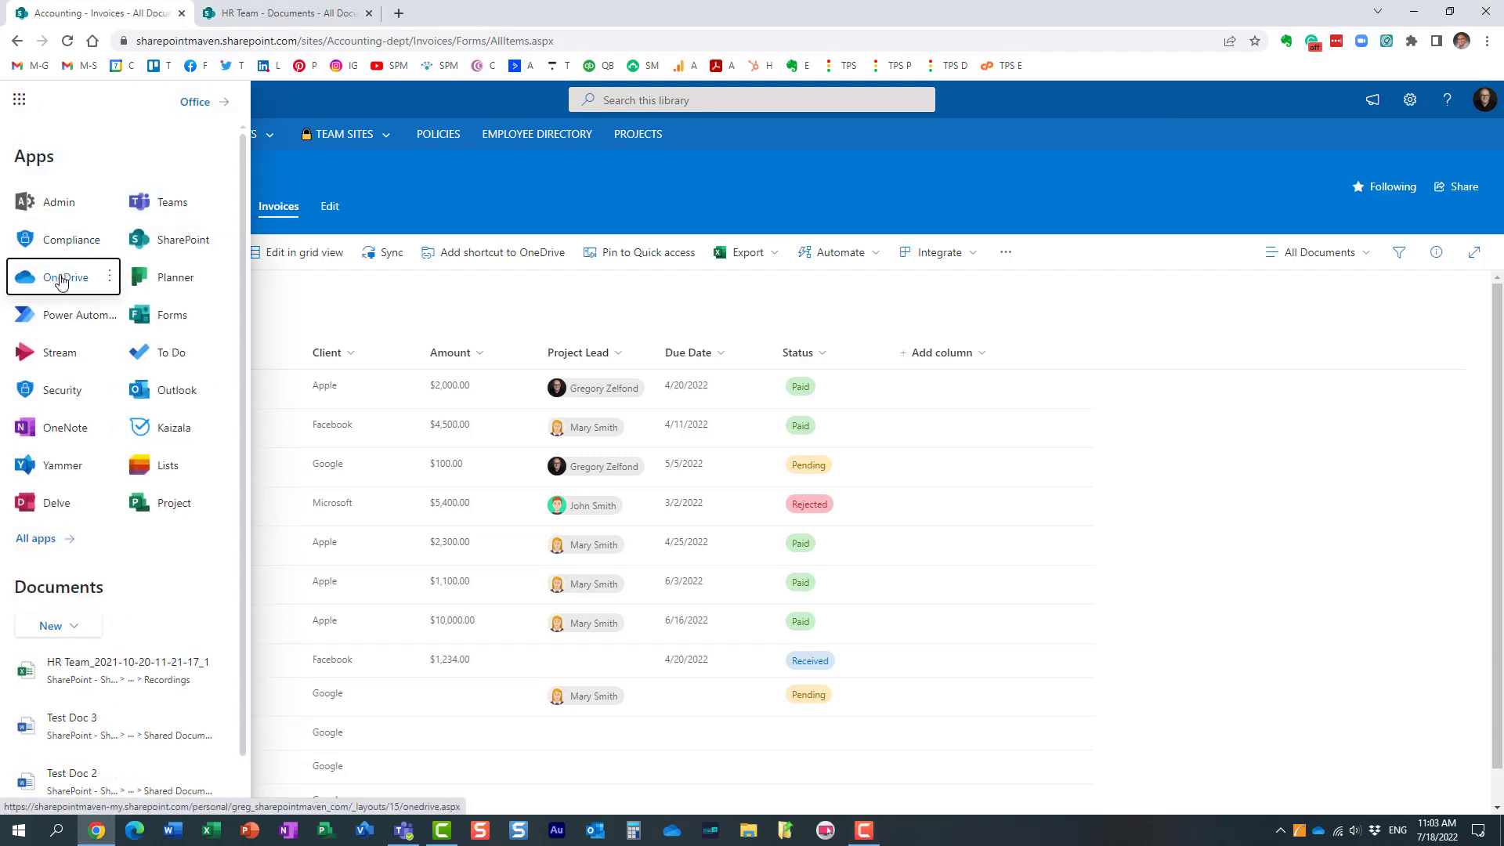
left_click(63, 277)
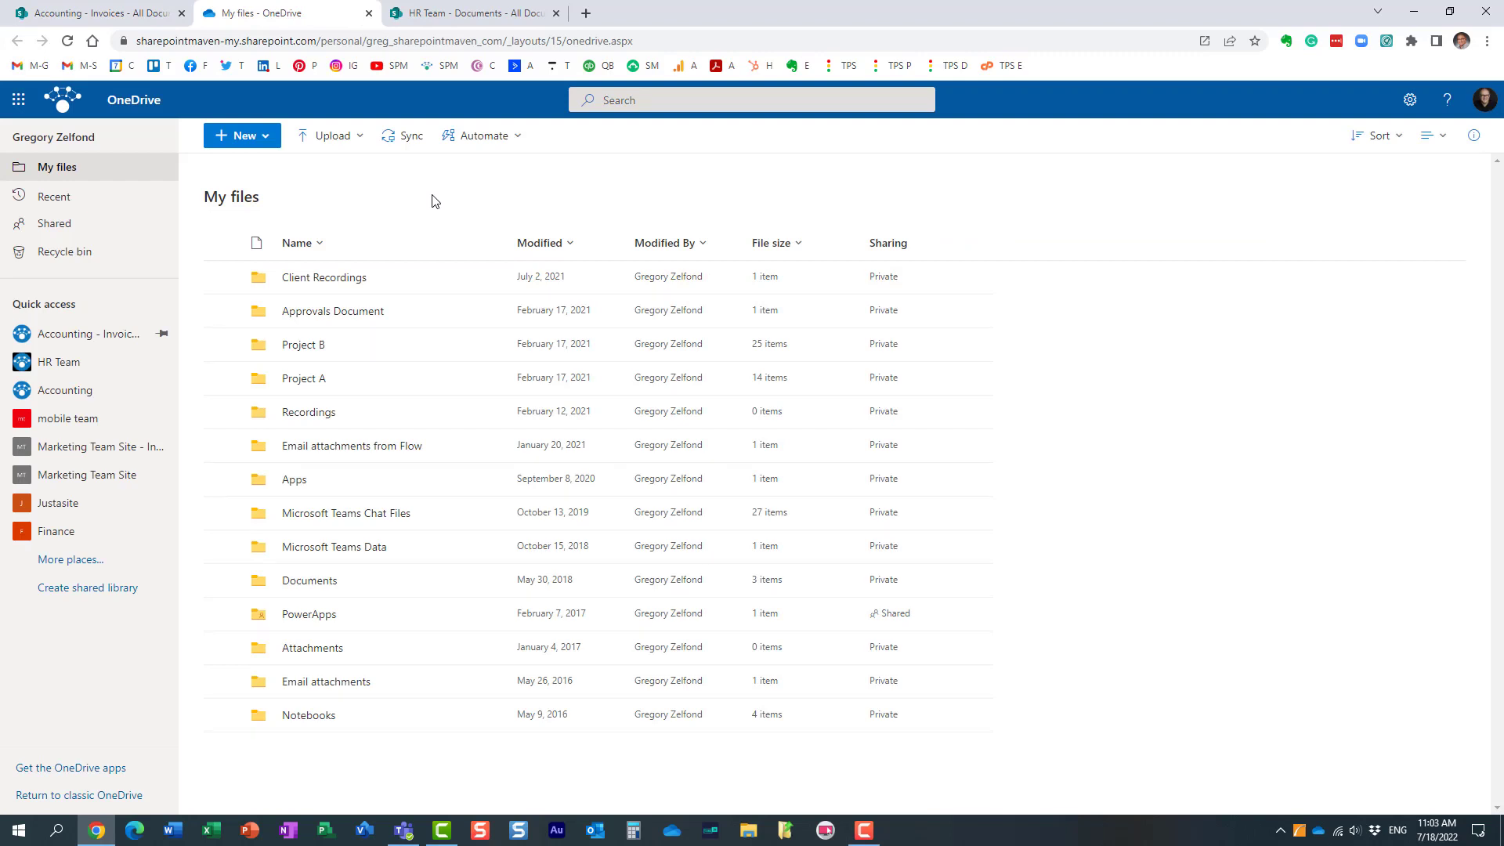
mouse_move(383, 197)
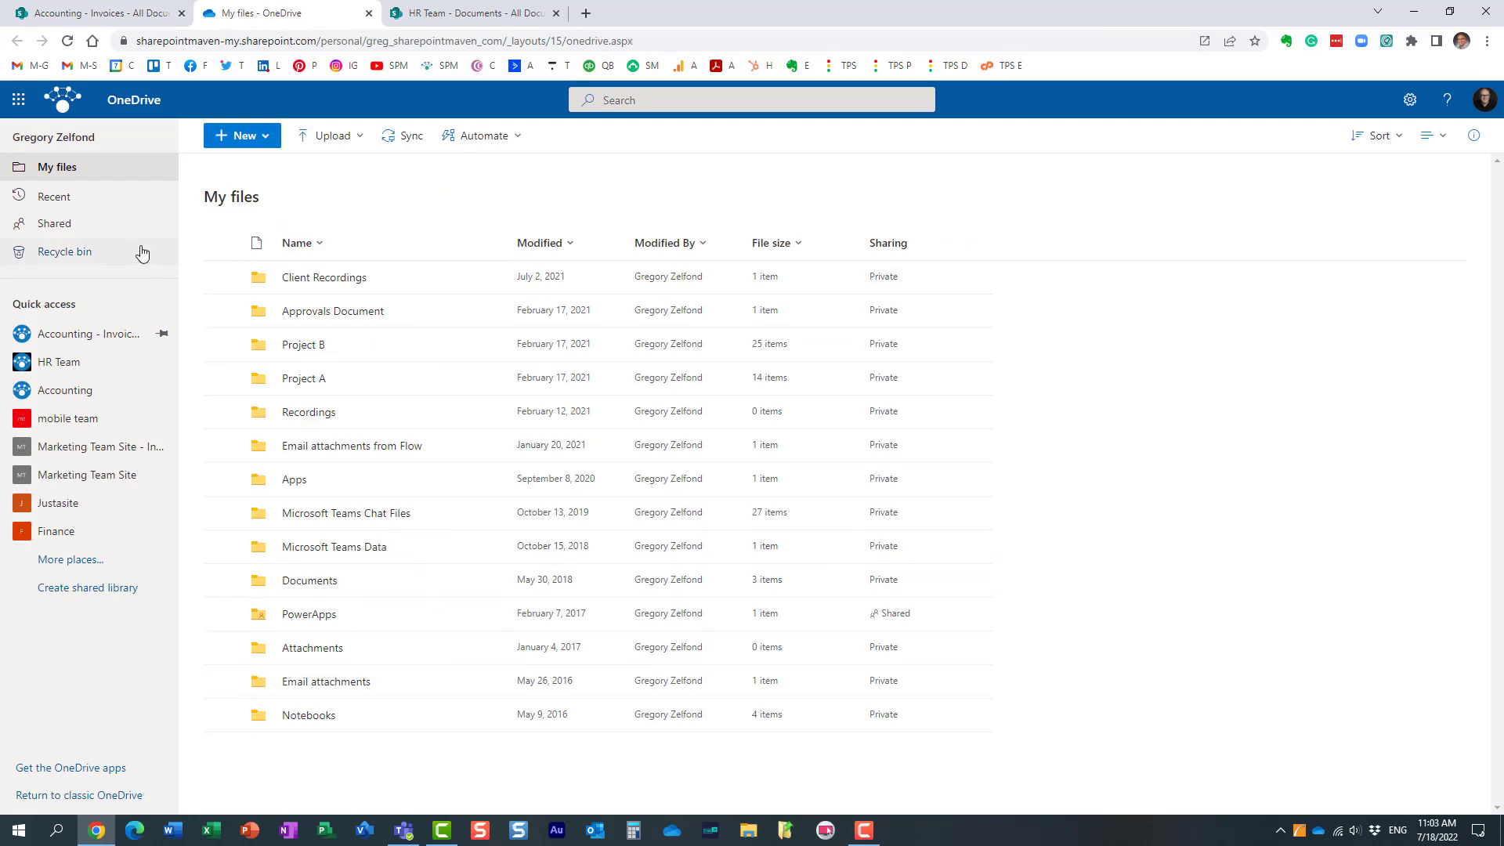
mouse_move(53, 287)
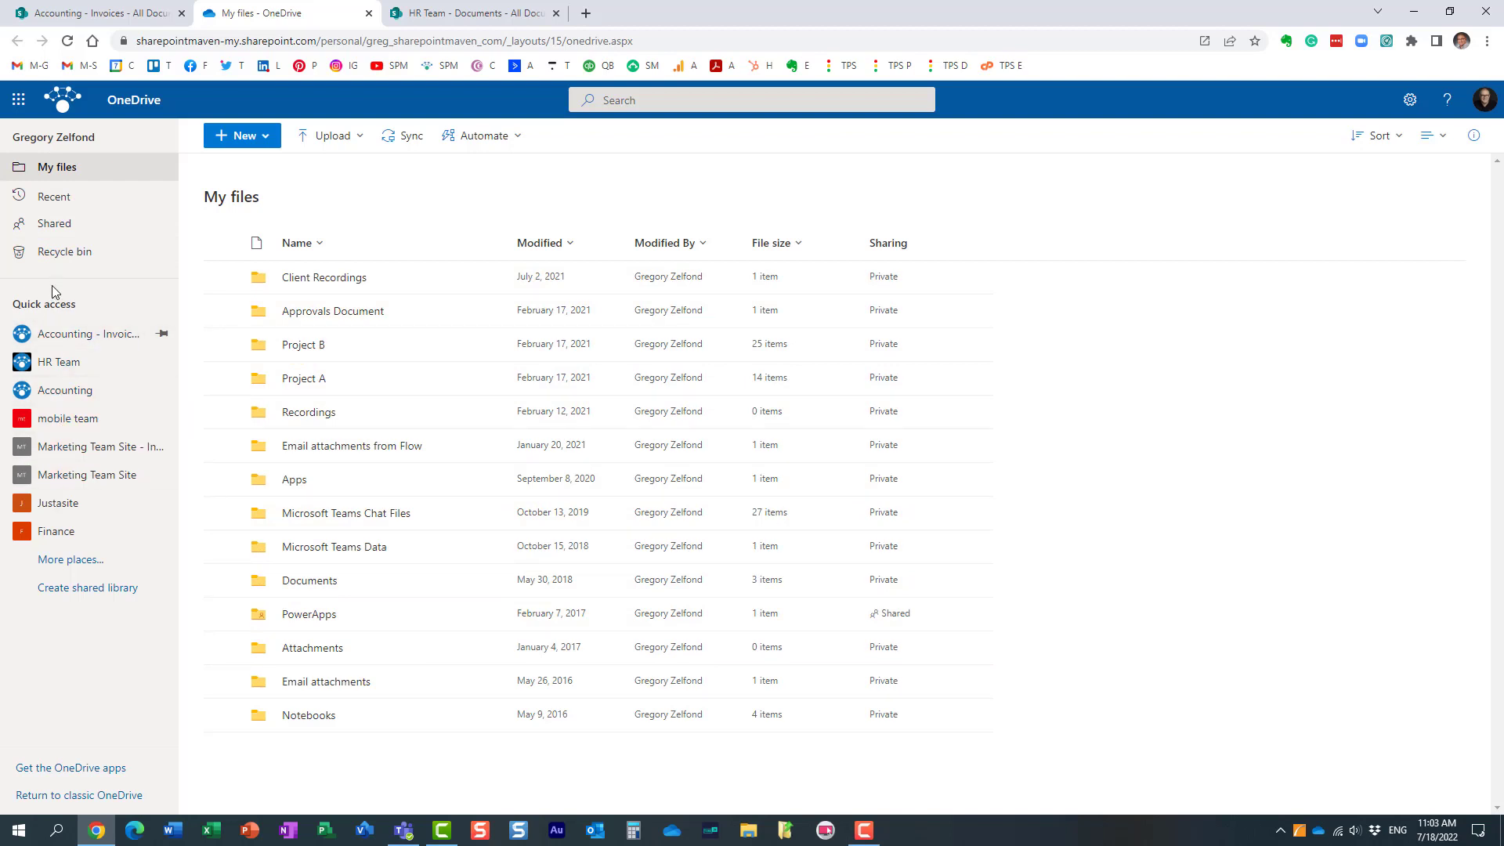
mouse_move(59, 362)
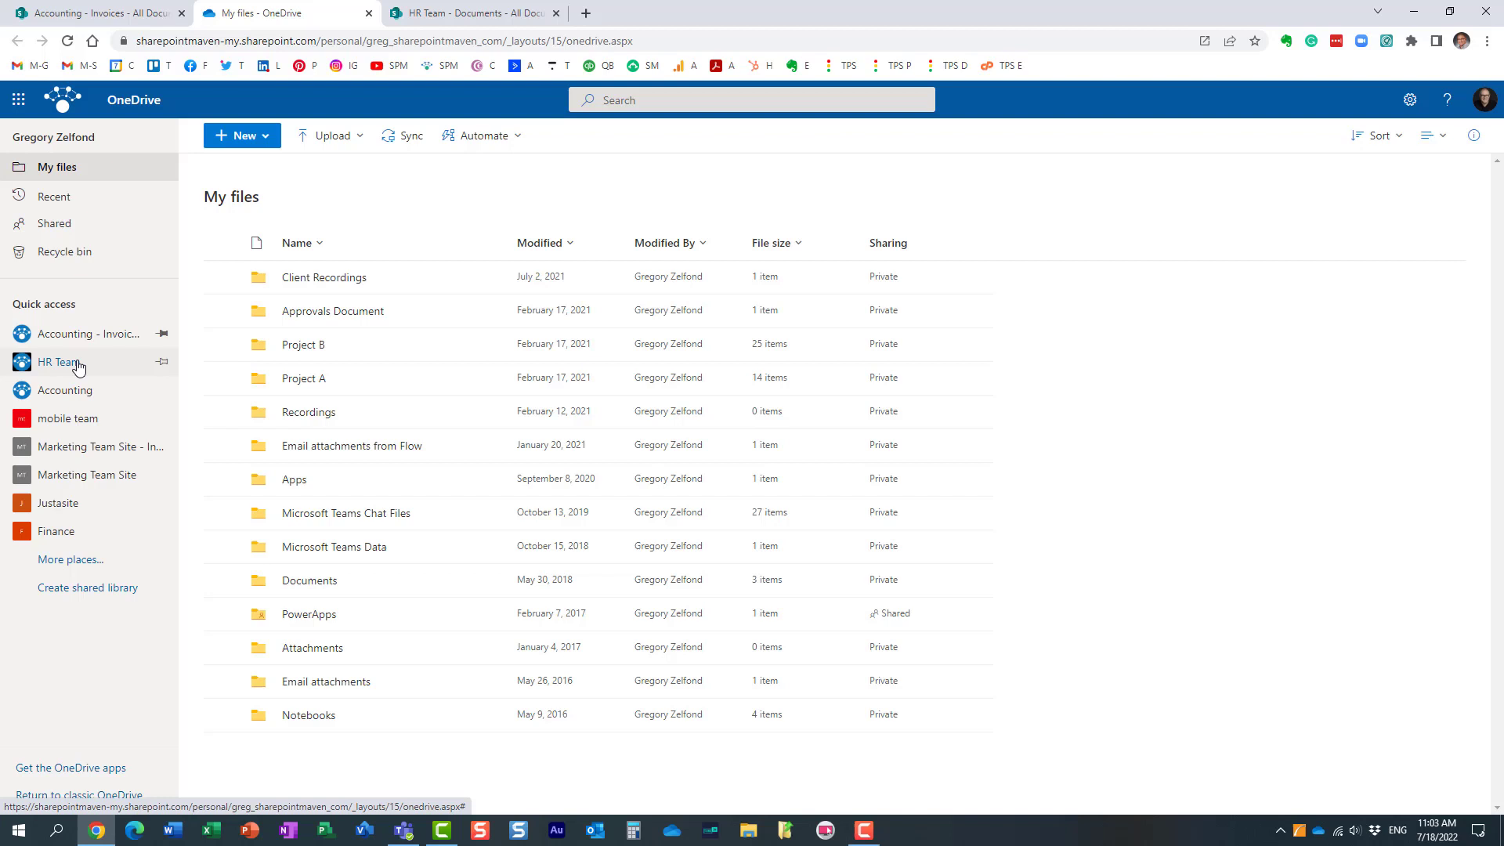
mouse_move(65, 392)
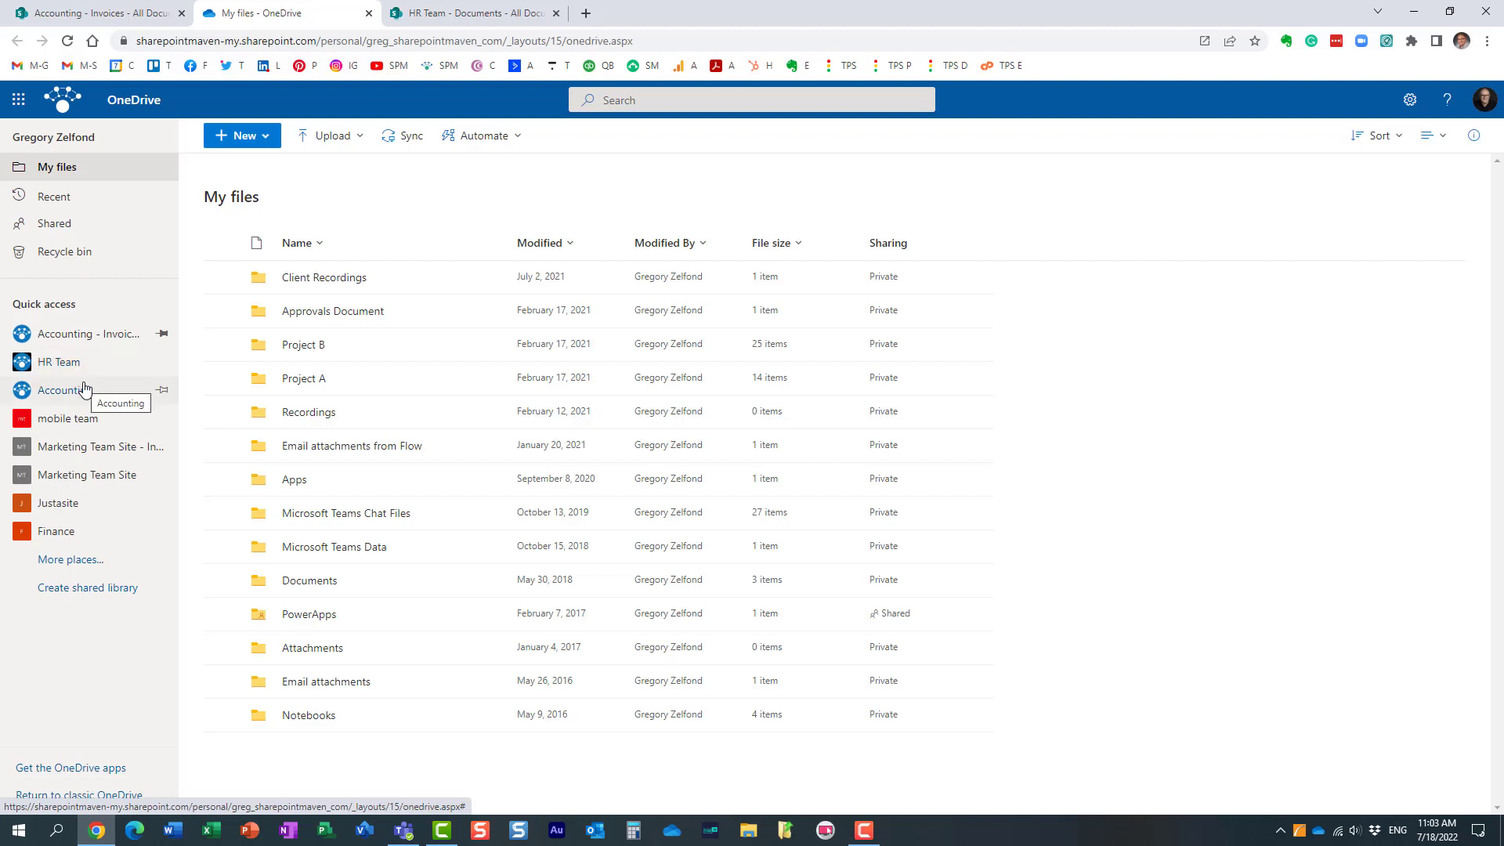
mouse_move(82, 341)
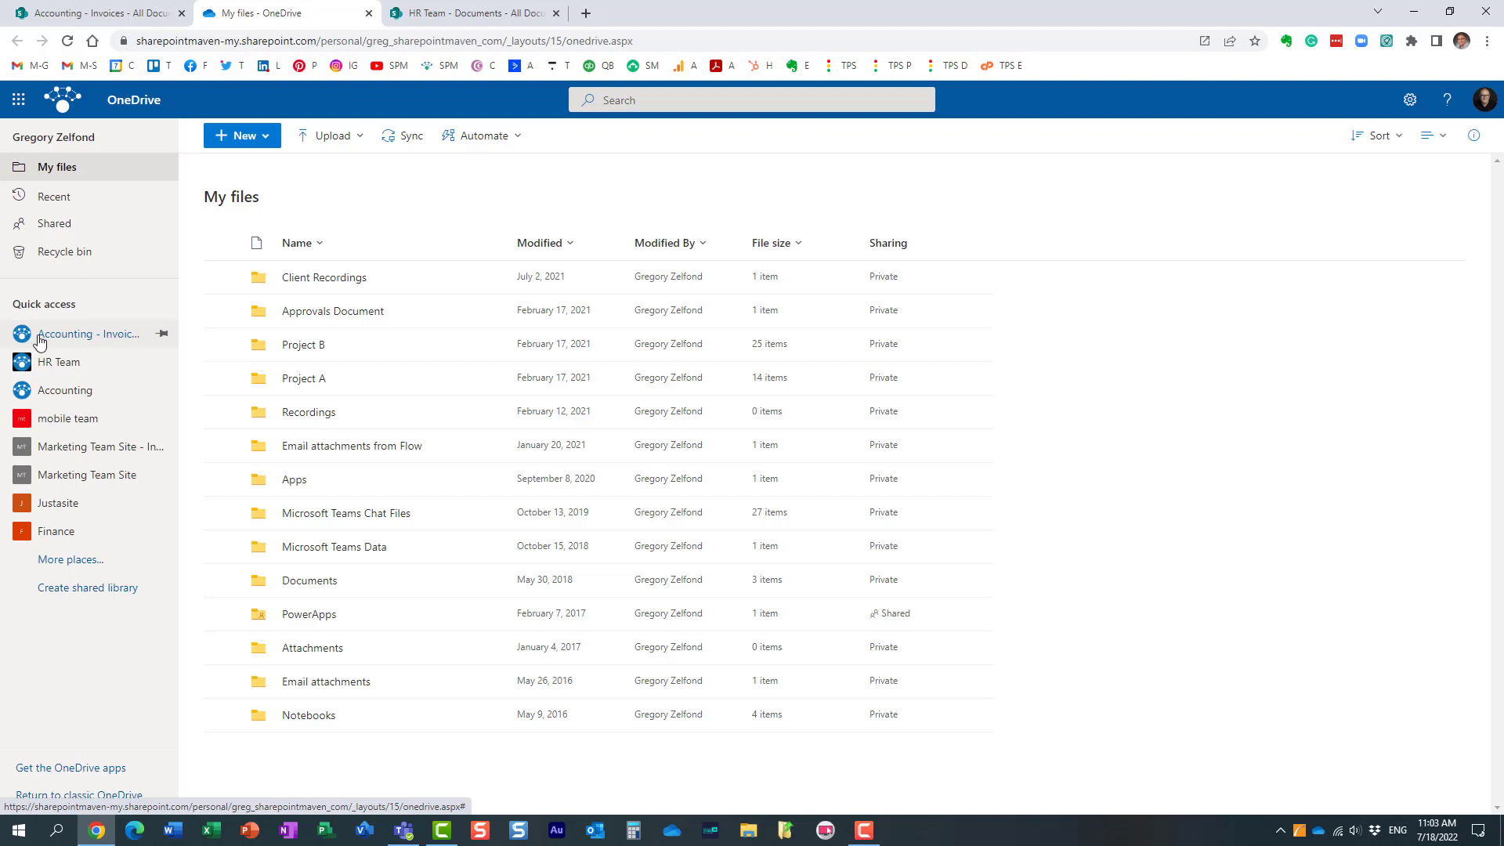
mouse_move(108, 343)
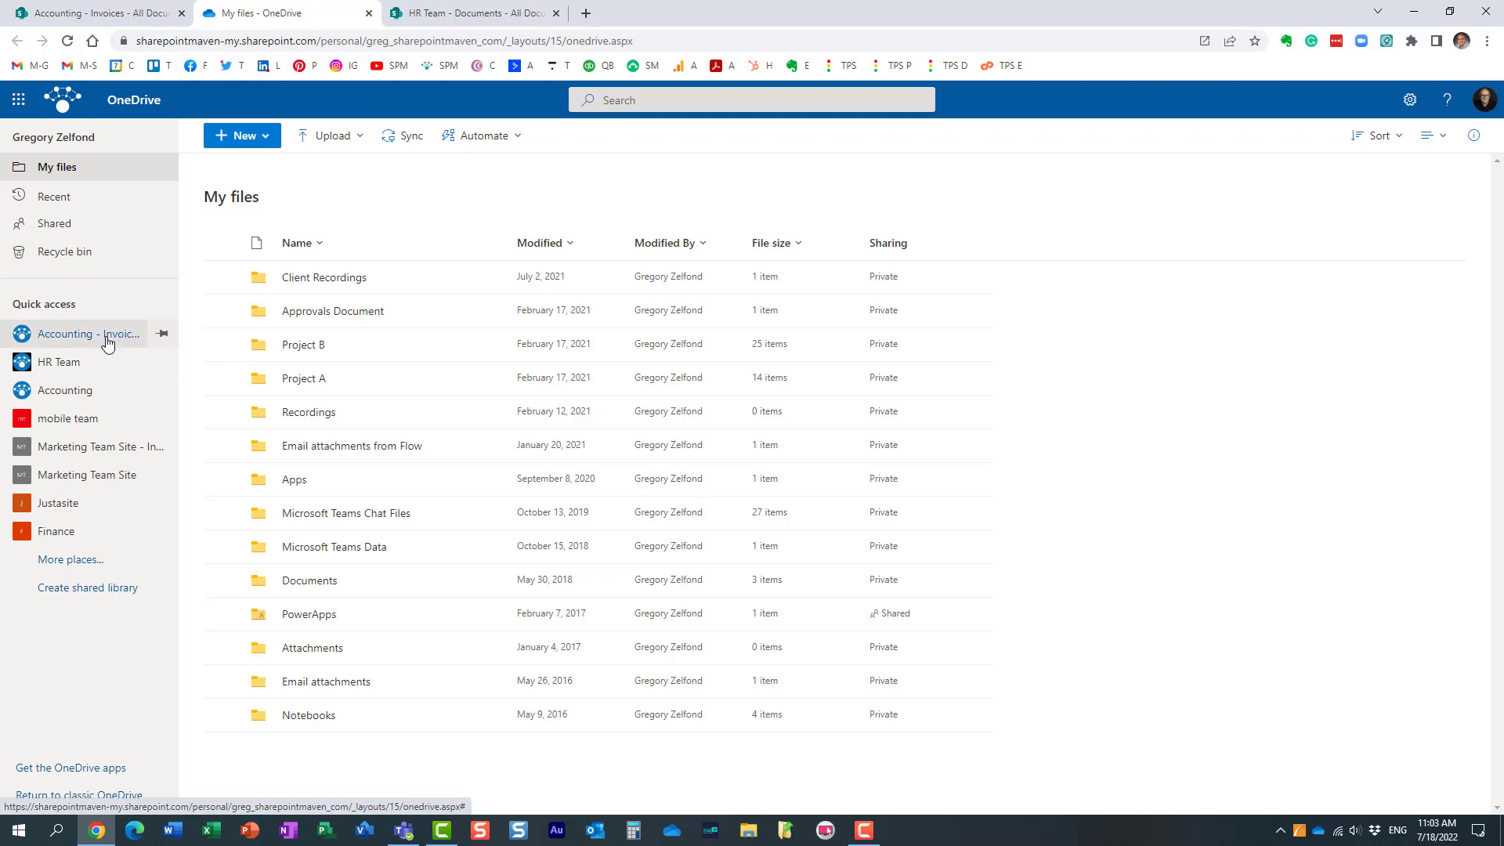
- Browse the pinned Accounting - Invoices library, visit HR Team documents, then return to Accounting - Invoices
left_click(88, 334)
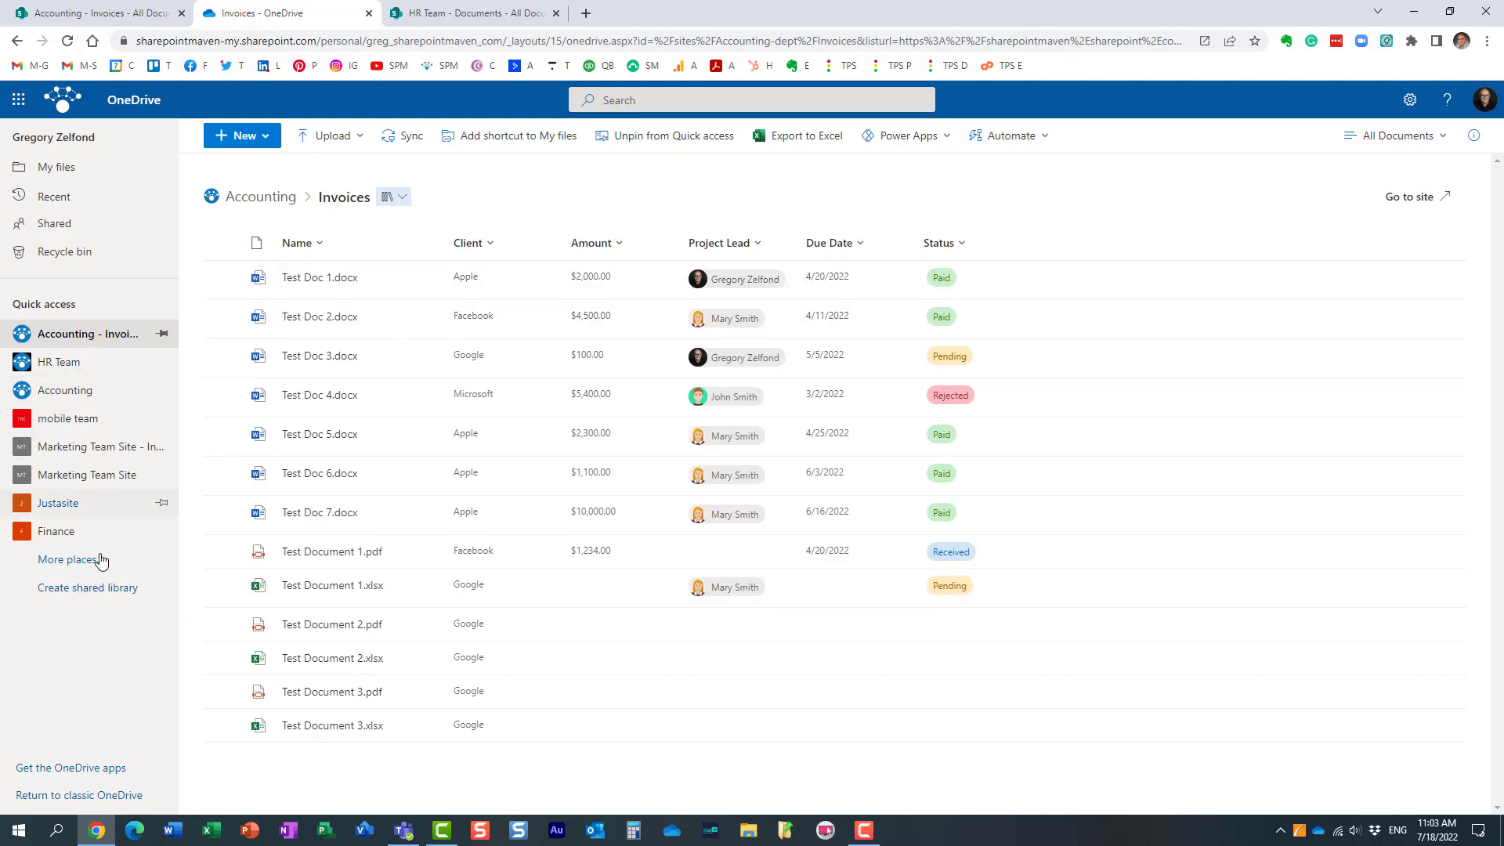
left_click(60, 362)
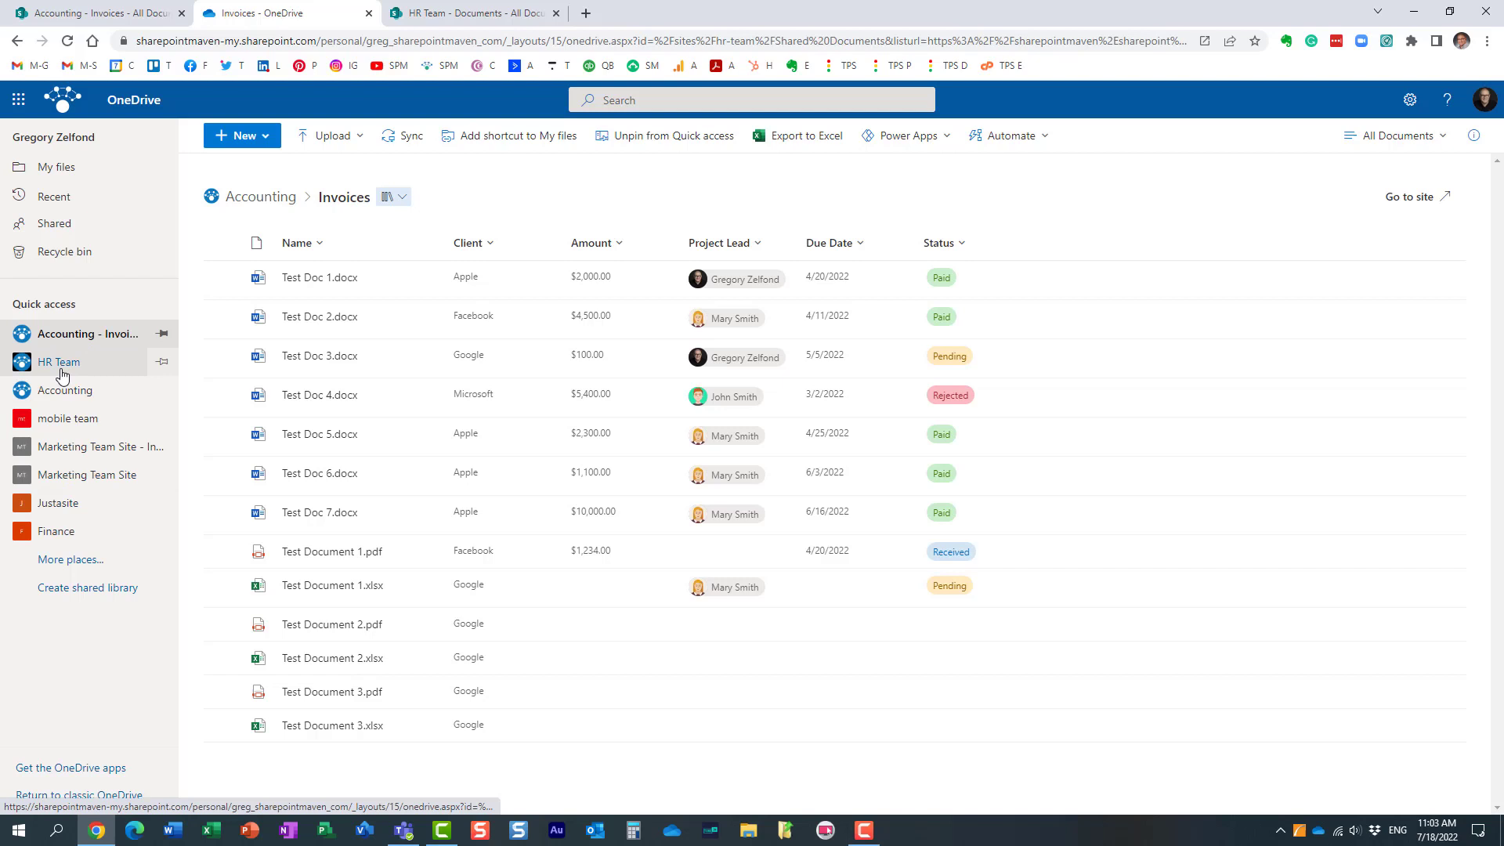
left_click(58, 362)
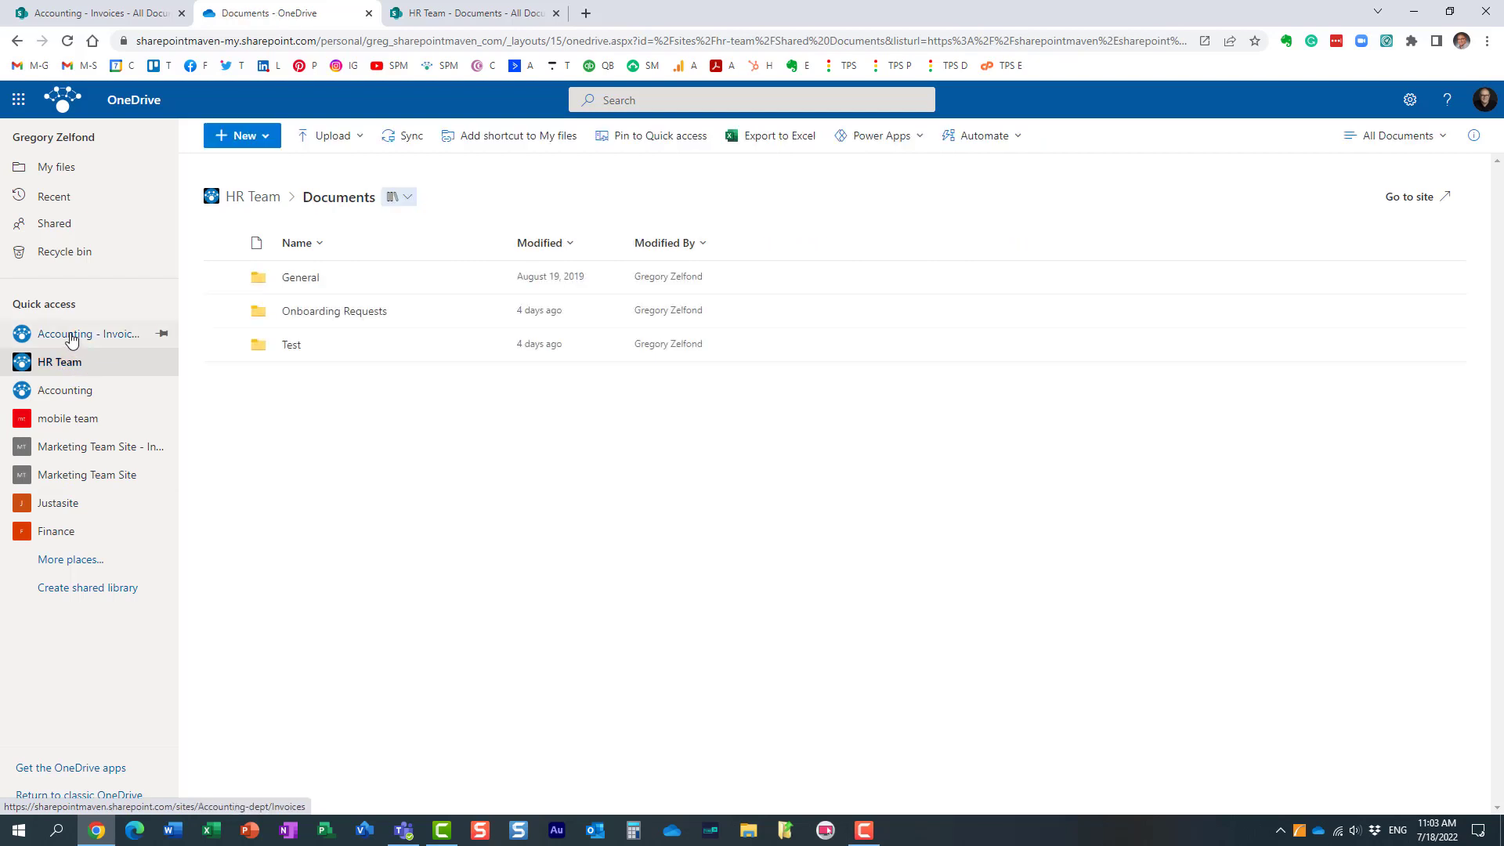
mouse_move(72, 338)
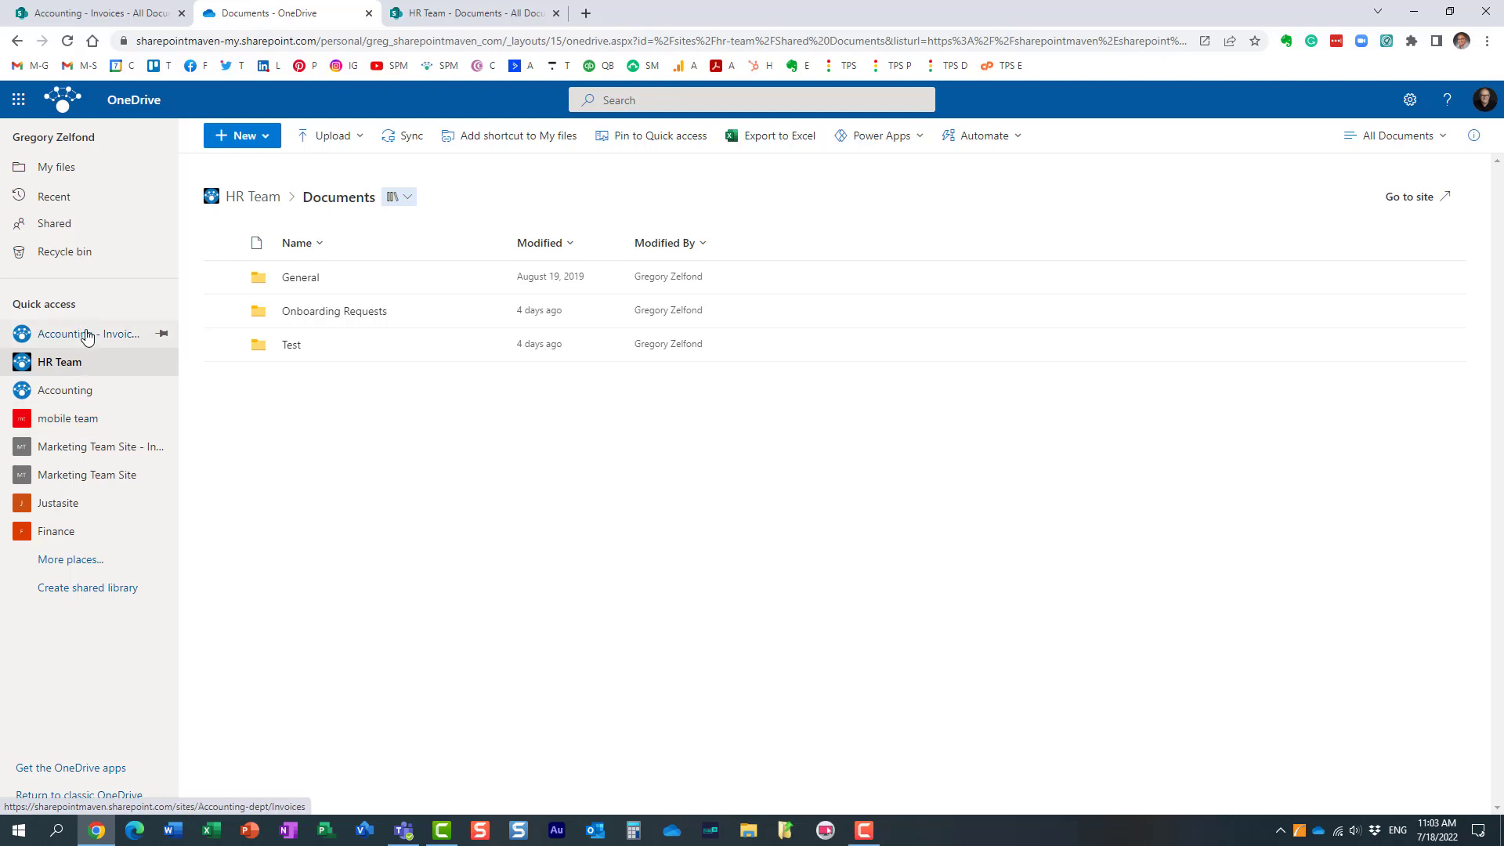
left_click(87, 333)
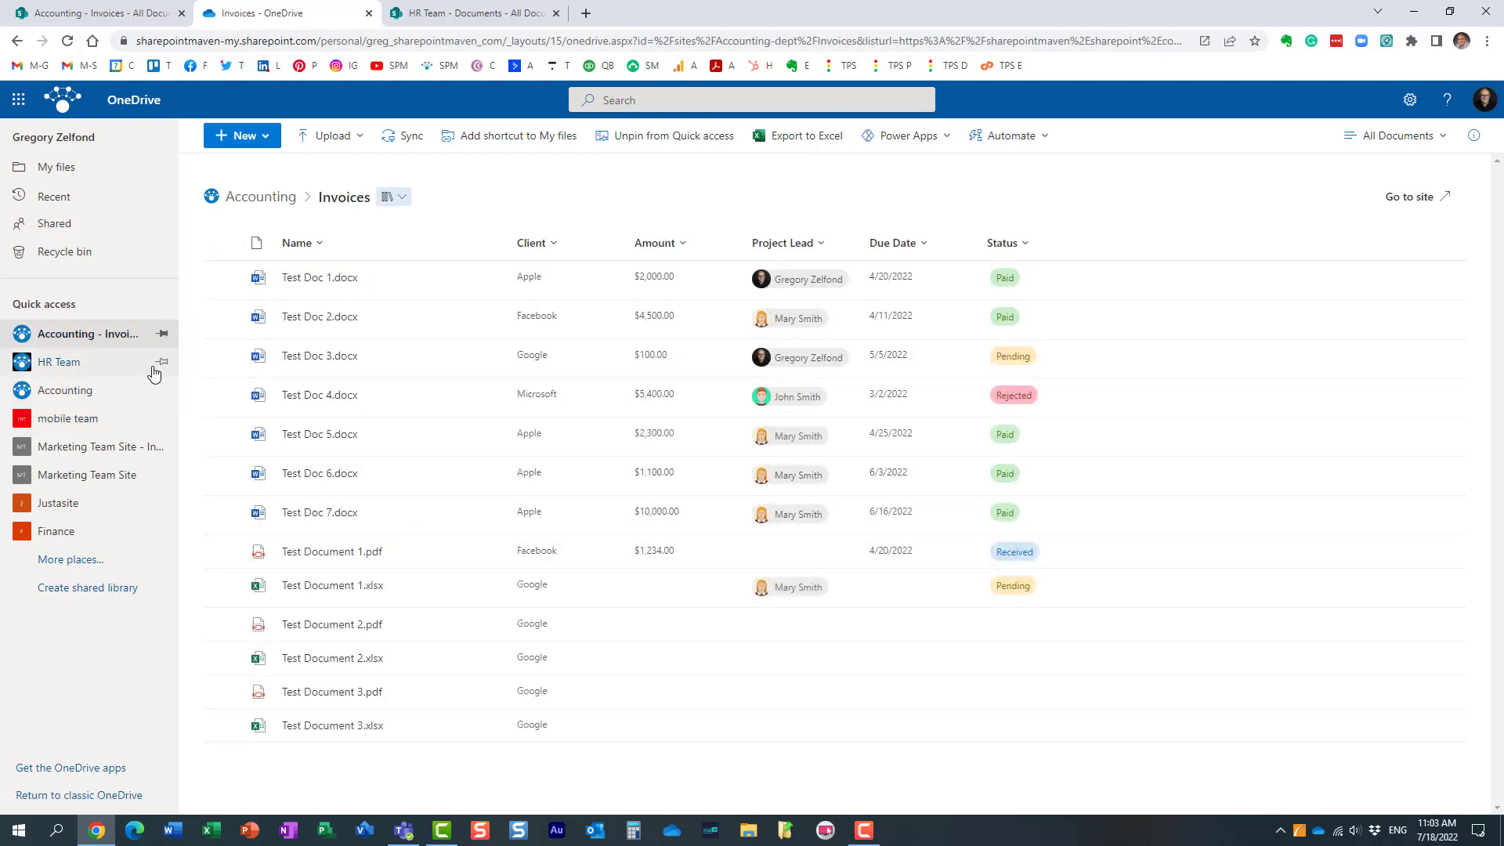
mouse_move(95, 370)
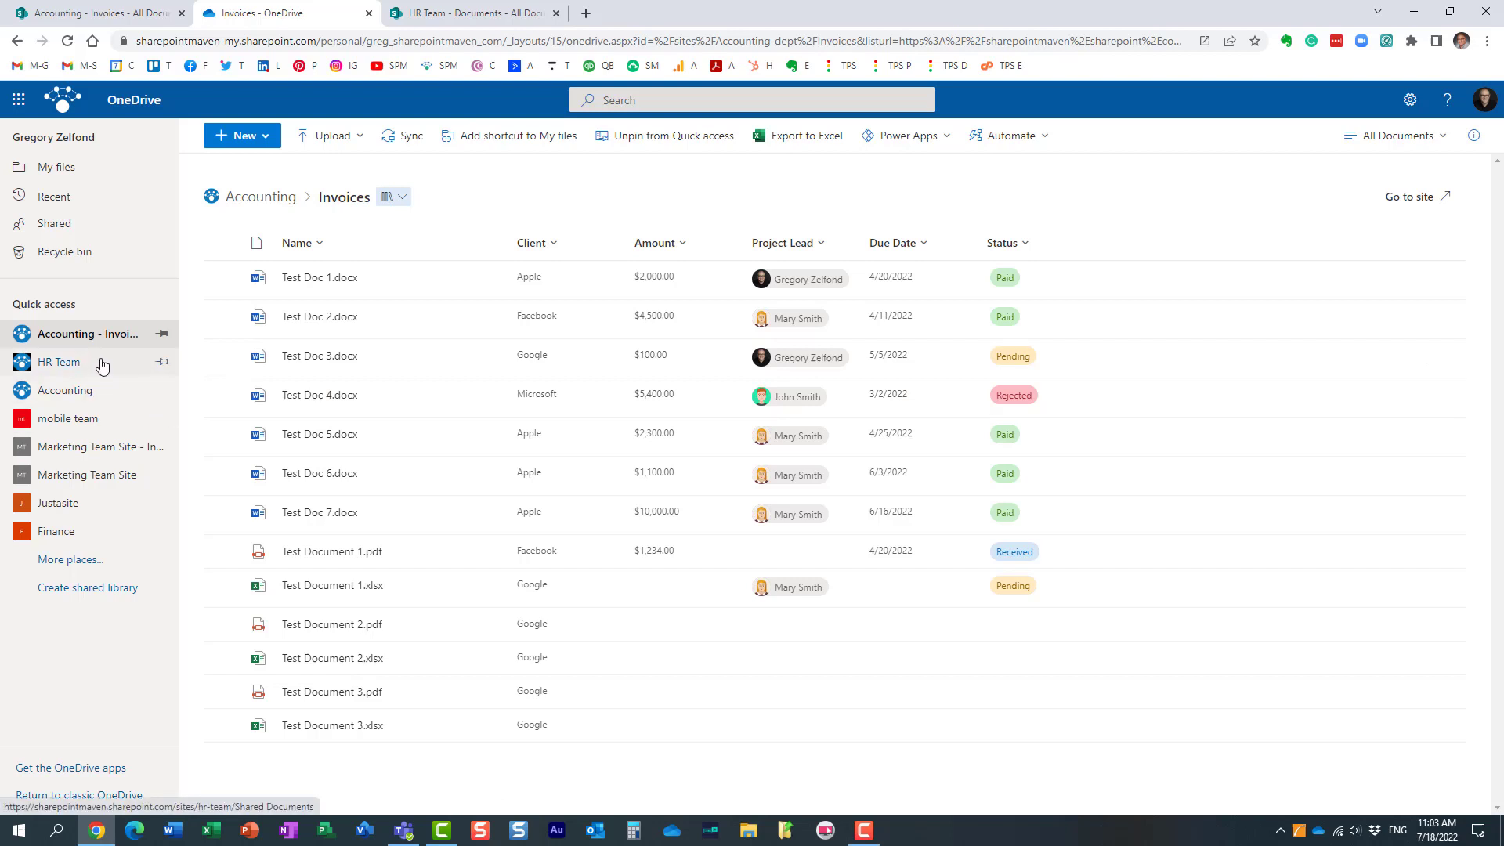
mouse_move(362, 335)
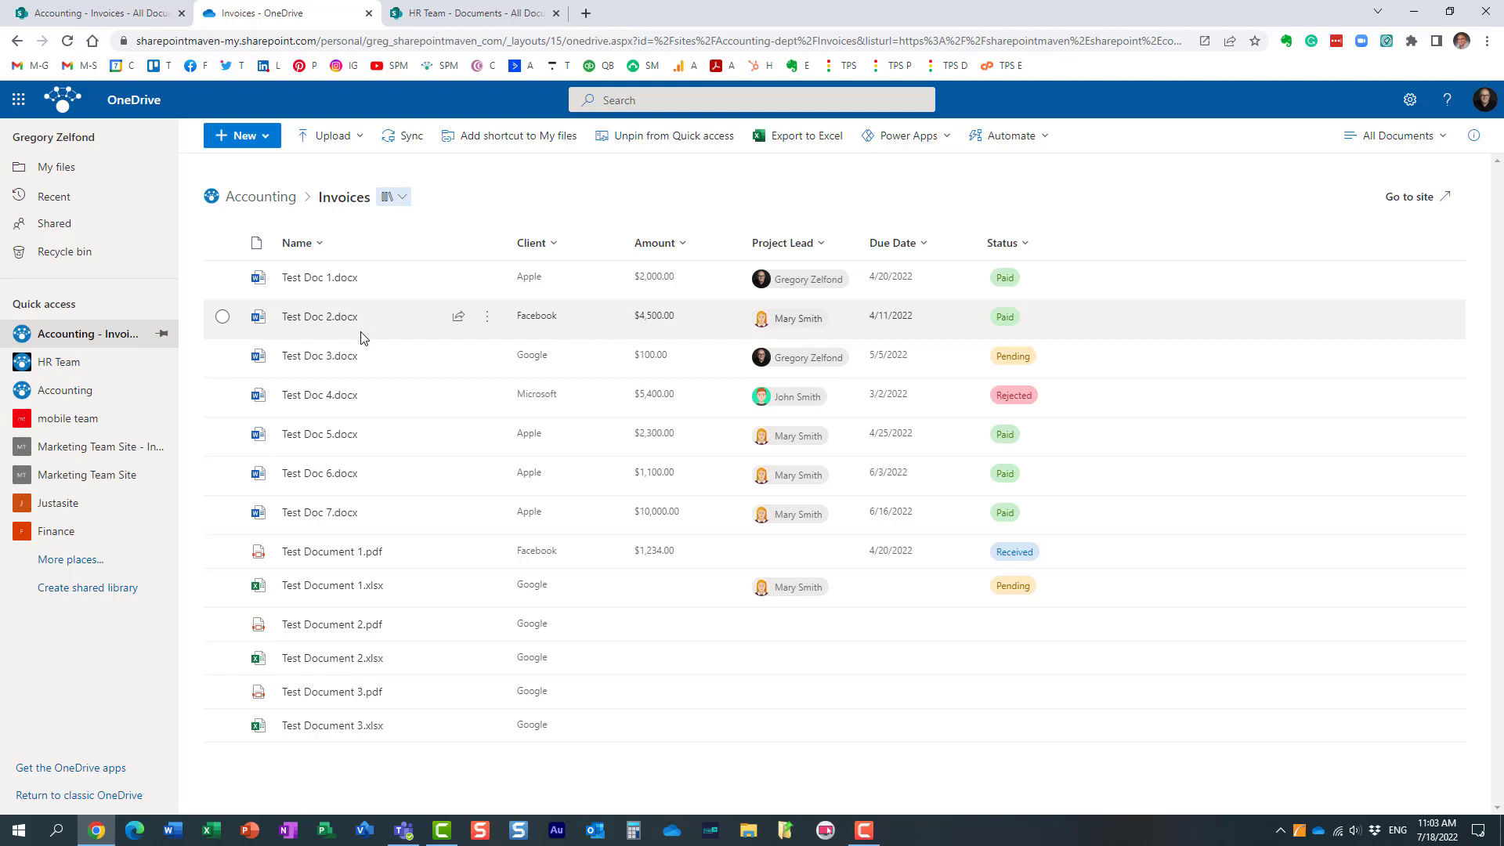
- Visit the HR Team site home, return to its full Documents library and select the Test folder
left_click(470, 13)
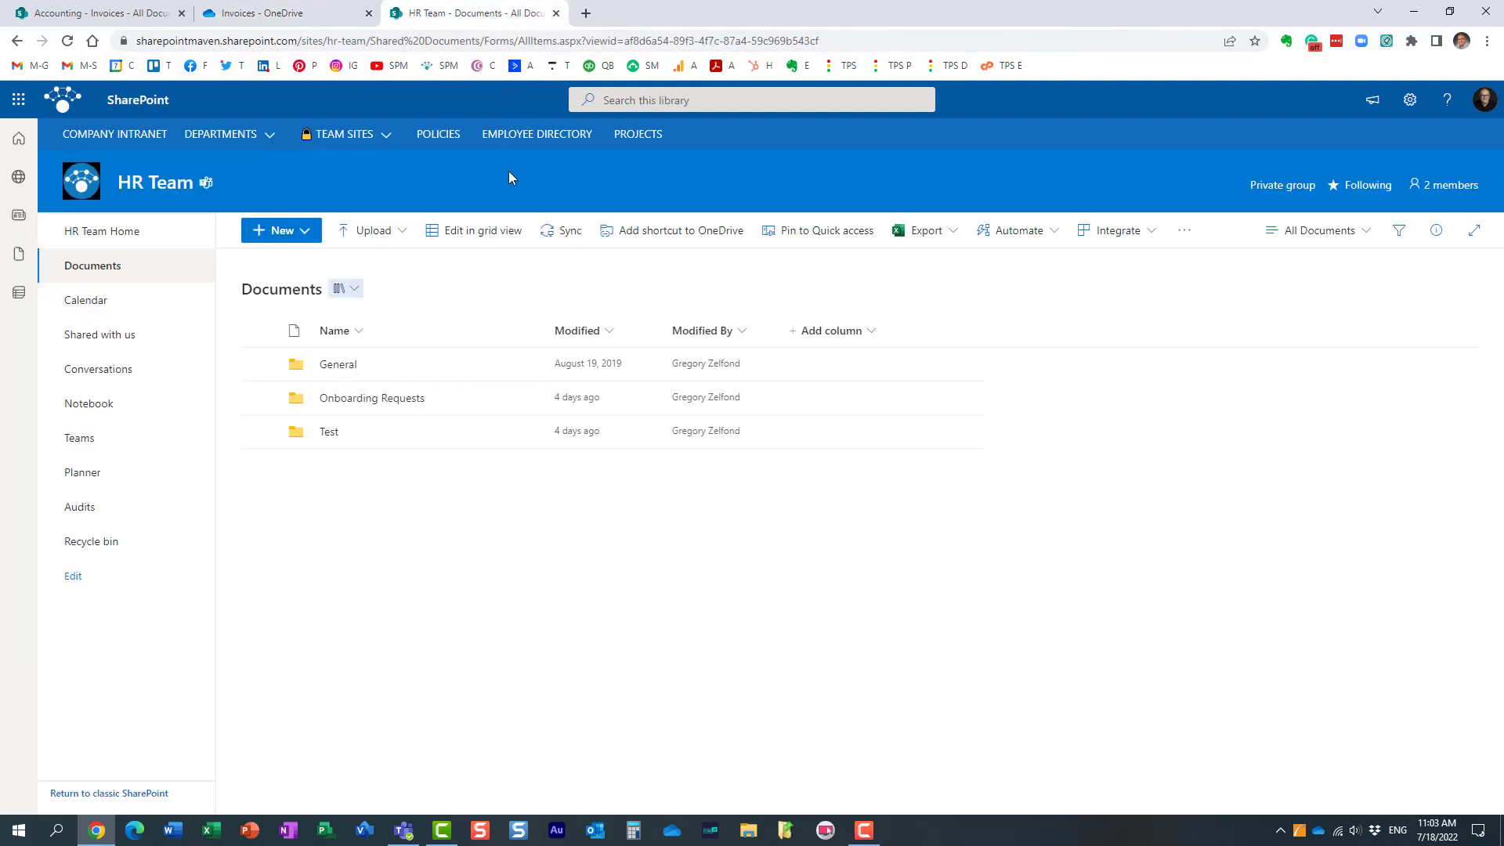
mouse_move(684, 185)
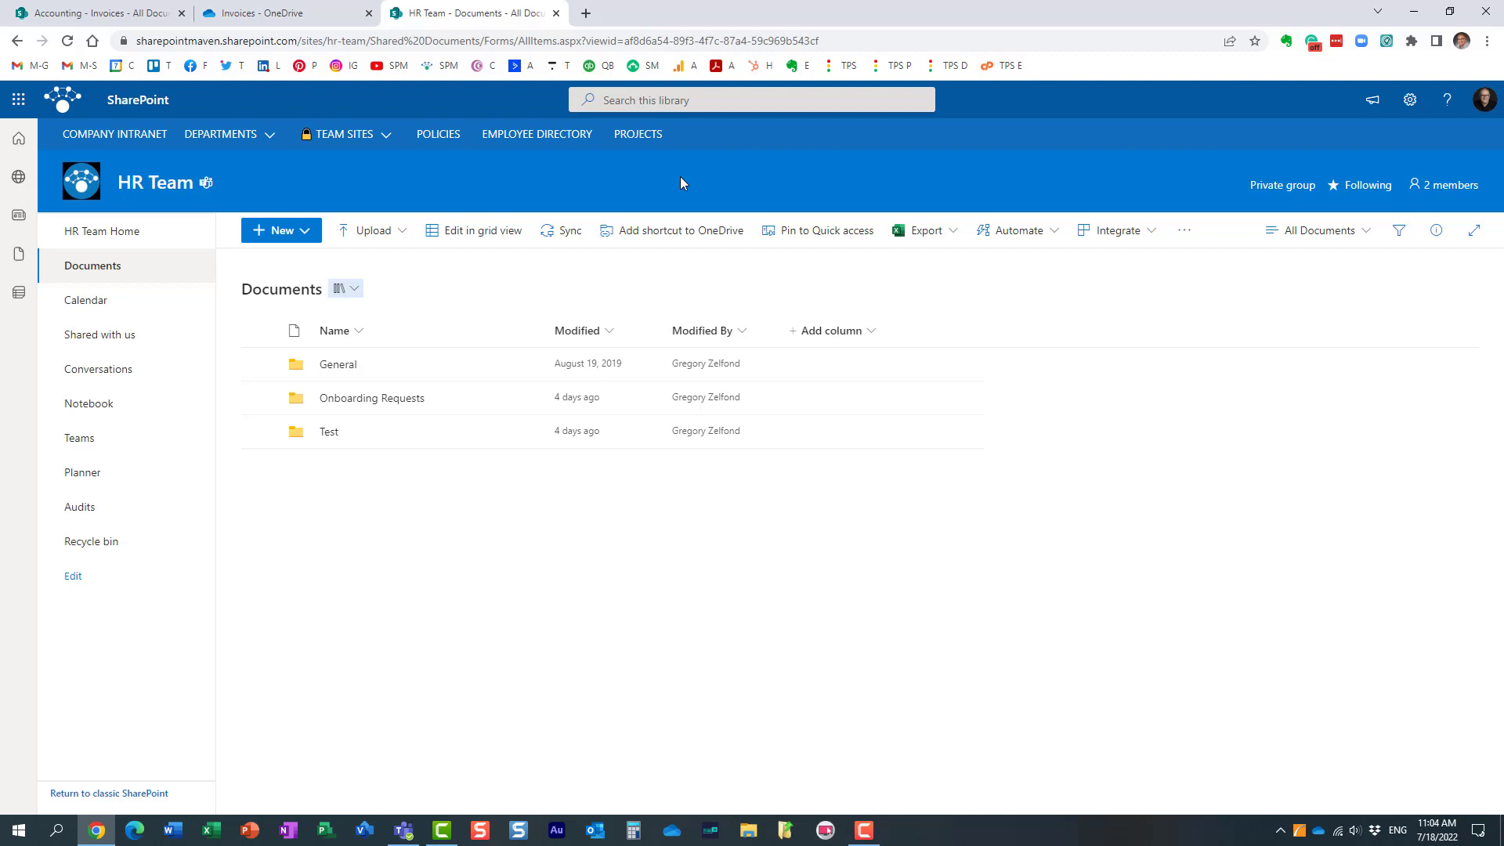
mouse_move(506, 193)
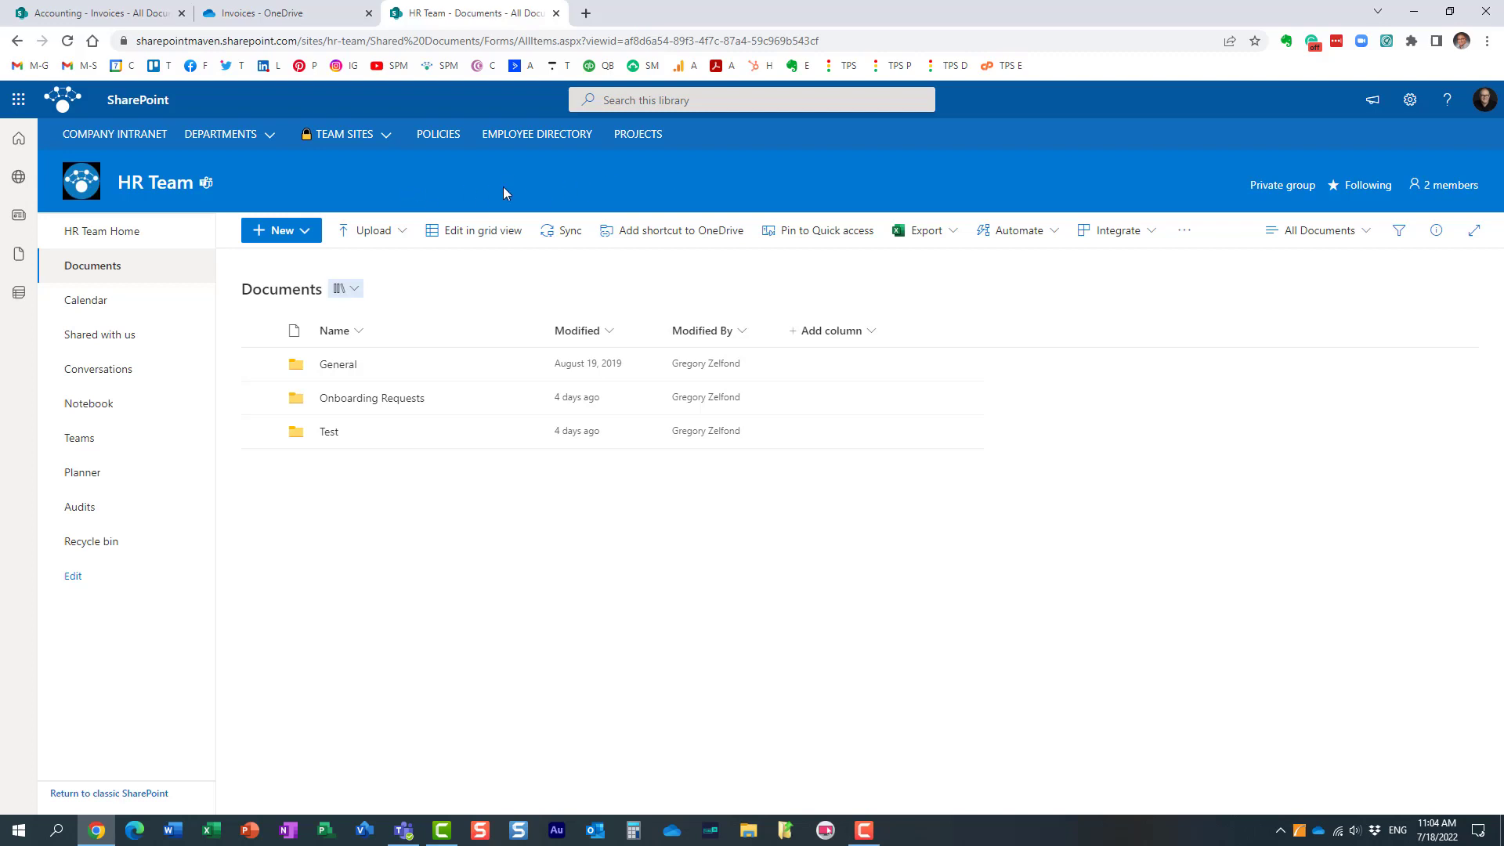
left_click(103, 232)
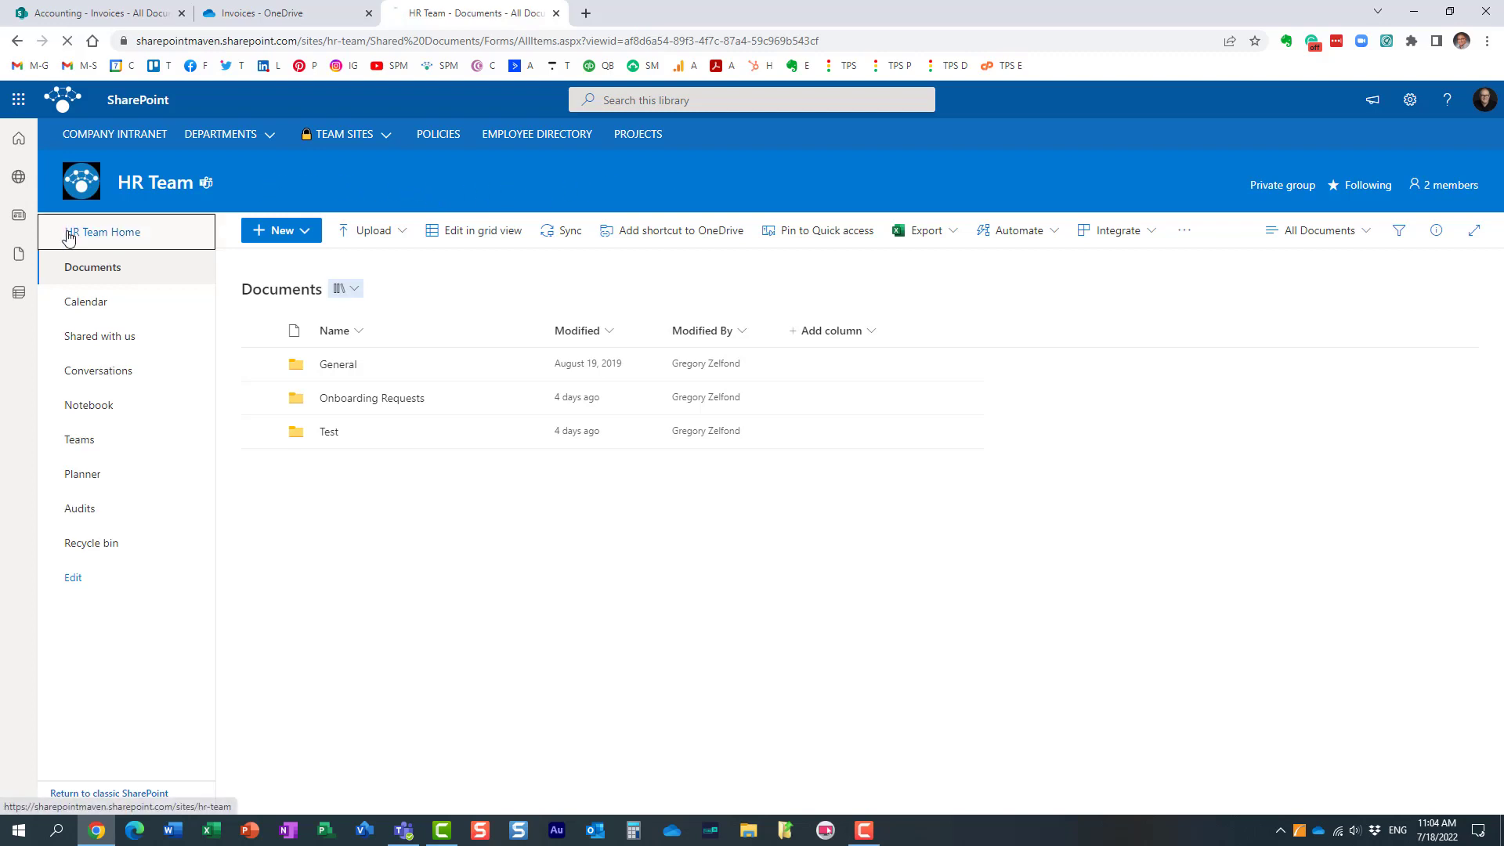
left_click(103, 232)
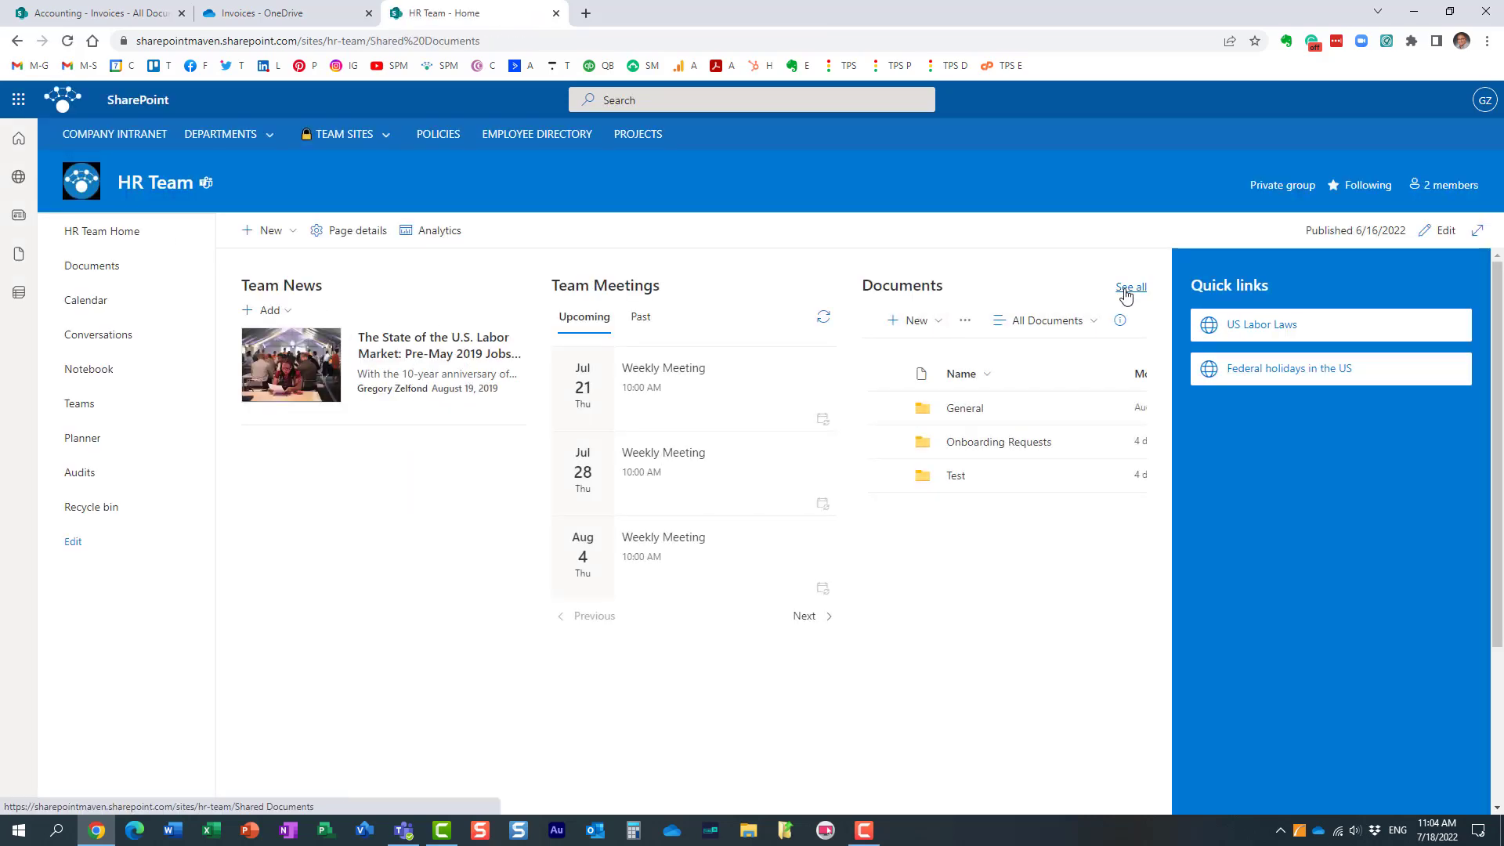
left_click(1130, 288)
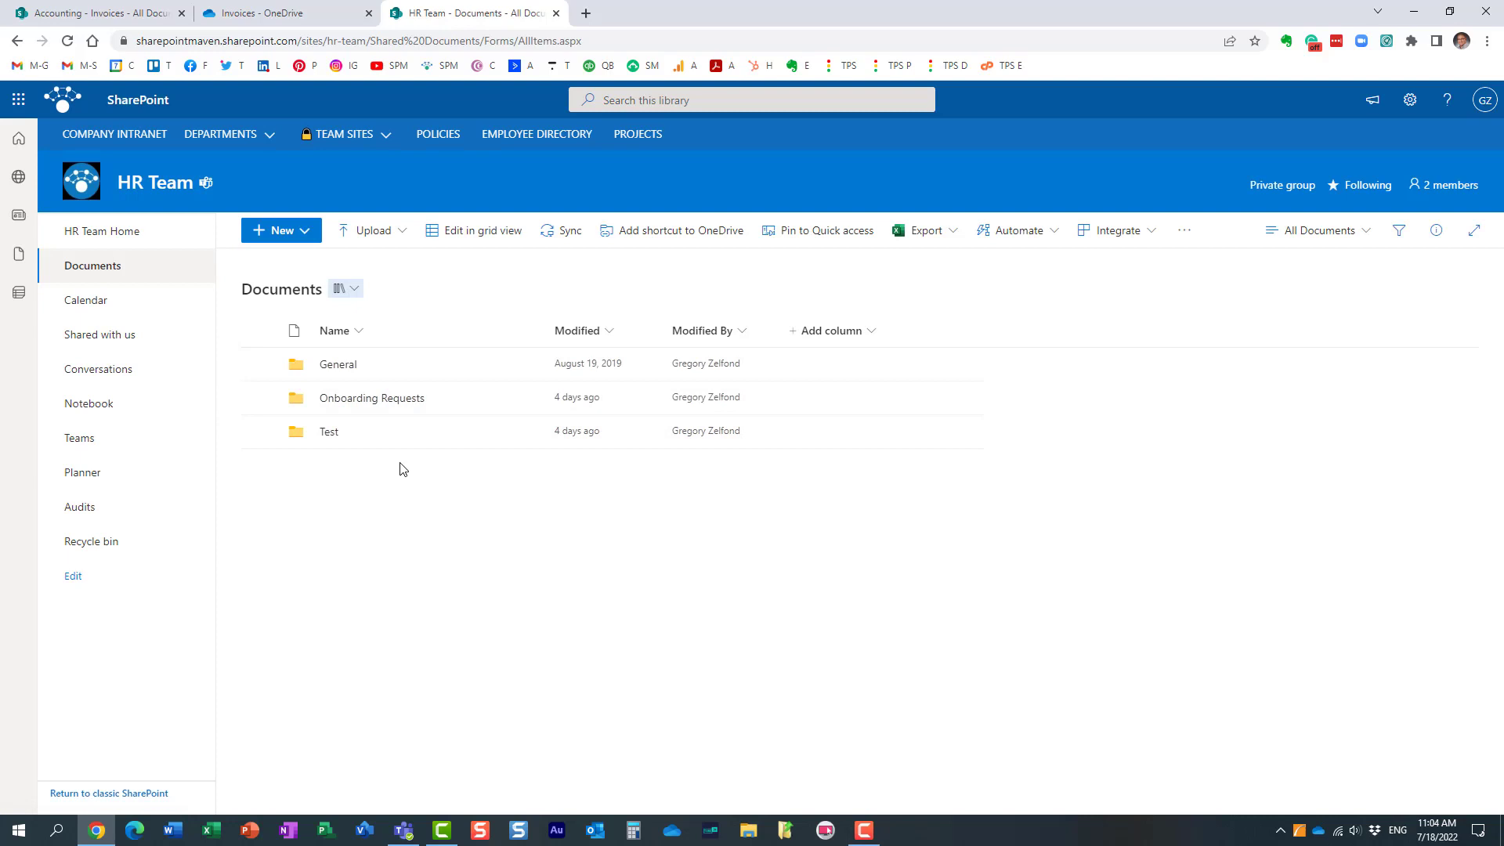
mouse_move(405, 520)
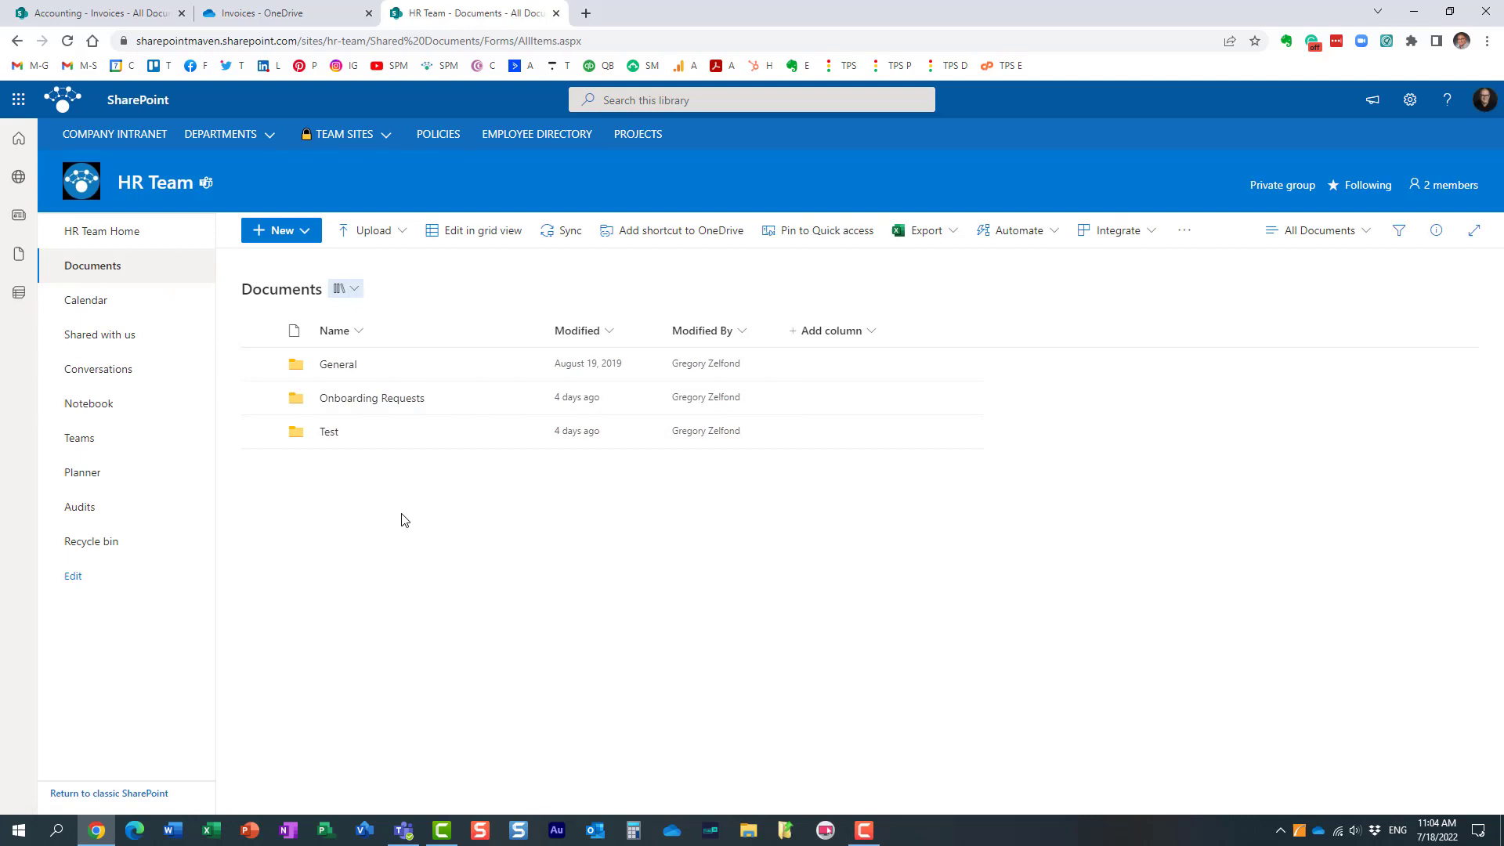
mouse_move(436, 526)
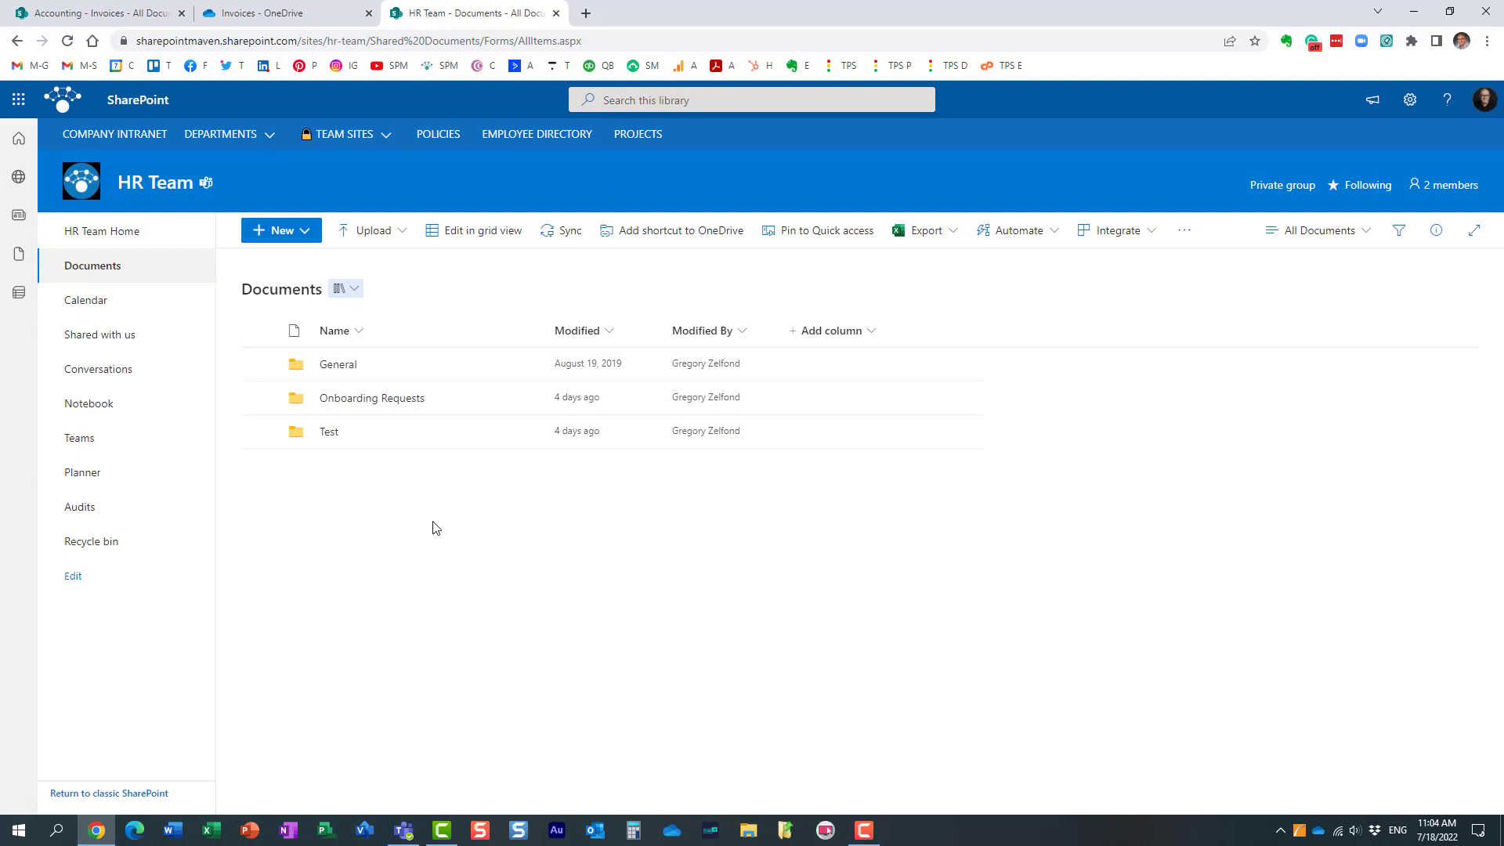
left_click(259, 432)
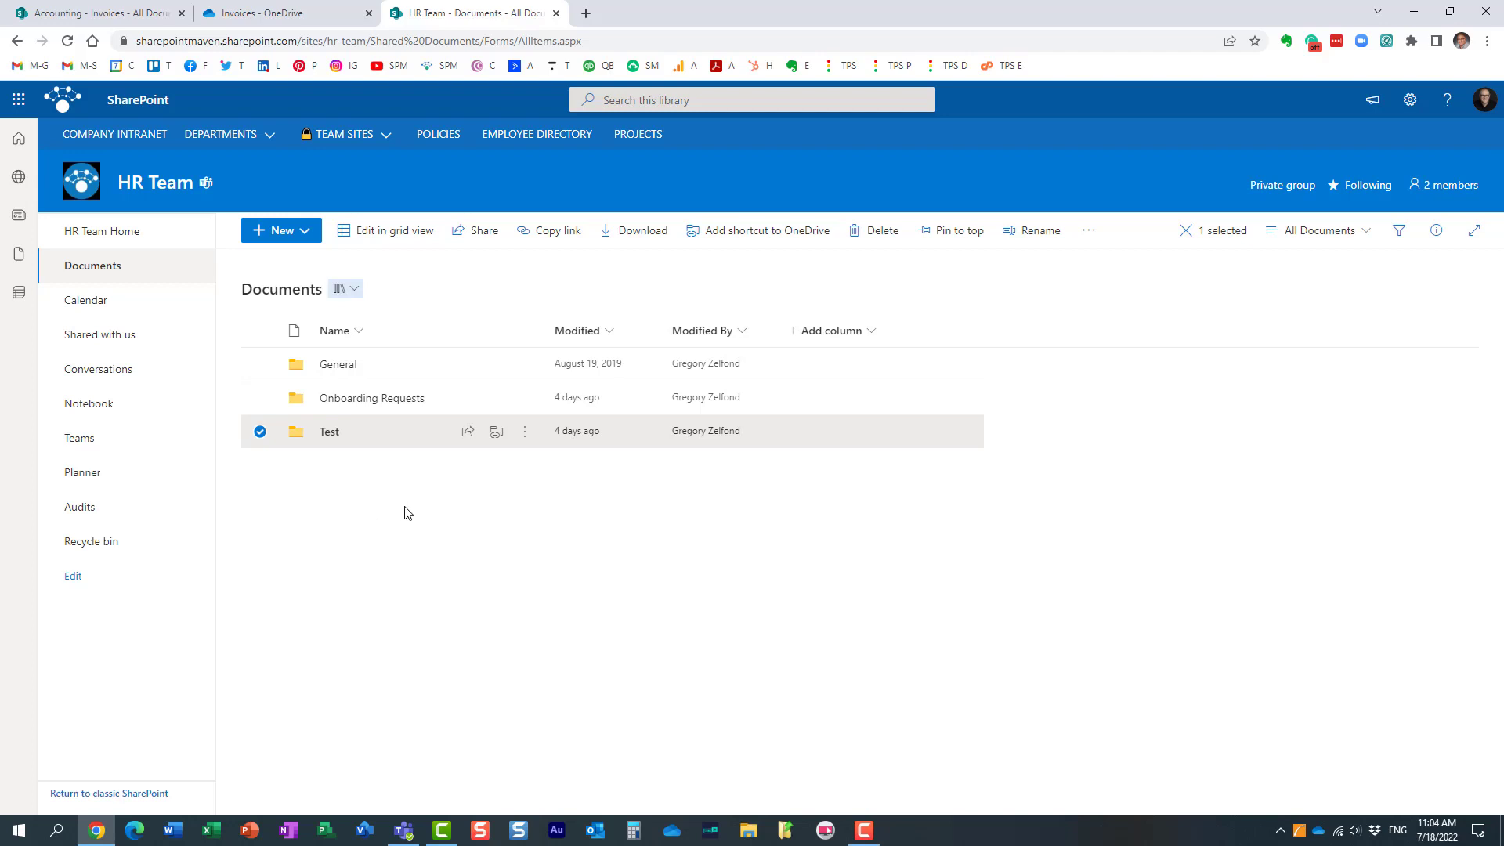
mouse_move(389, 517)
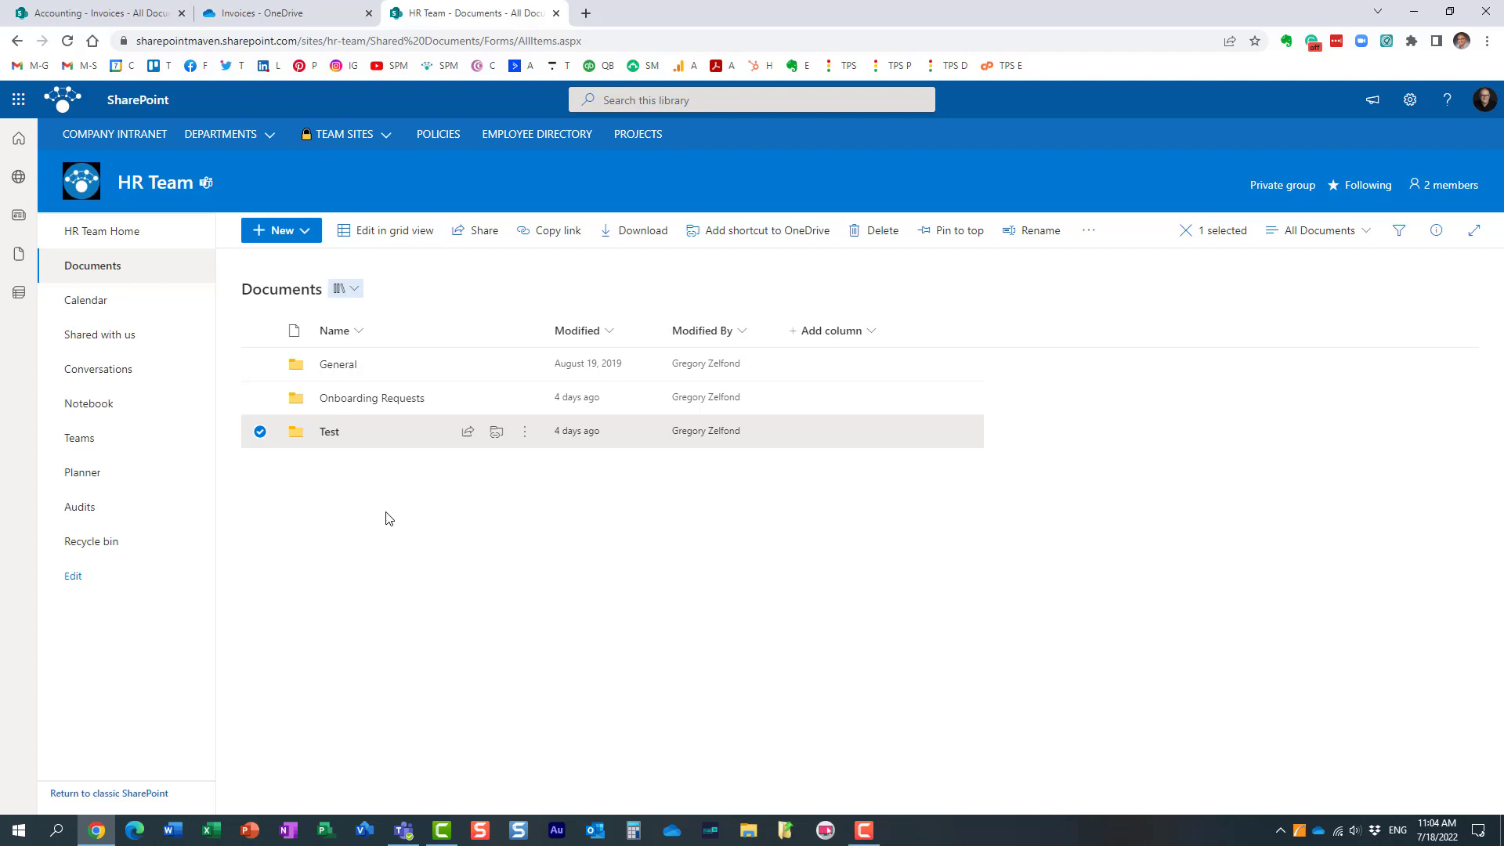
mouse_move(353, 500)
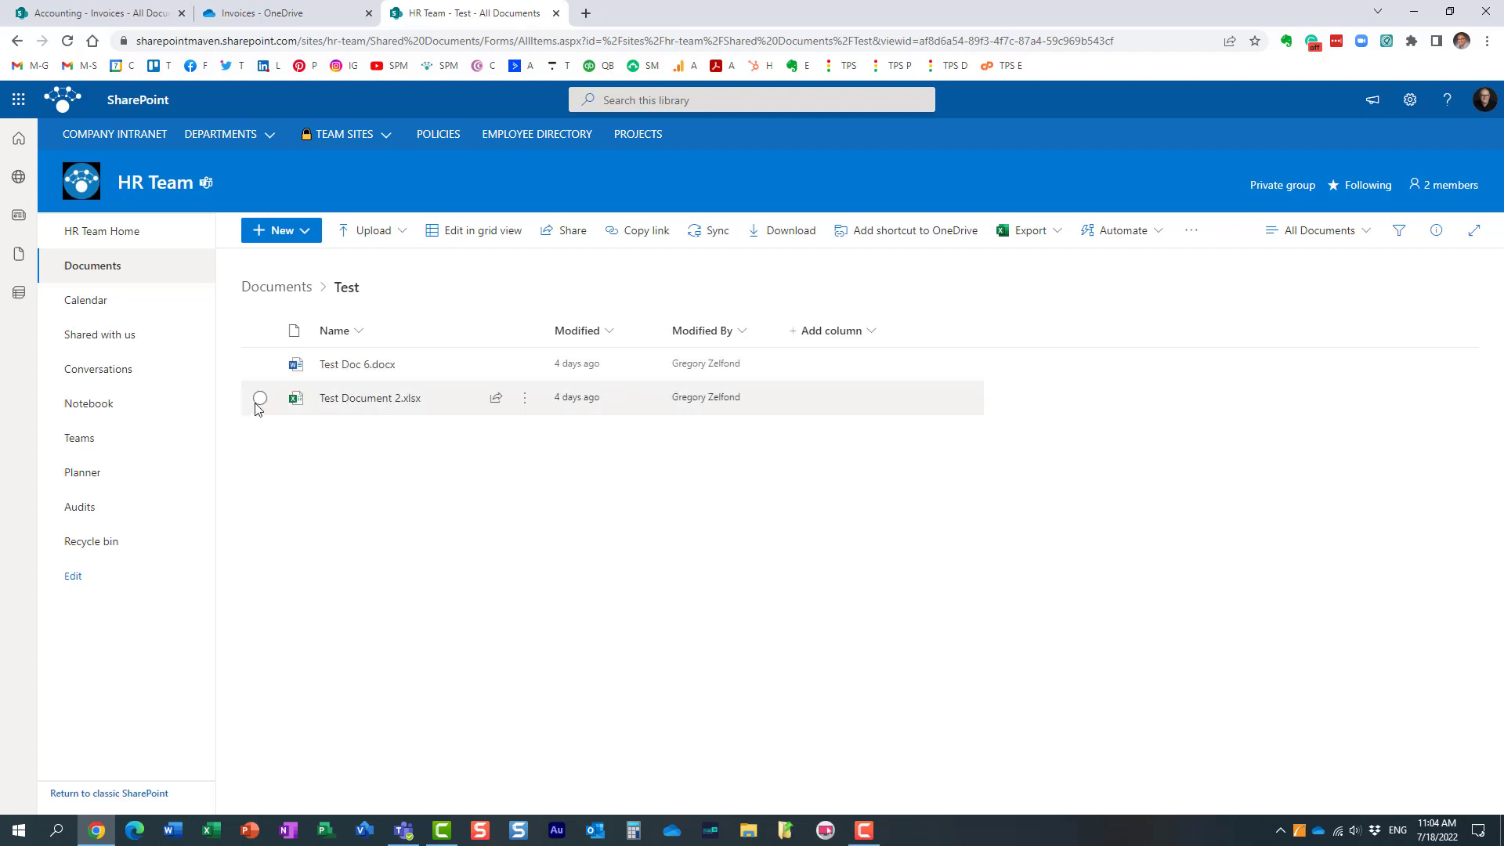
- Select Test Doc 6.docx in the HR Team Test folder as the file to move
left_click(260, 364)
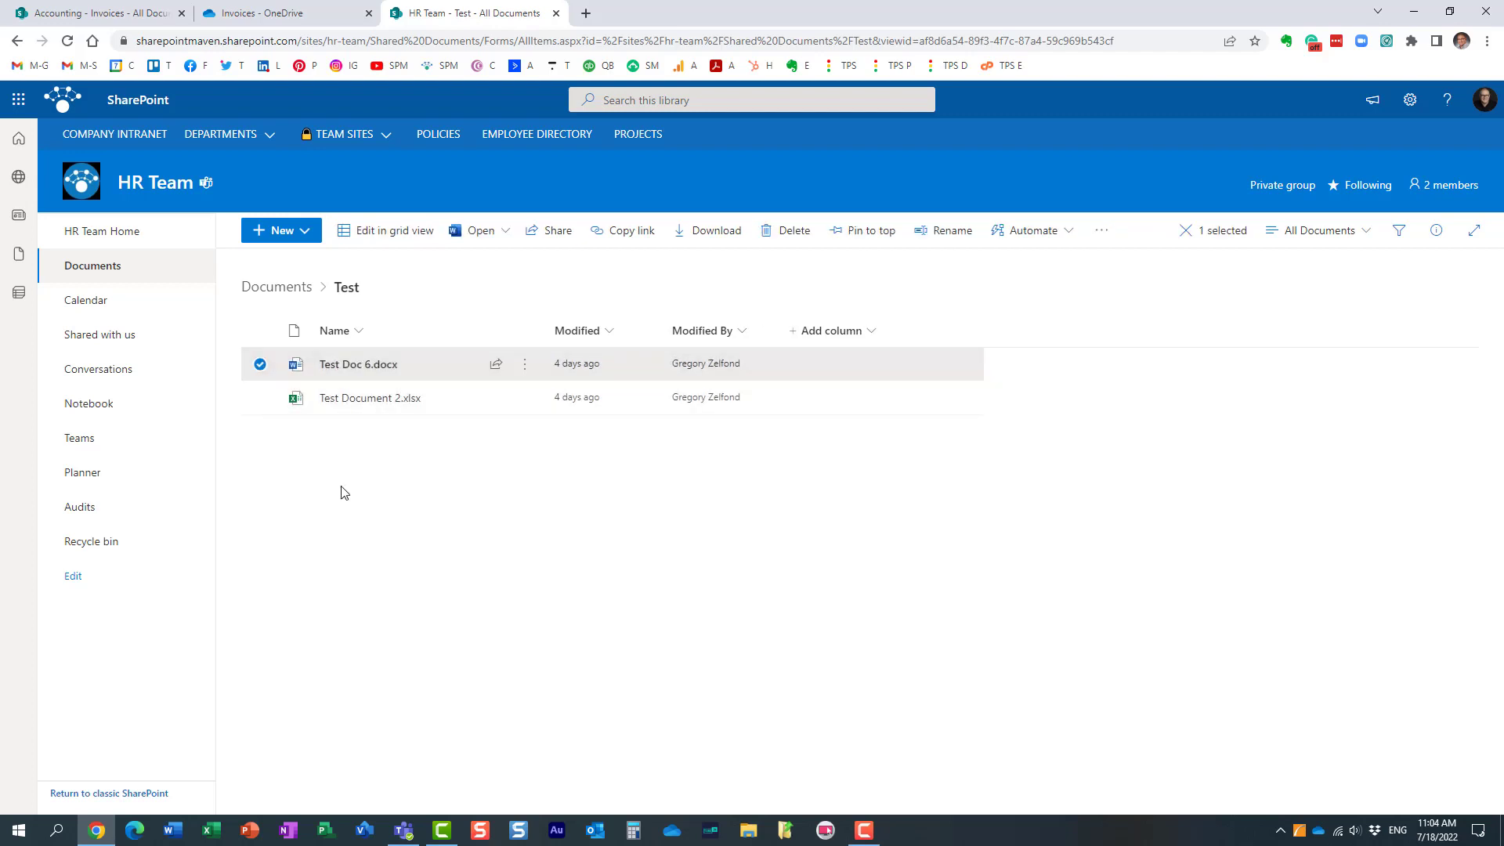
mouse_move(443, 461)
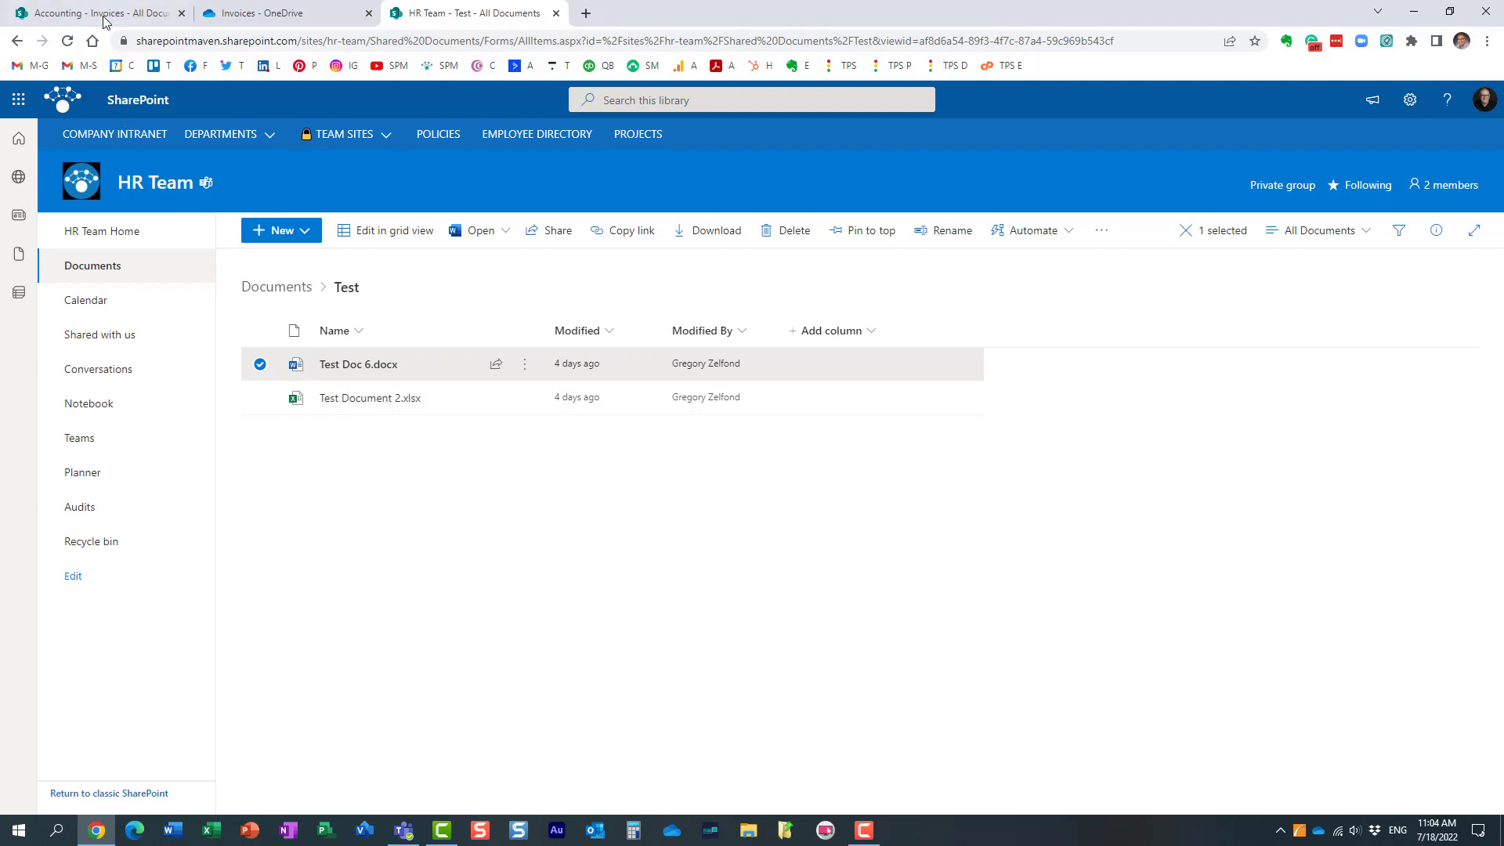
left_click(95, 15)
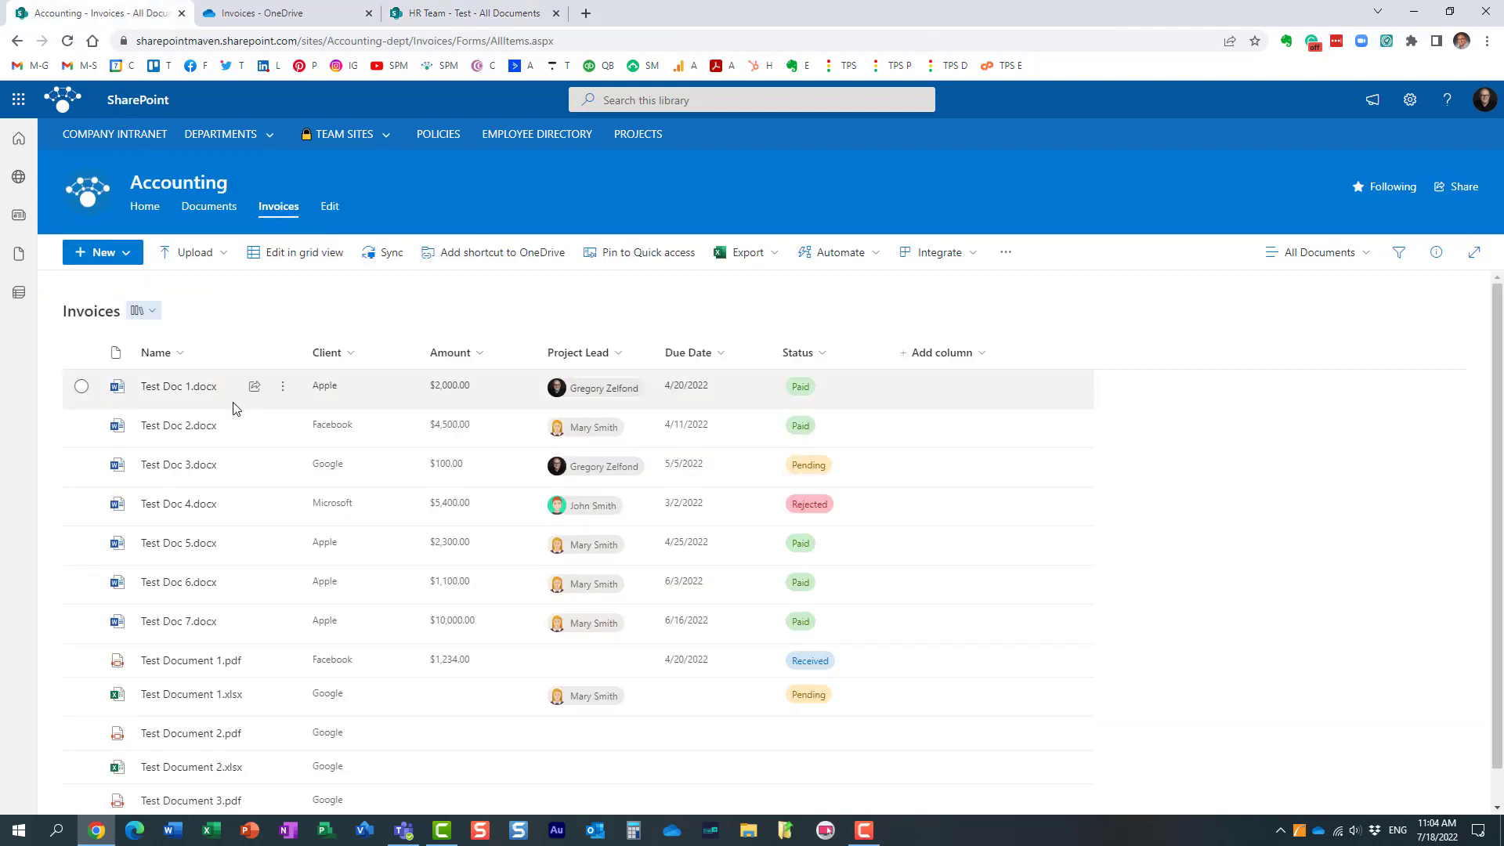
left_click(477, 13)
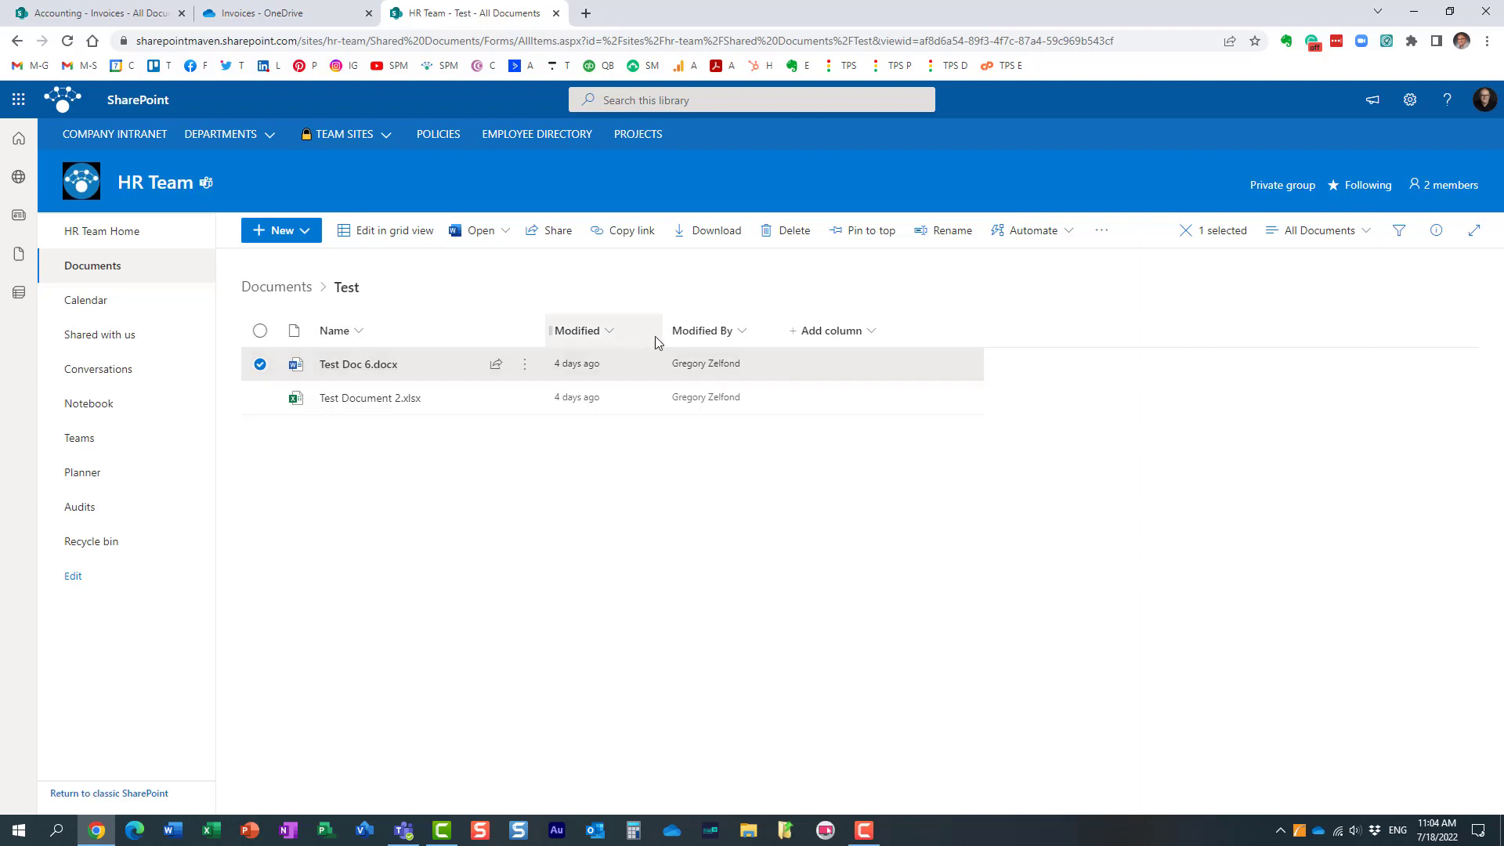
mouse_move(680, 313)
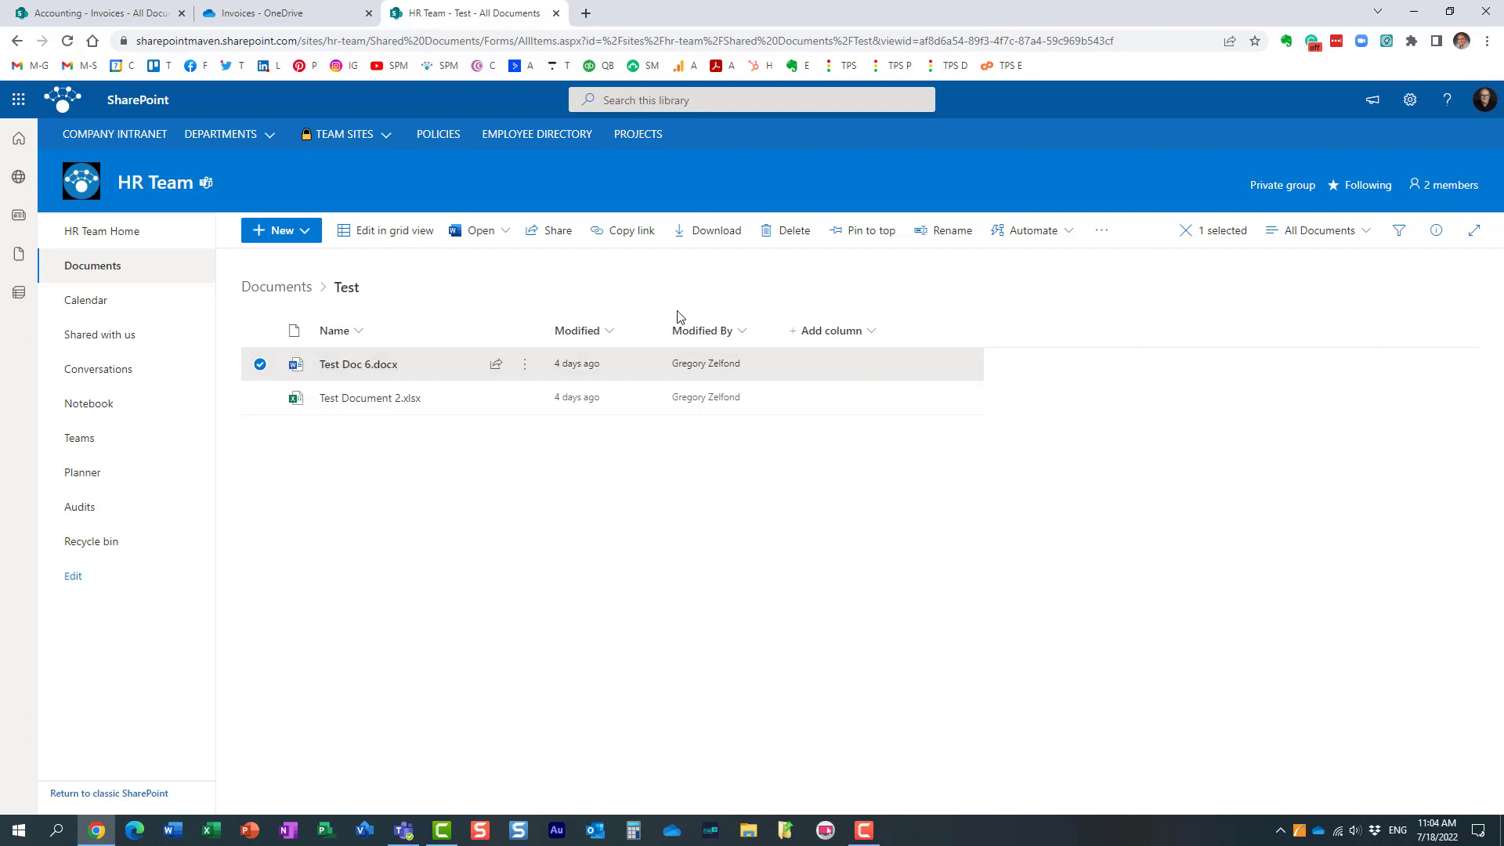
- Start a Move for Test Doc 6.docx and choose the pinned Accounting - Invoices library as its destination
left_click(1101, 229)
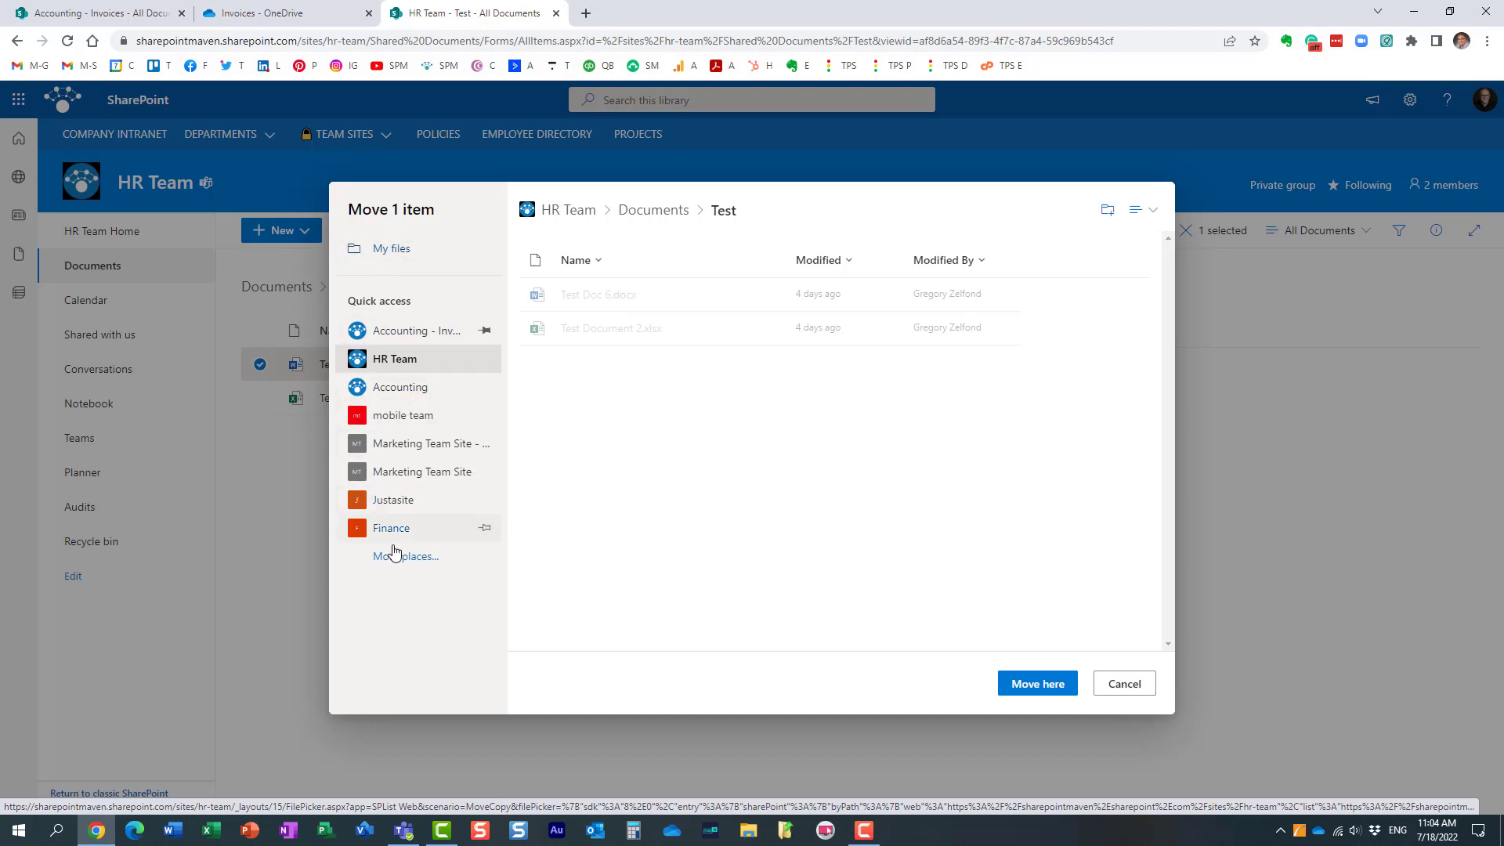
mouse_move(498, 488)
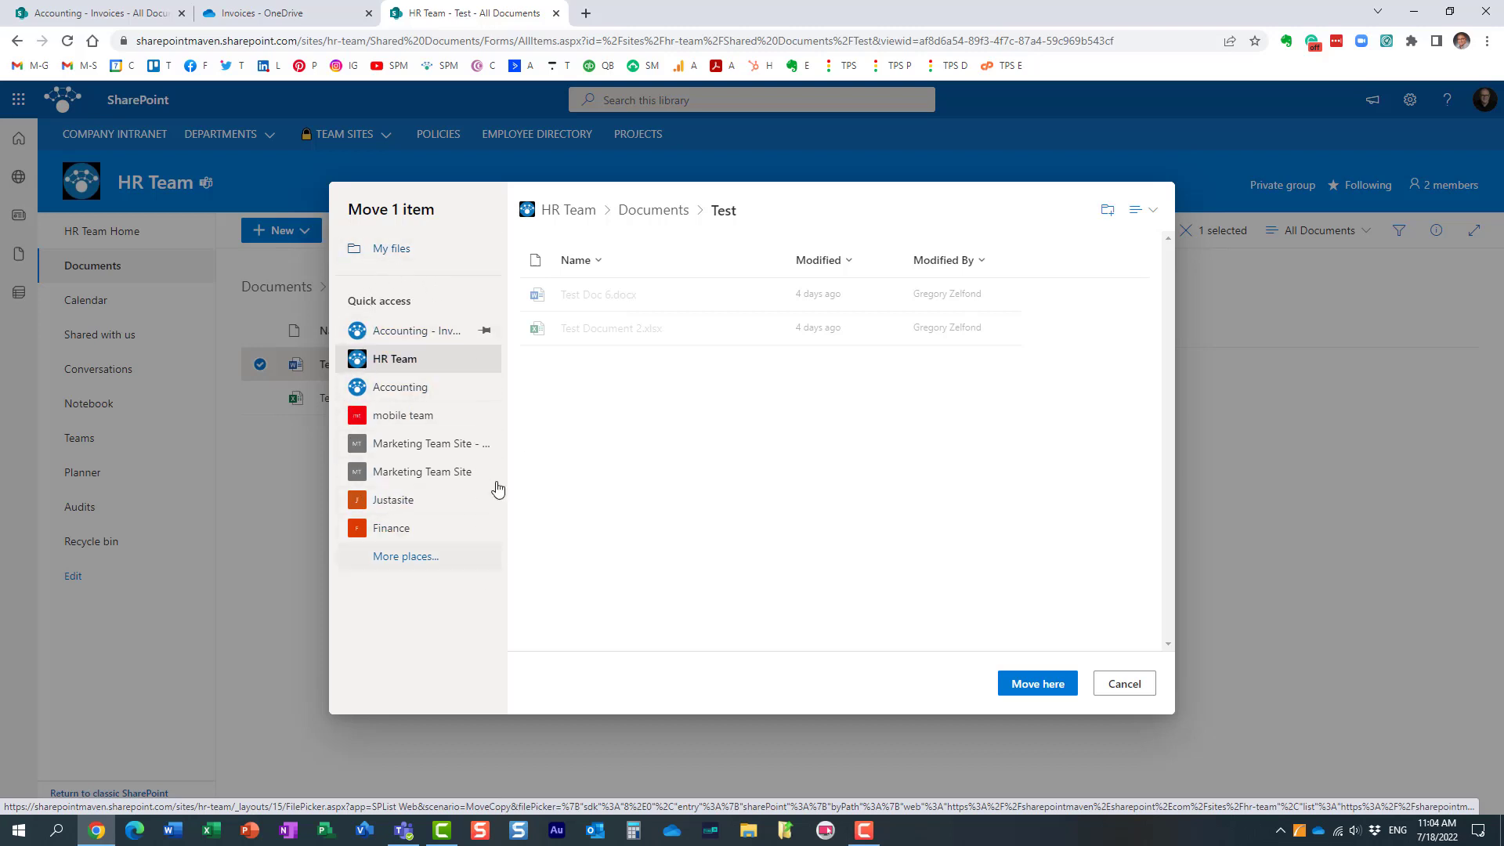
mouse_move(460, 348)
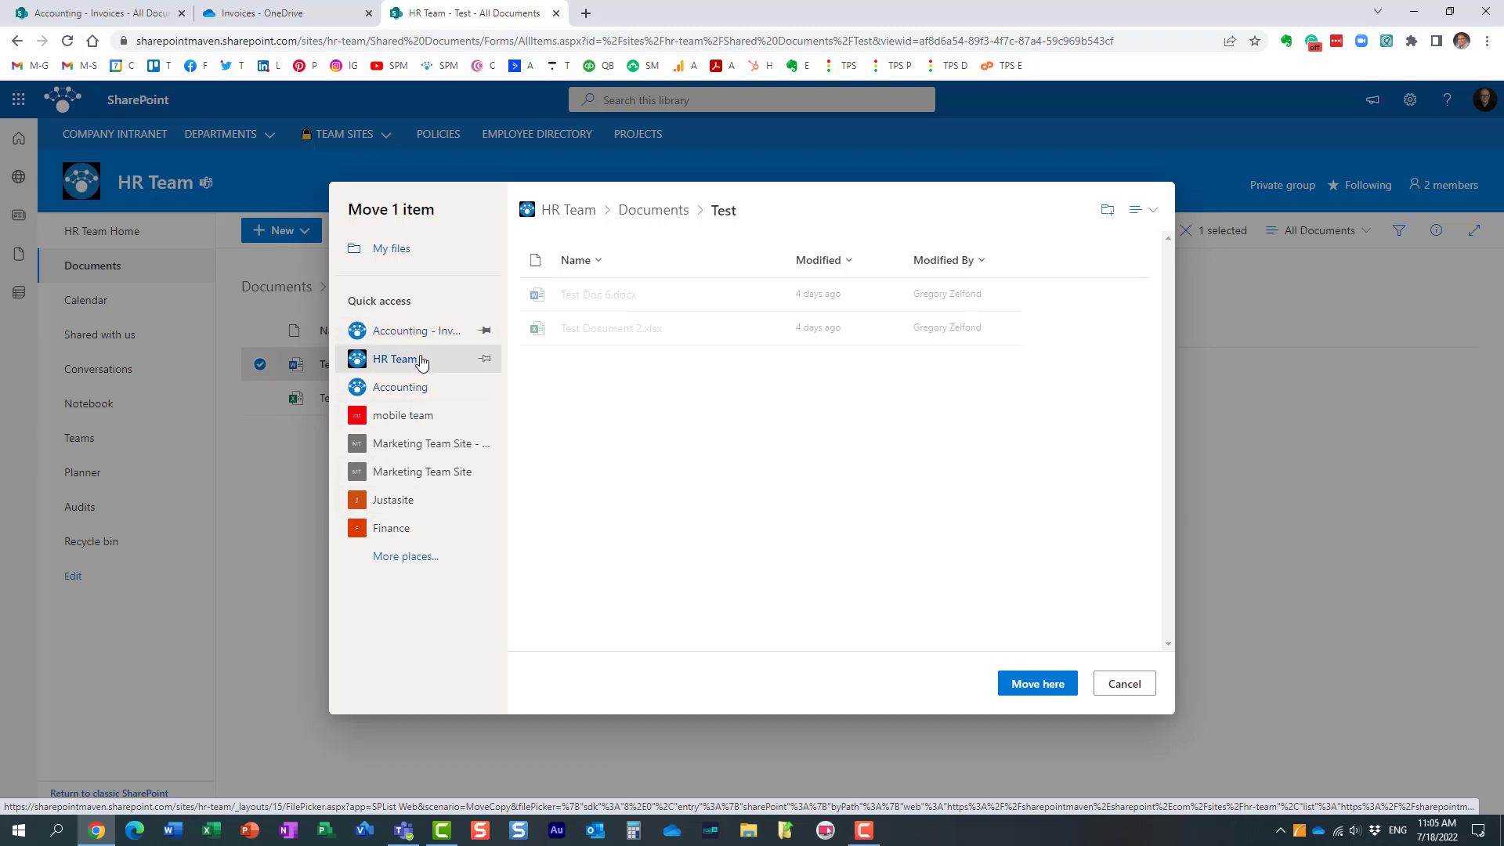
mouse_move(420, 365)
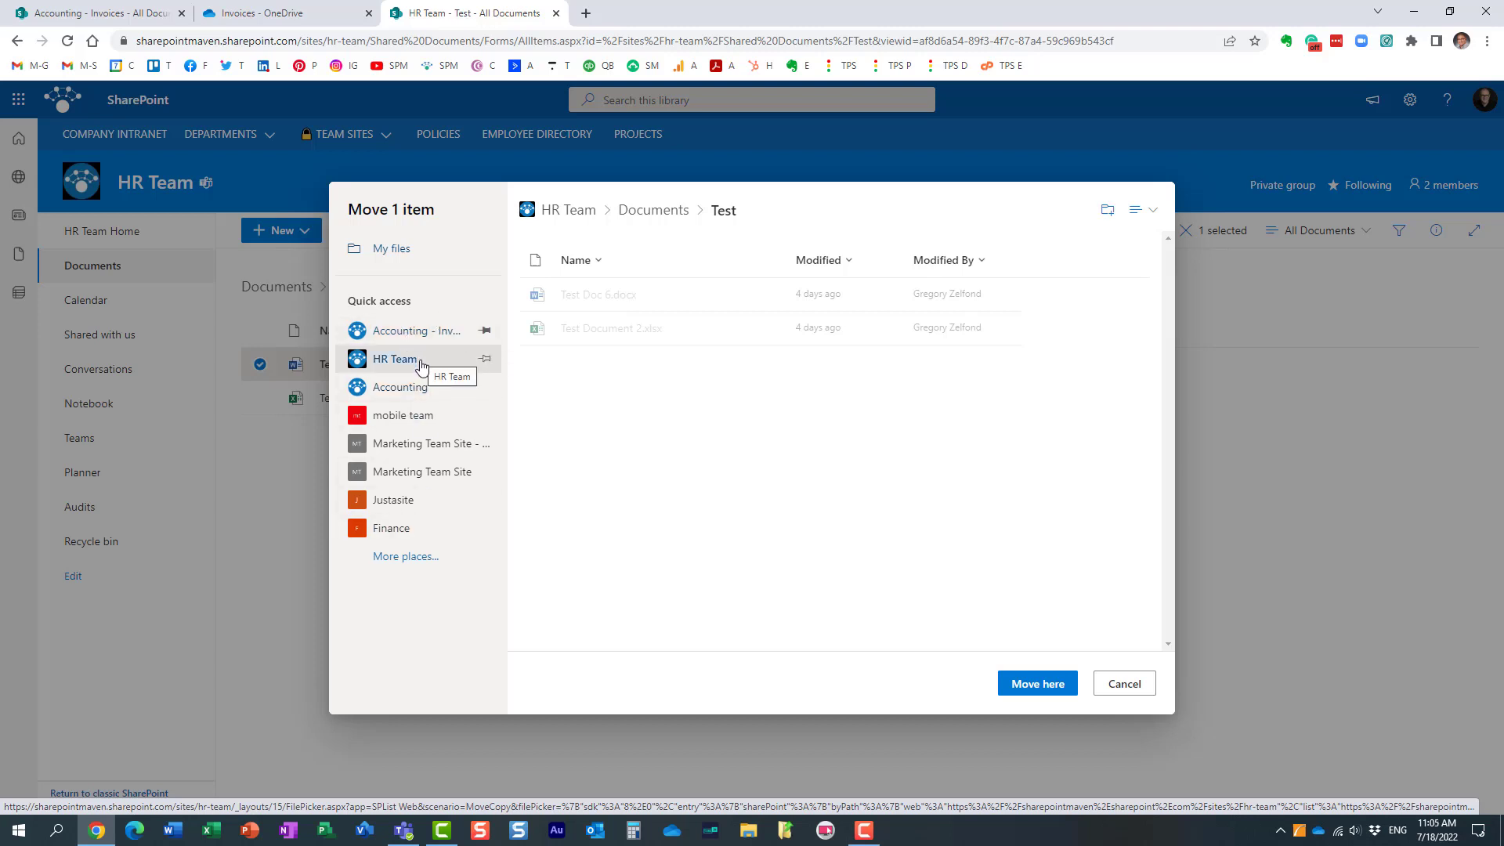
mouse_move(410, 347)
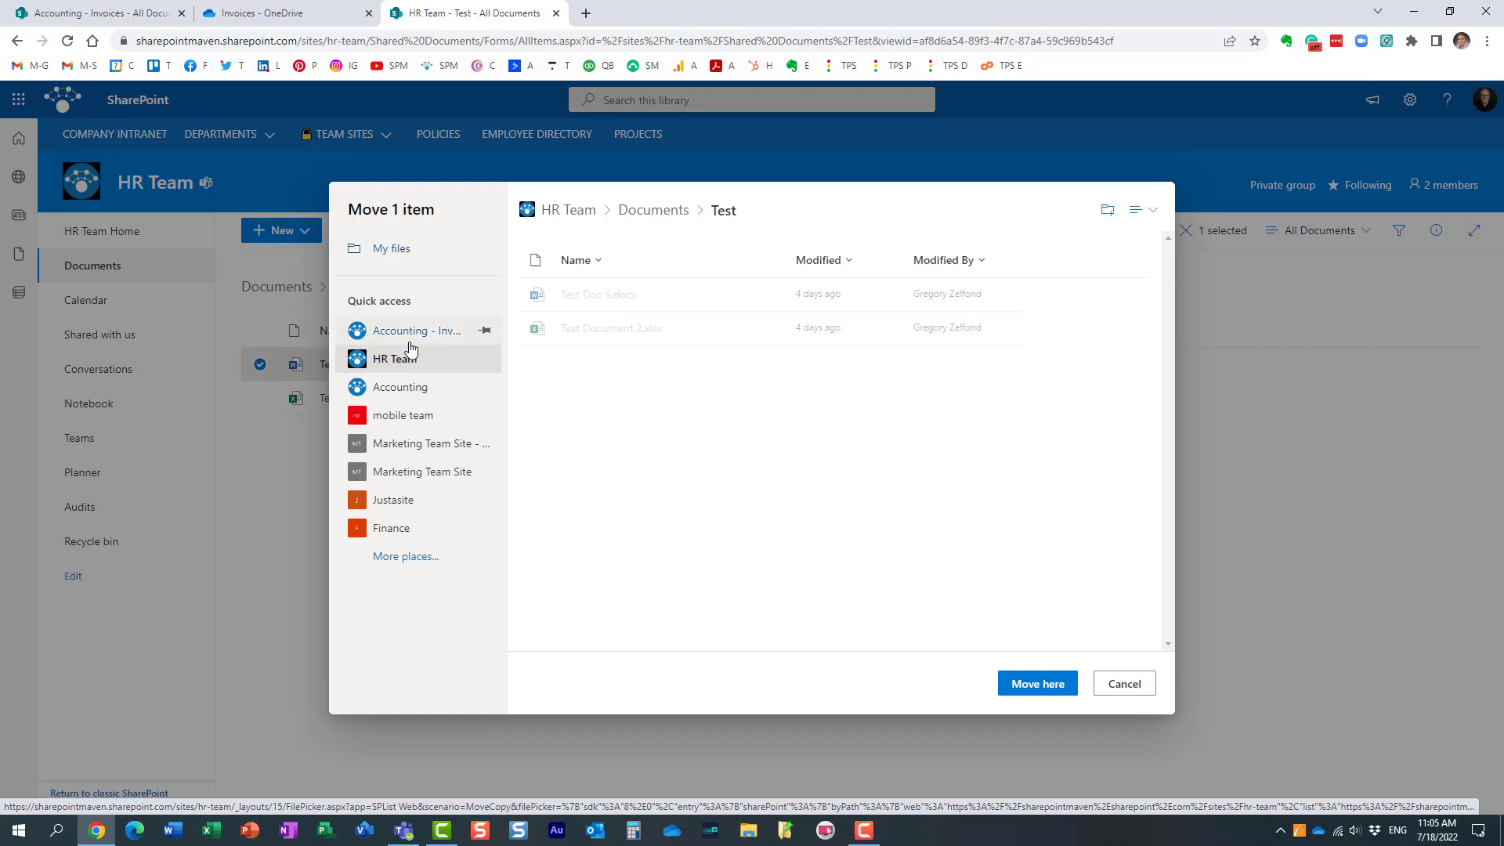
mouse_move(393, 354)
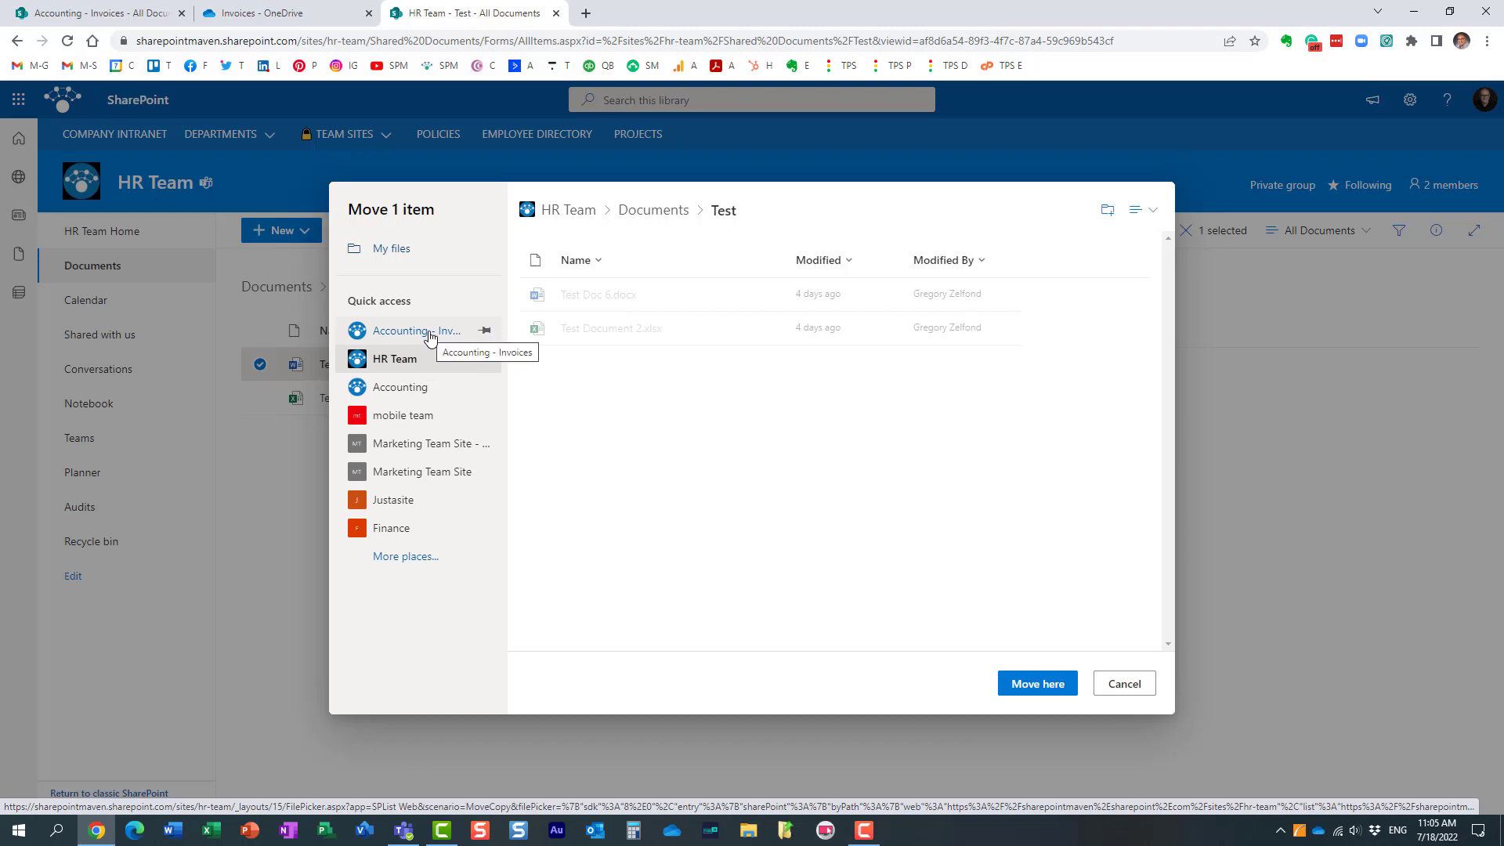
left_click(416, 331)
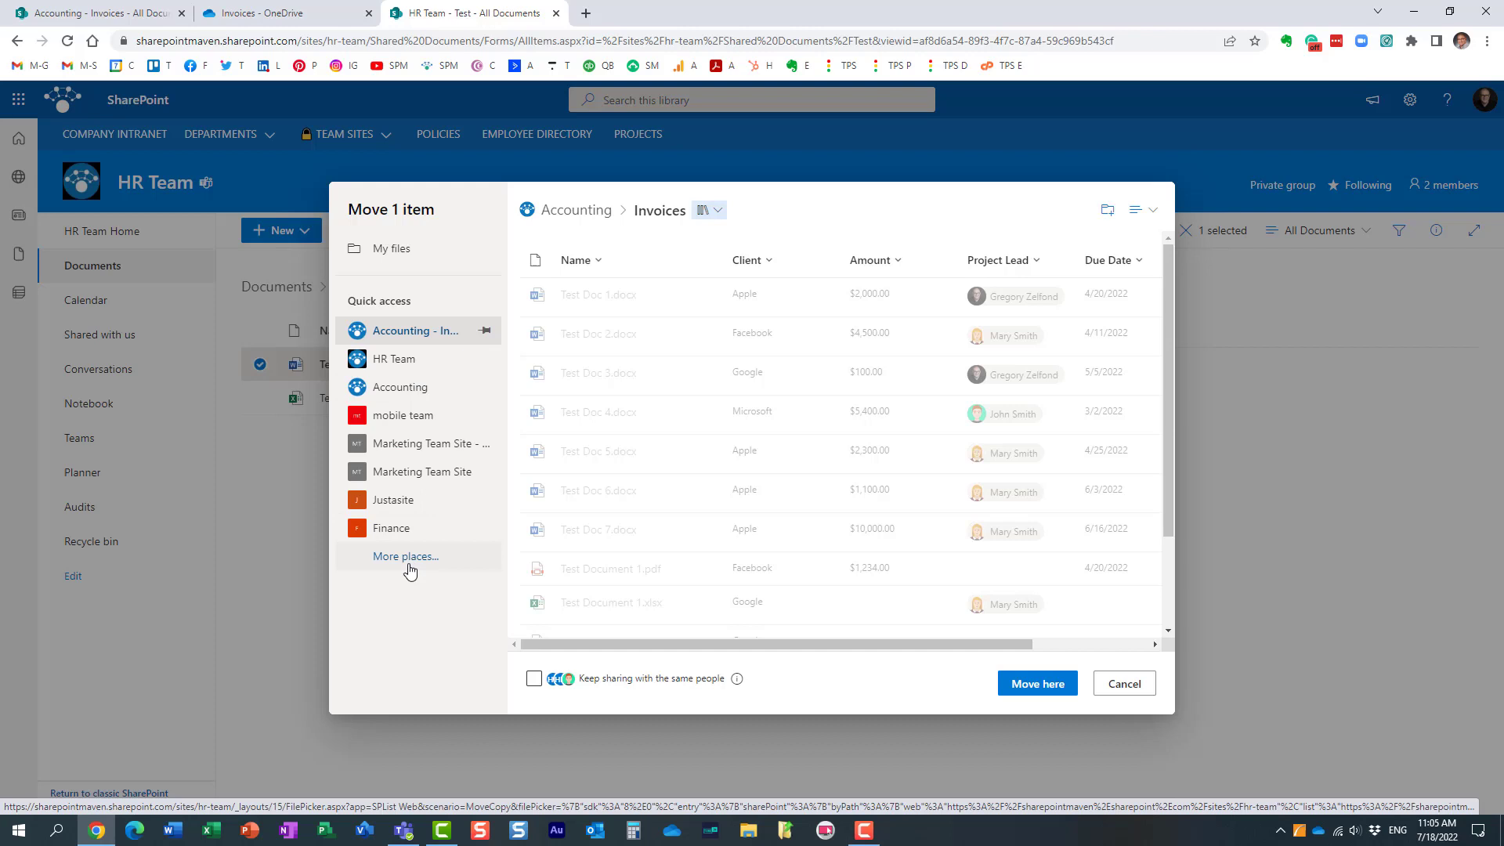
left_click(406, 556)
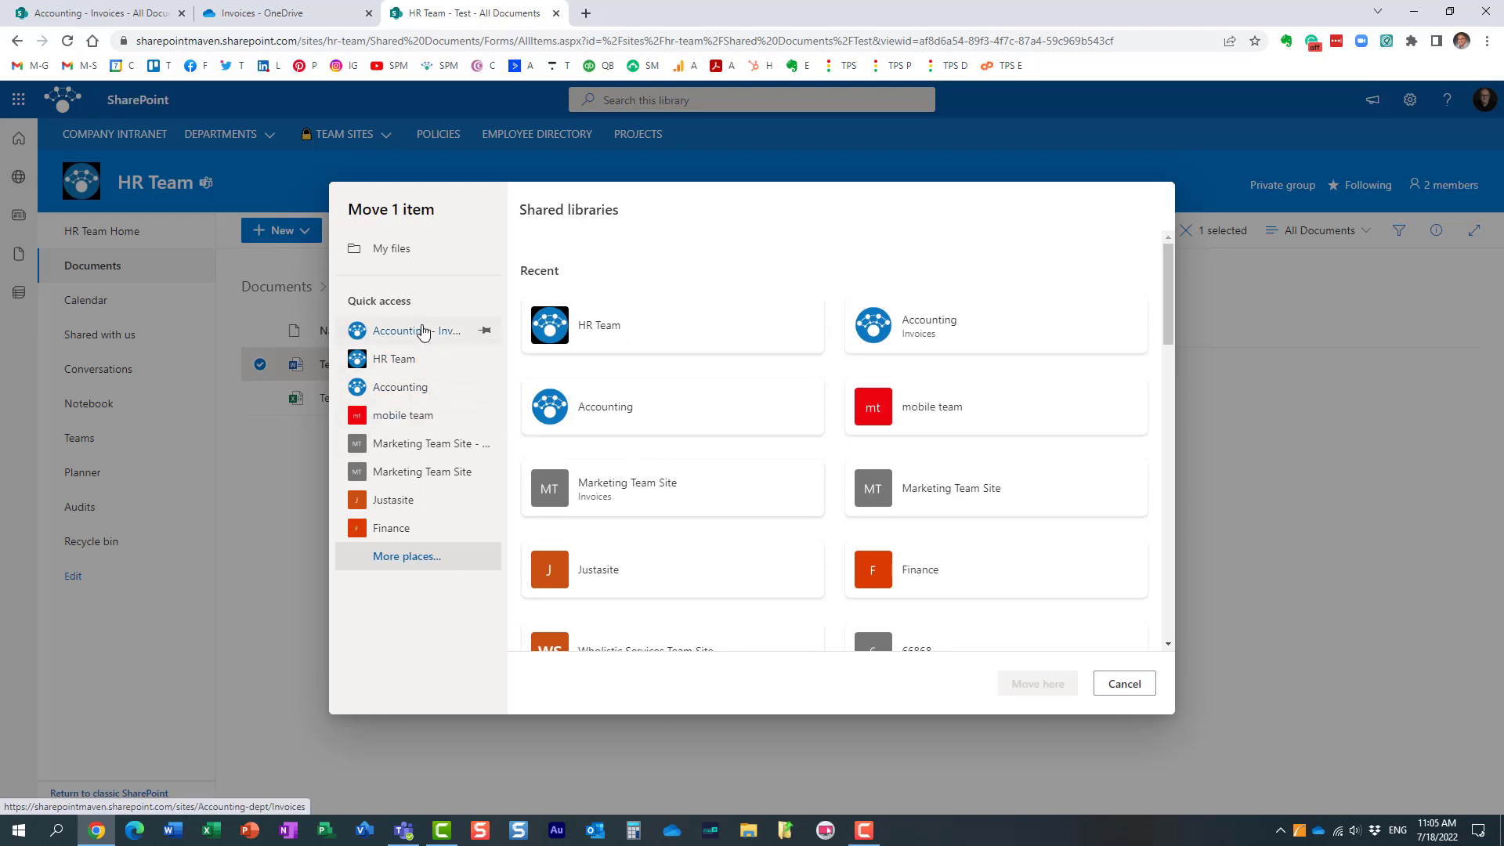
left_click(416, 331)
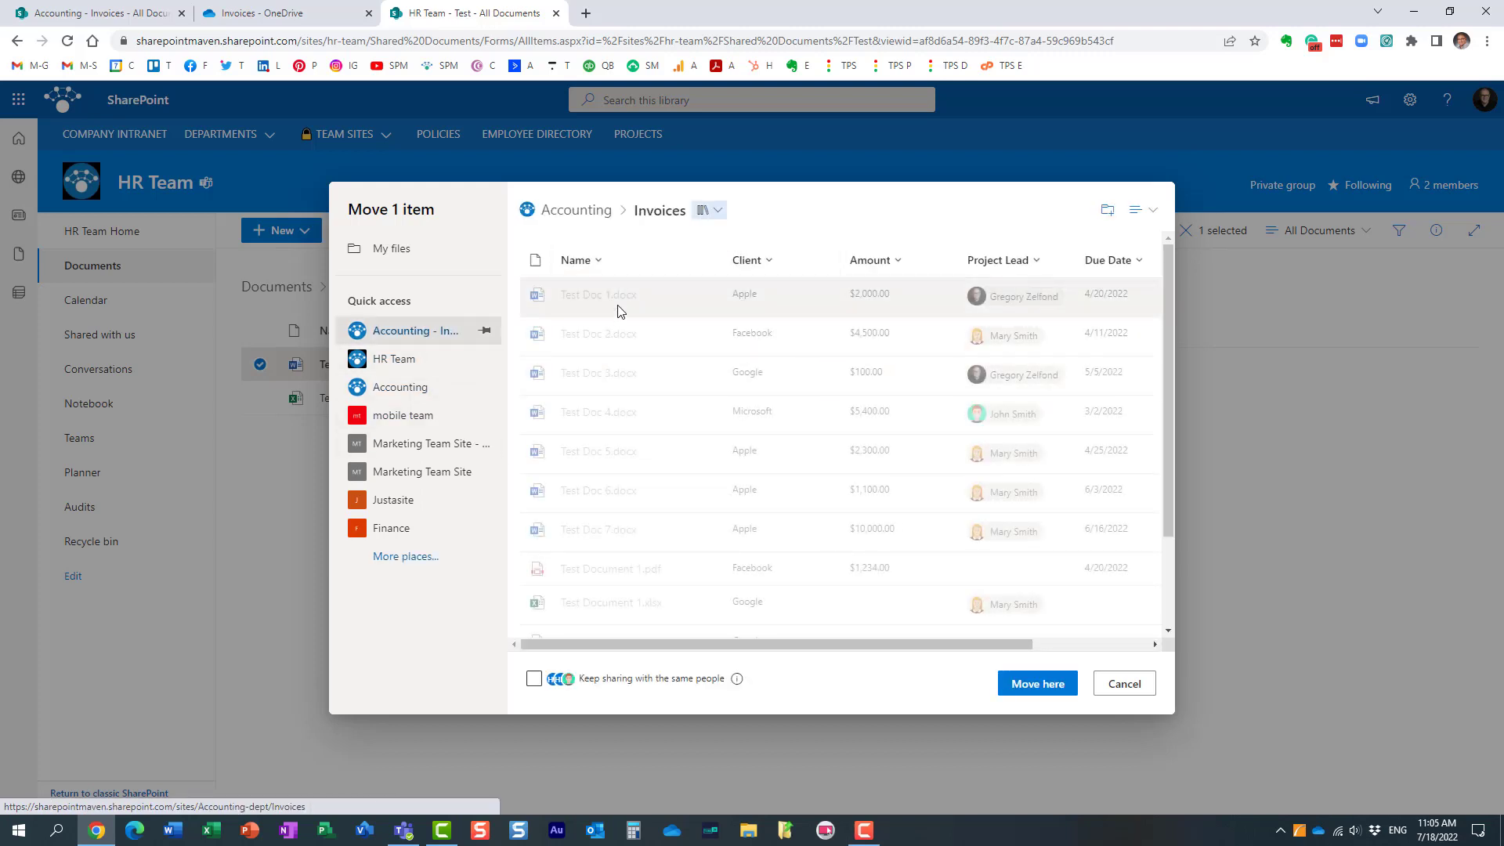
mouse_move(928, 367)
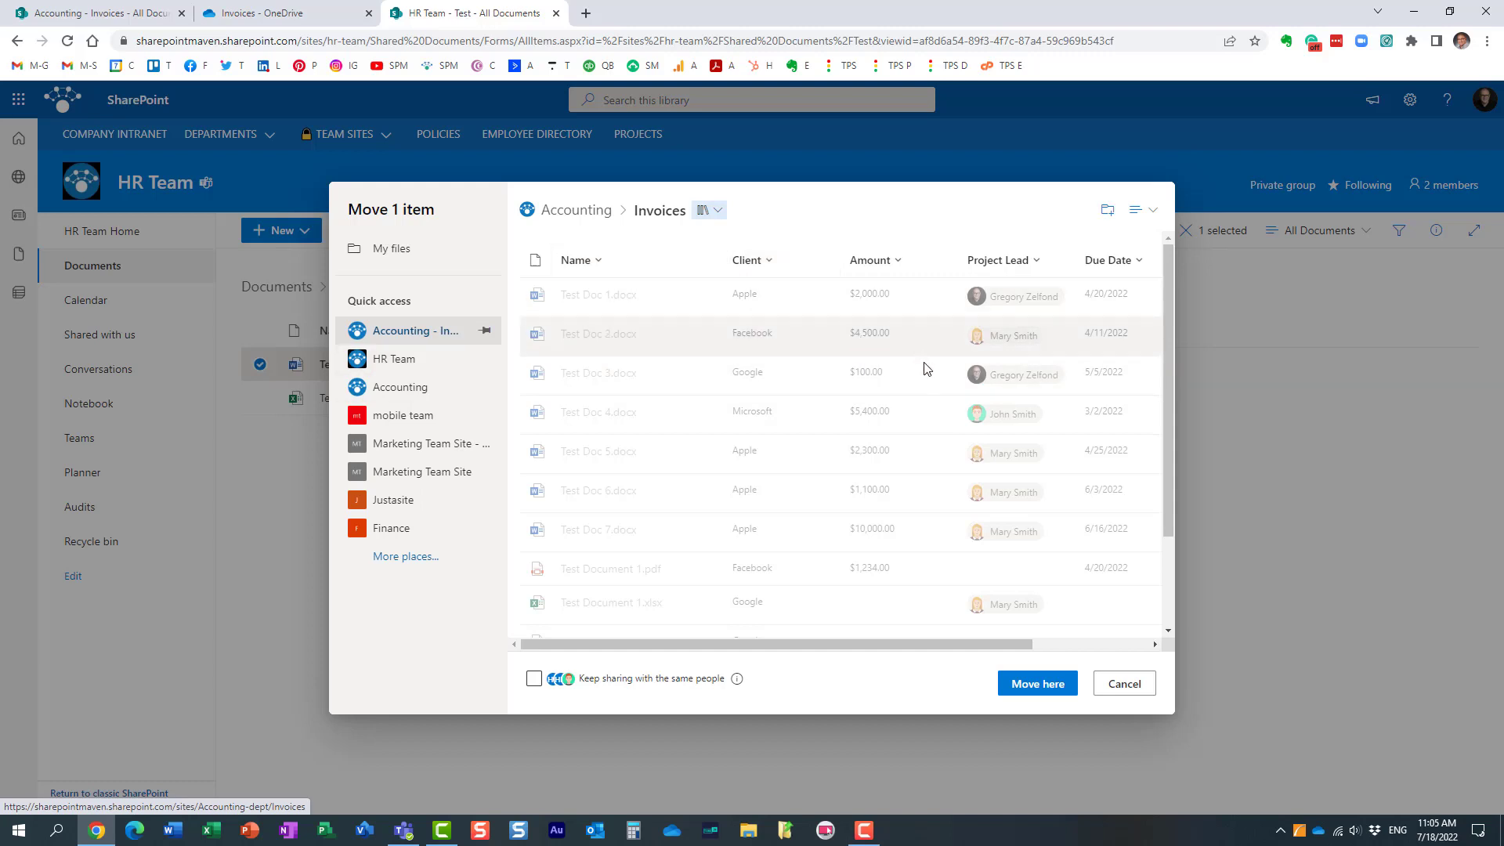
mouse_move(1033, 688)
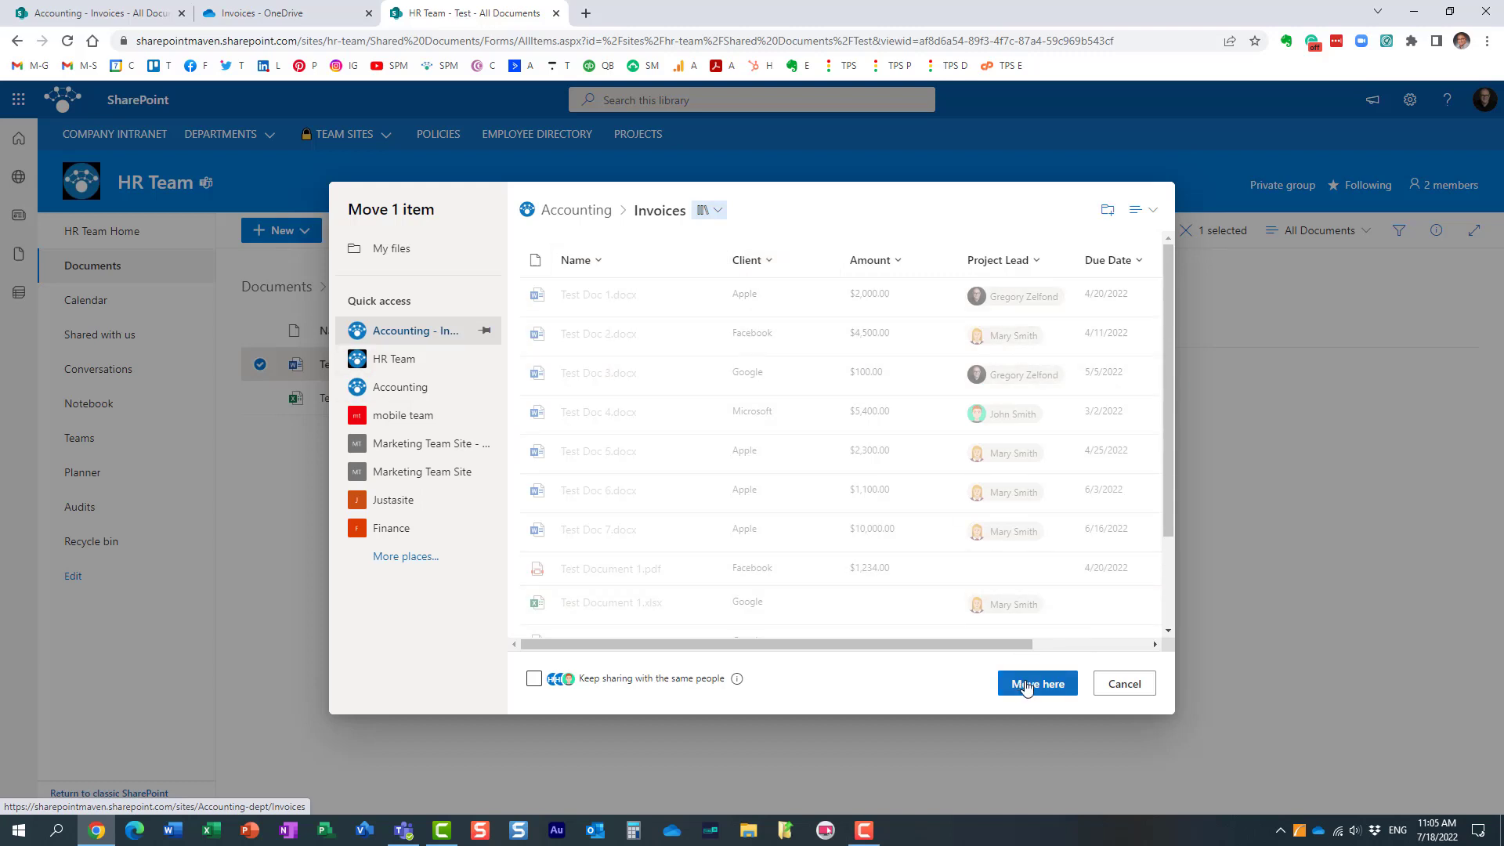
mouse_move(1129, 693)
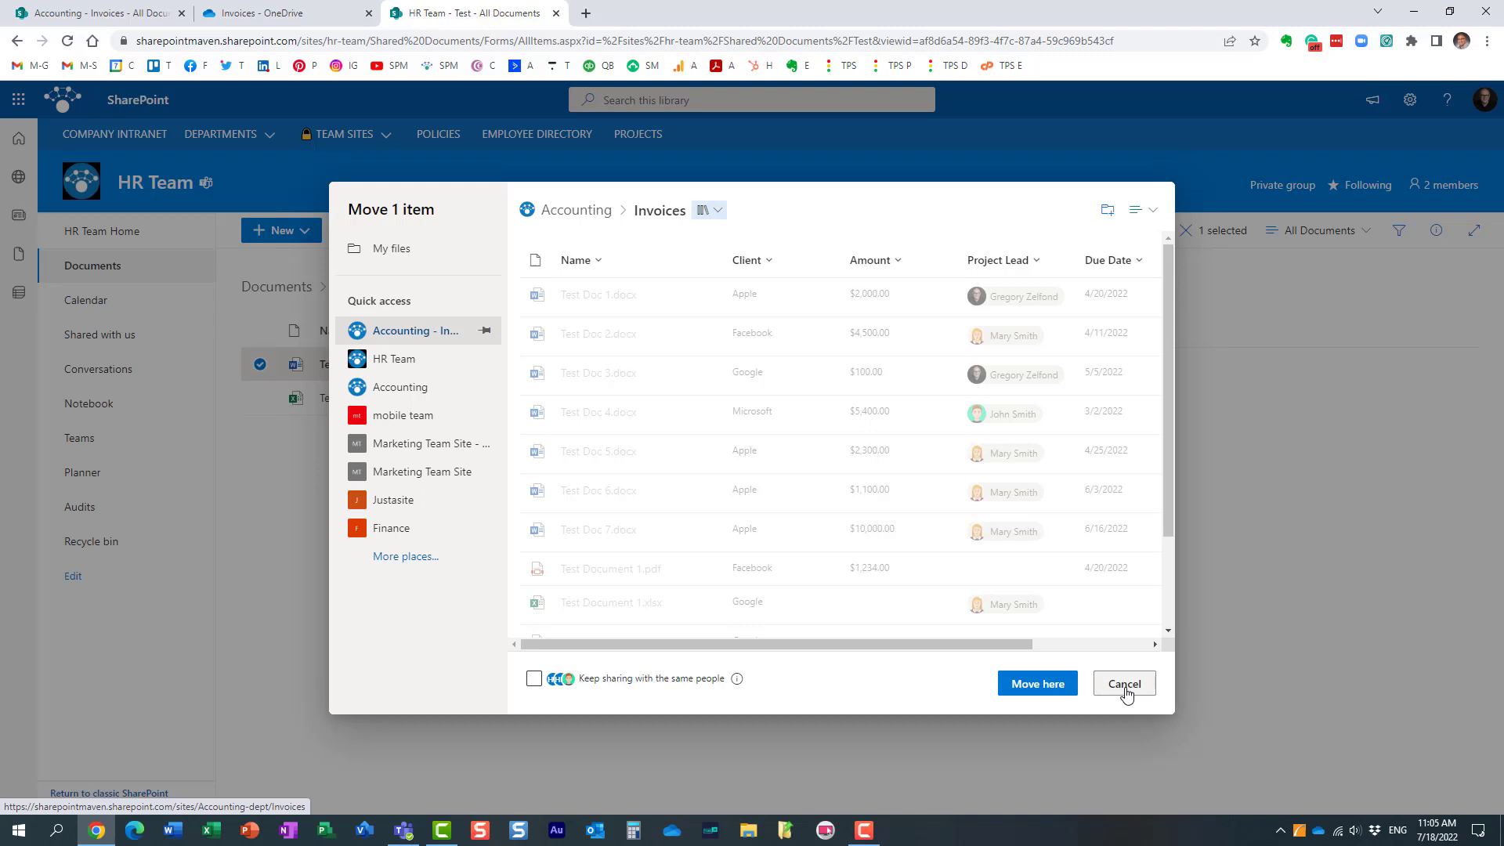
- Cancel the move, leaving Test Doc 6.docx in the HR Team Test folder
left_click(1125, 683)
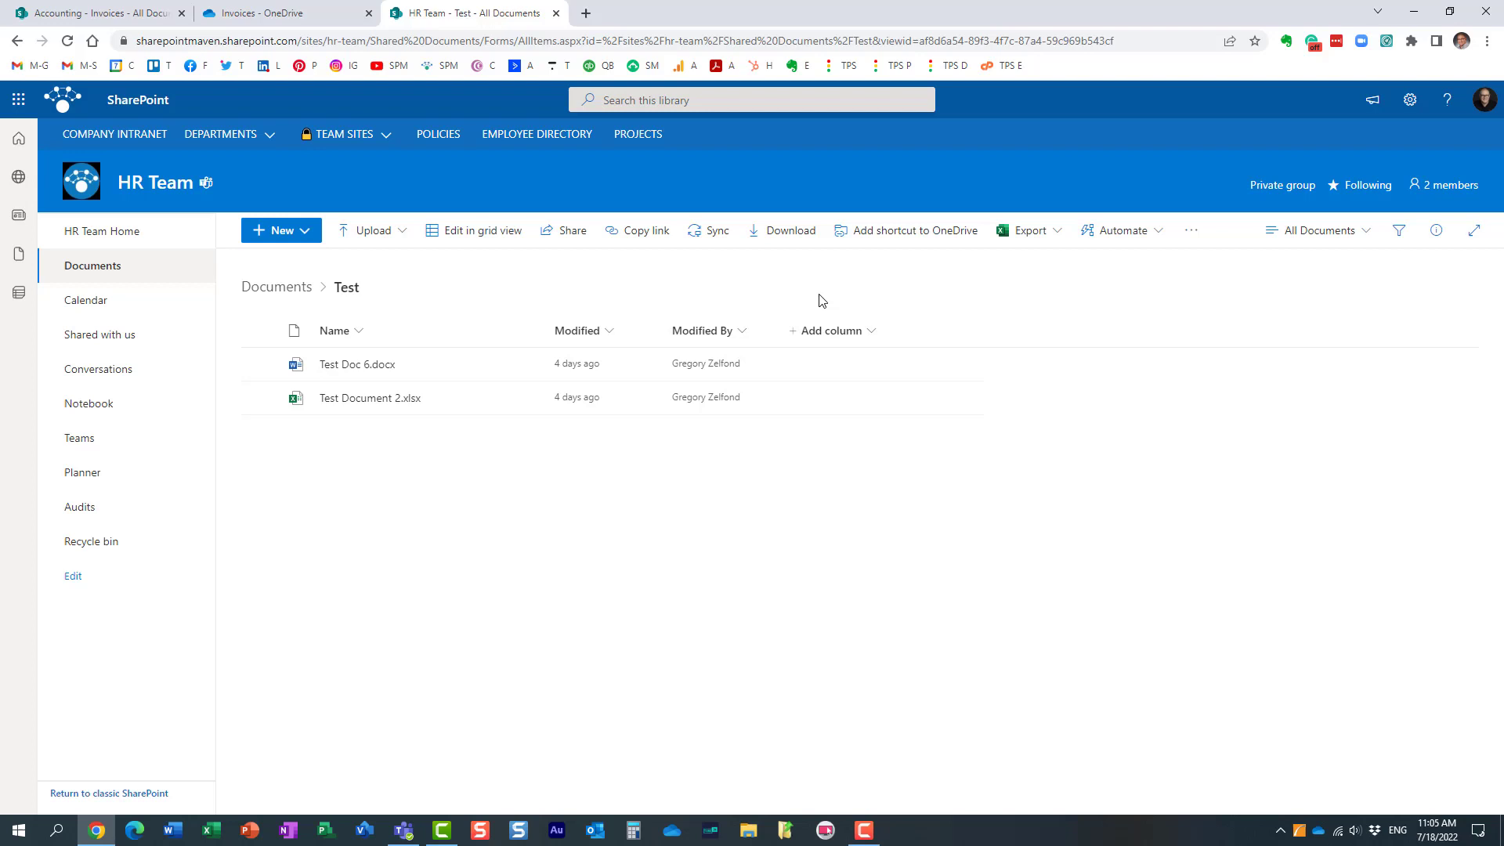
mouse_move(808, 286)
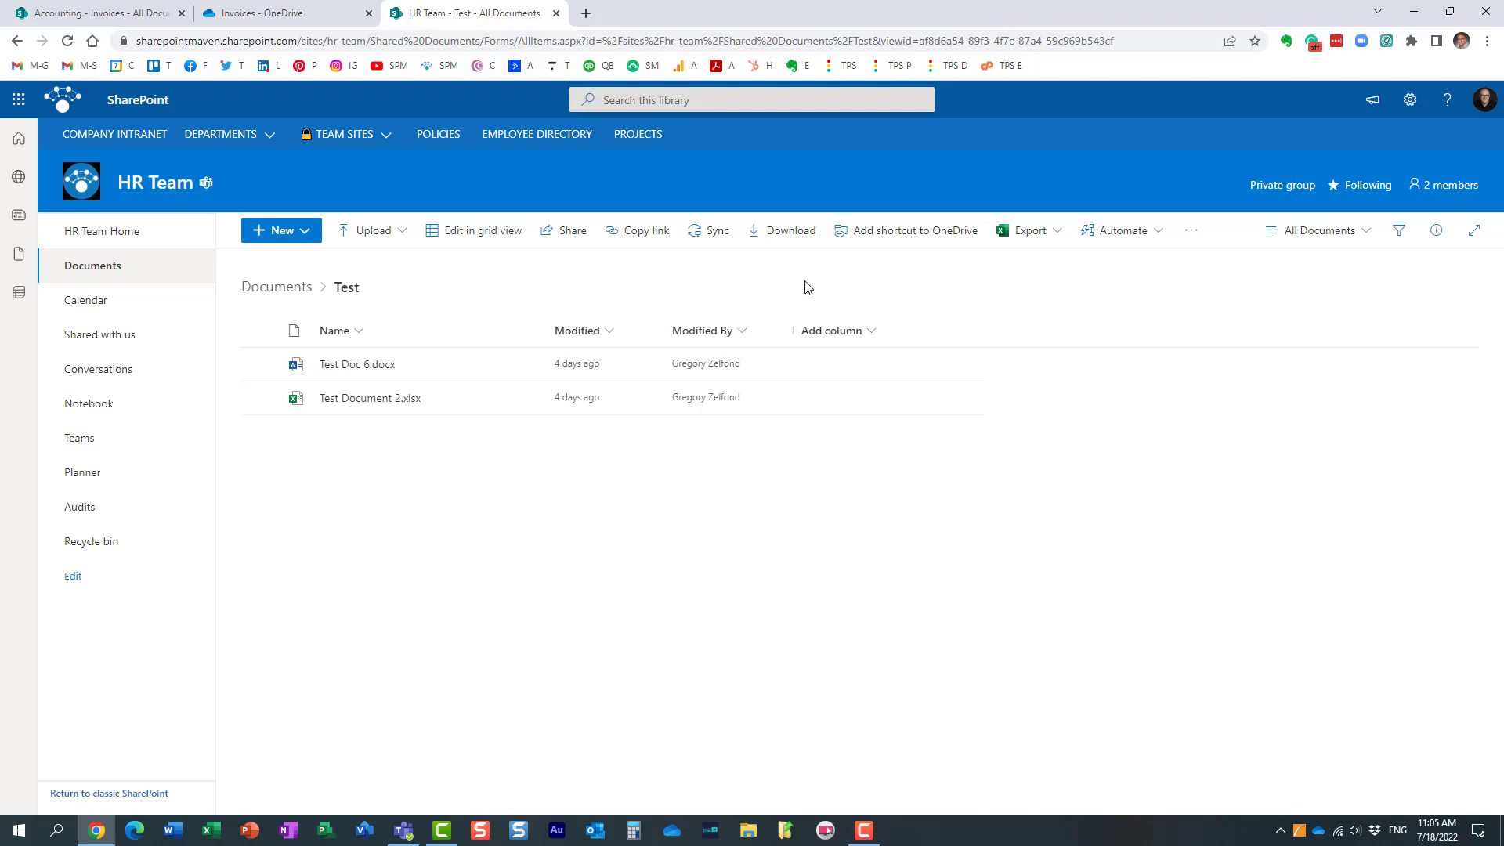
mouse_move(433, 296)
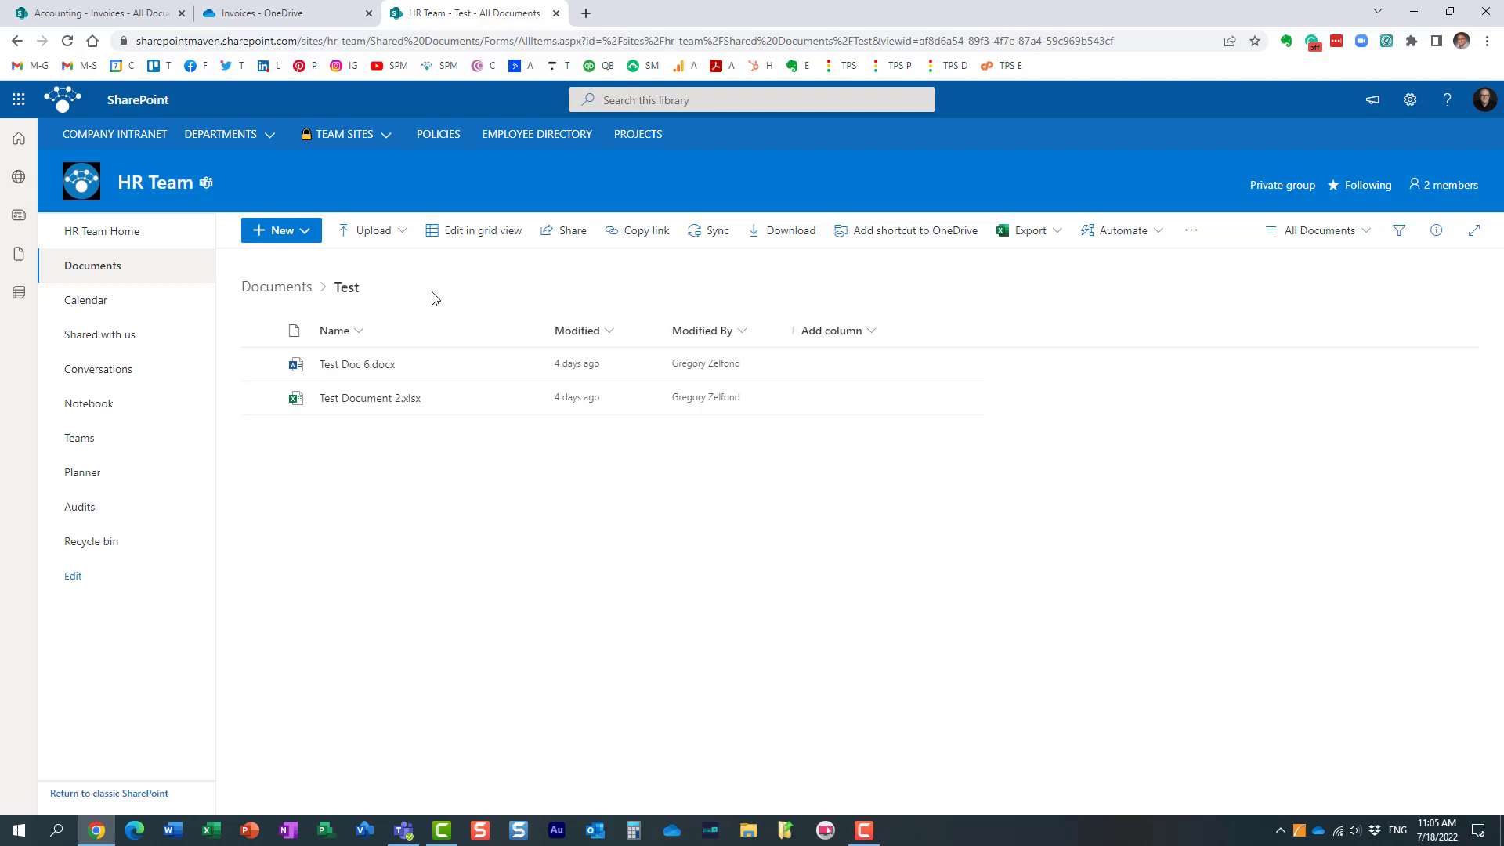
mouse_move(411, 286)
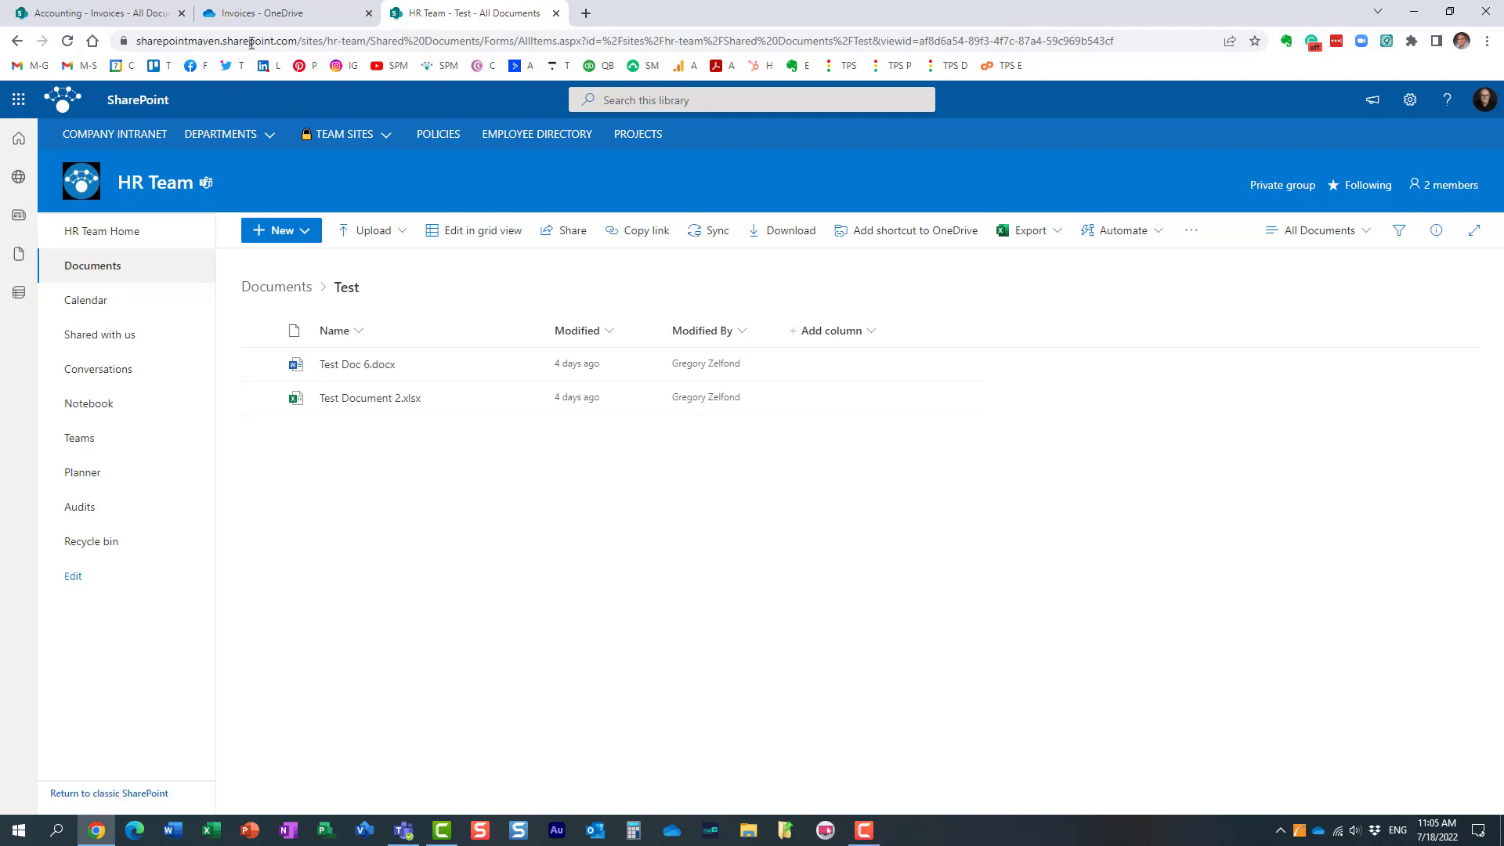
- Unpin Accounting - Invoices from Quick access in OneDrive, showing the re-pin notice
left_click(290, 14)
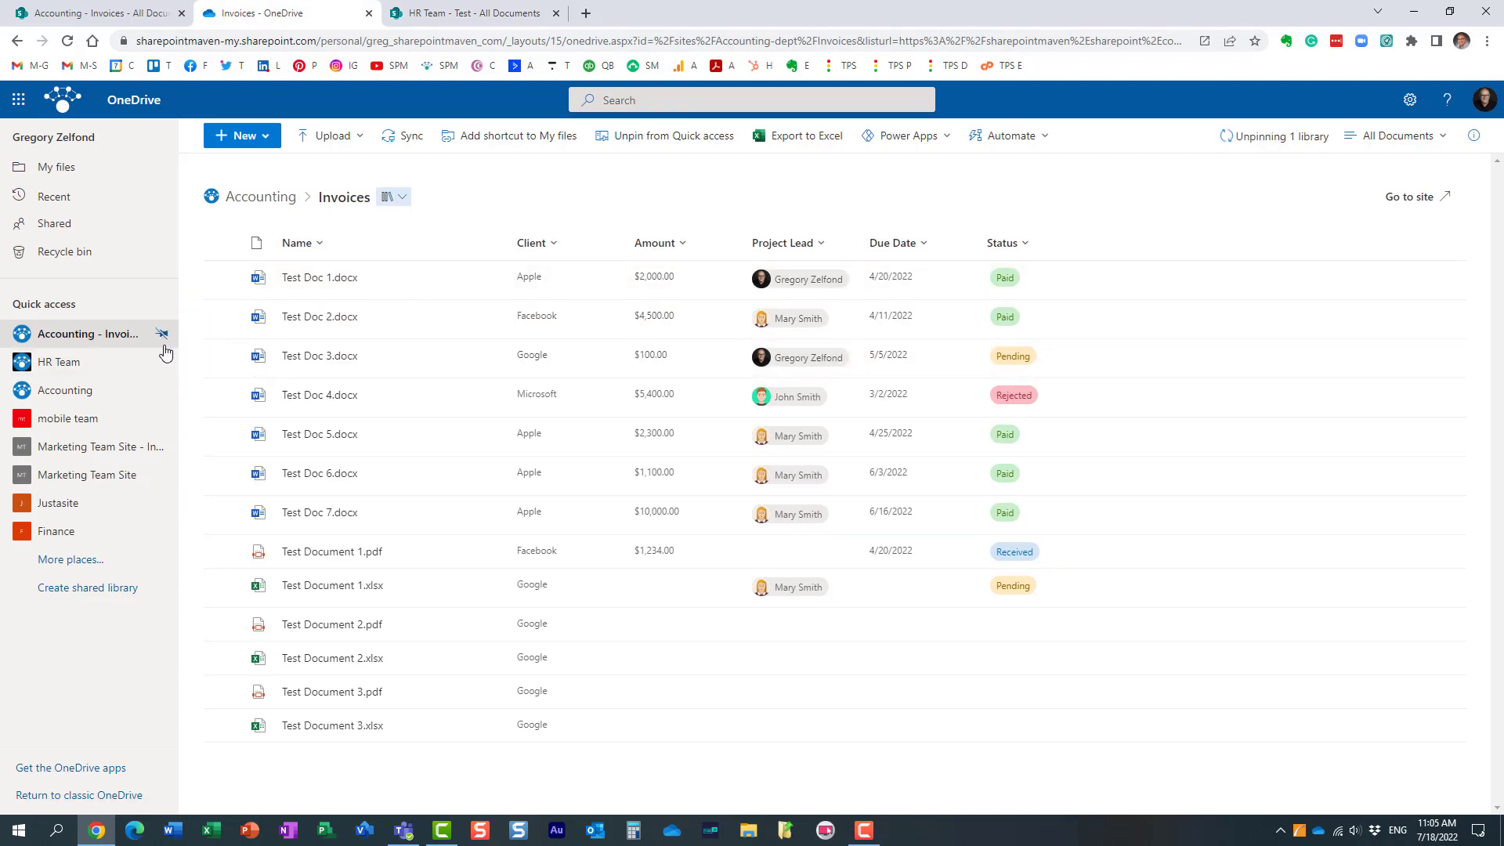
left_click(674, 134)
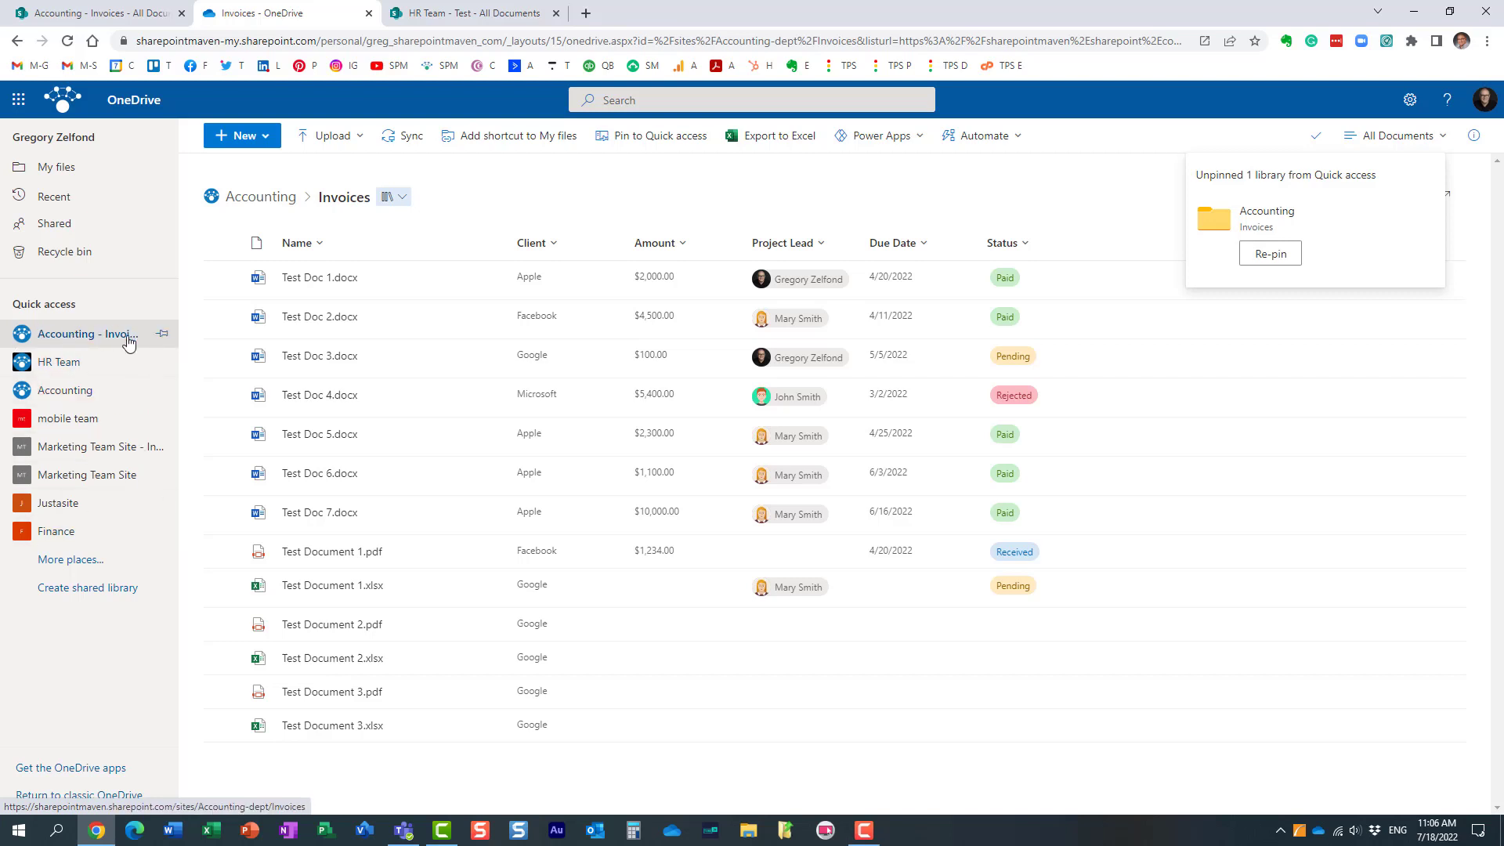
mouse_move(88, 337)
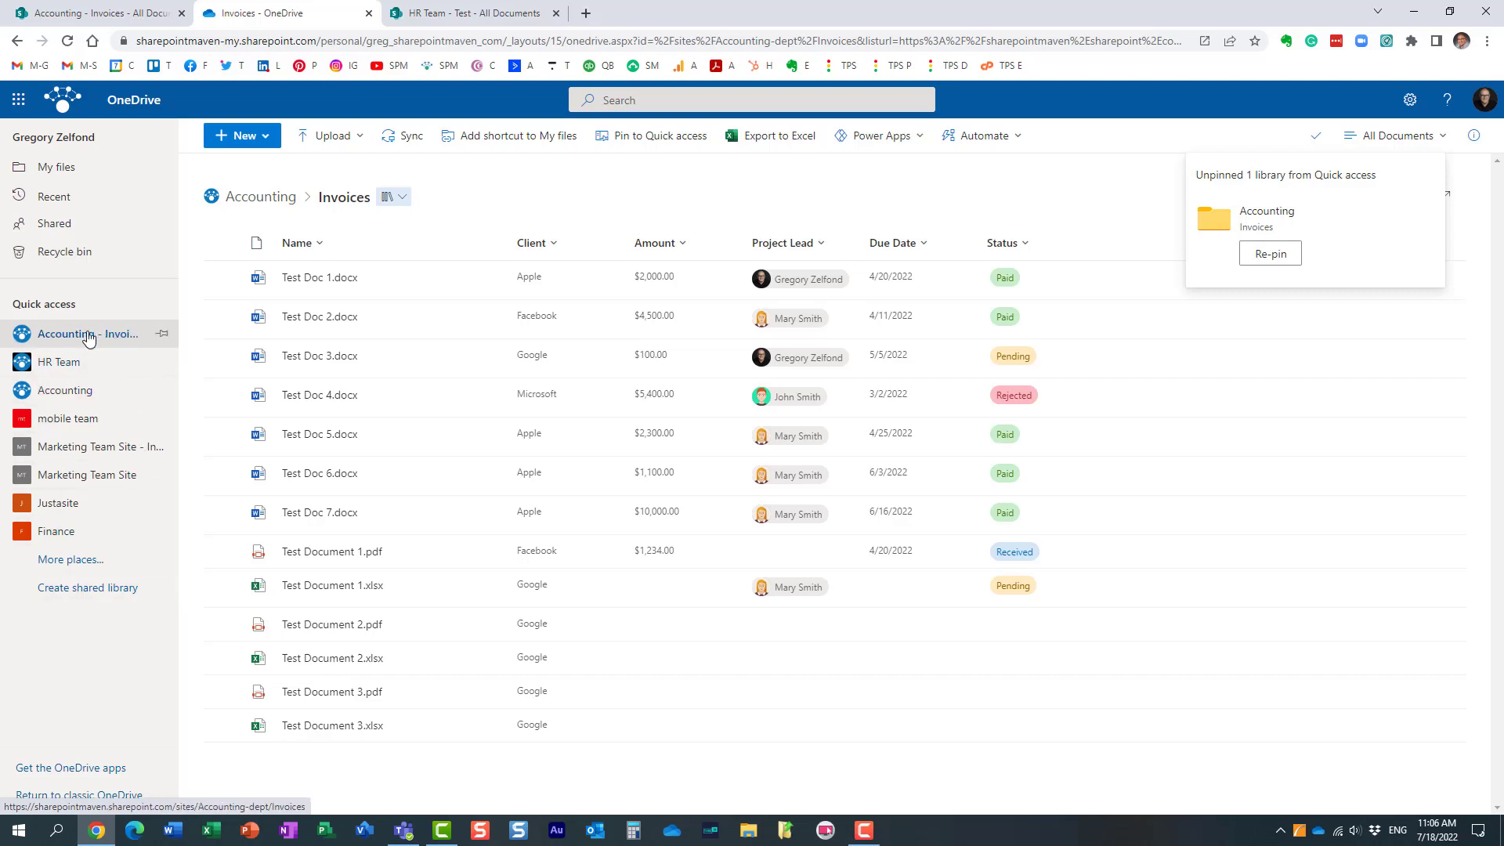
mouse_move(86, 341)
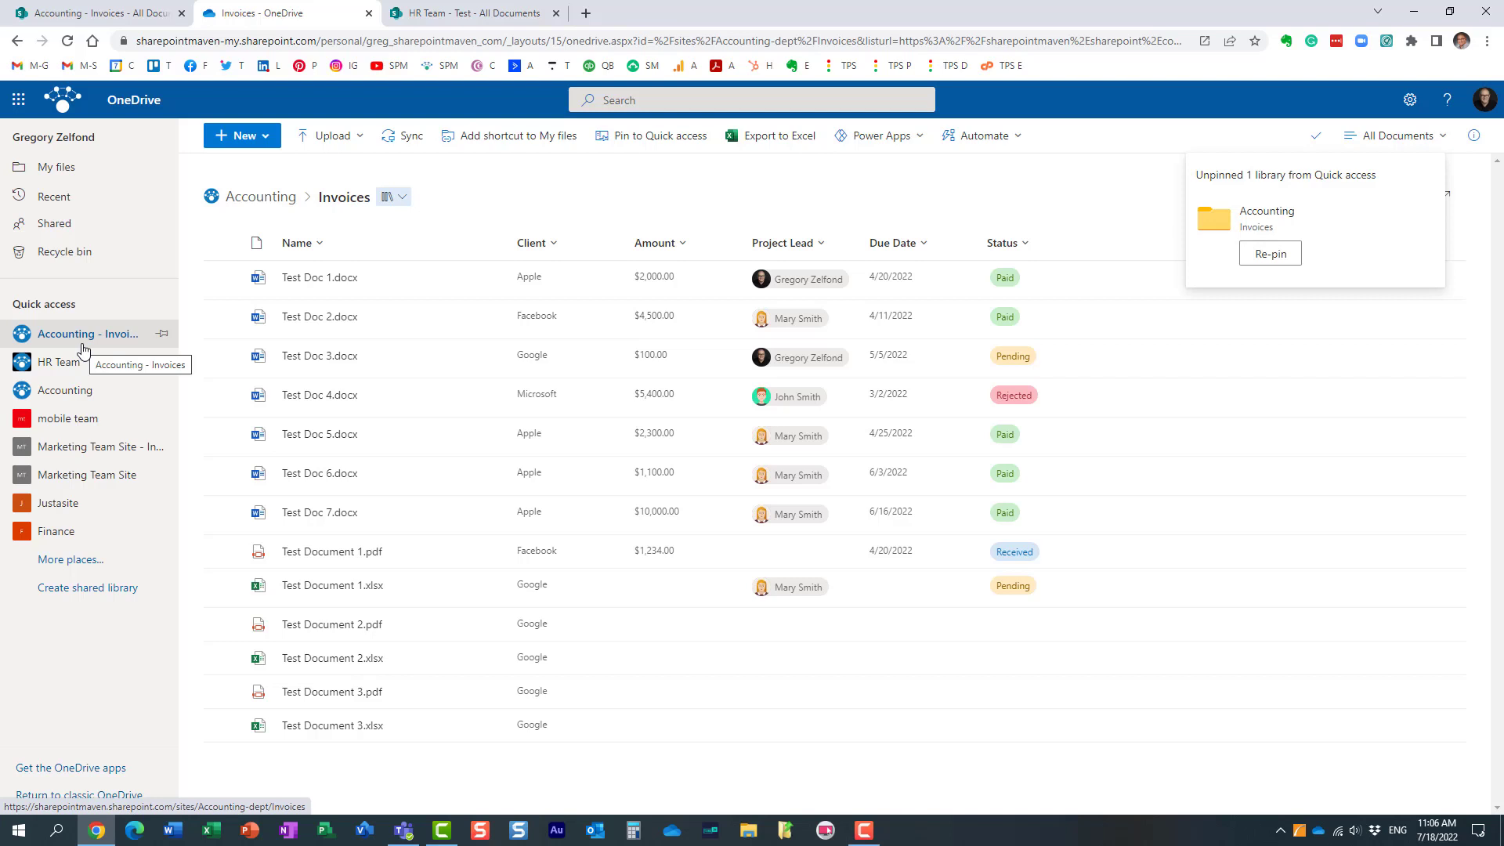